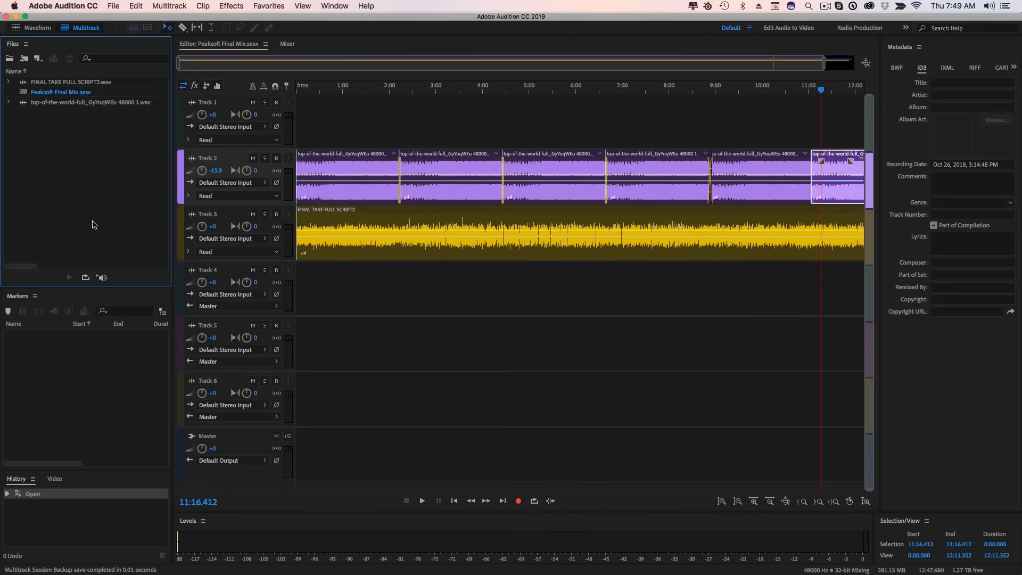
mouse_move(94, 225)
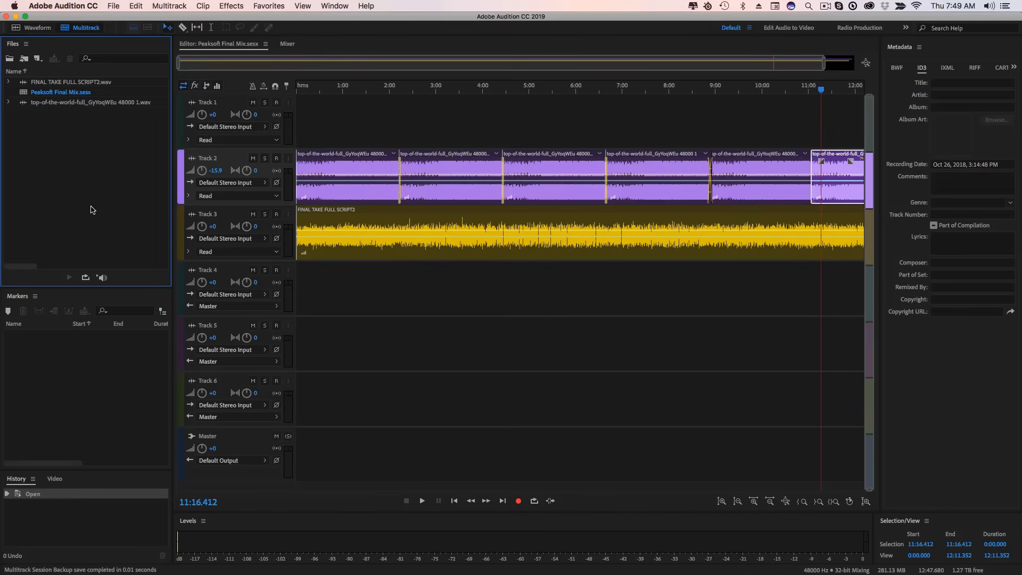
mouse_move(372, 178)
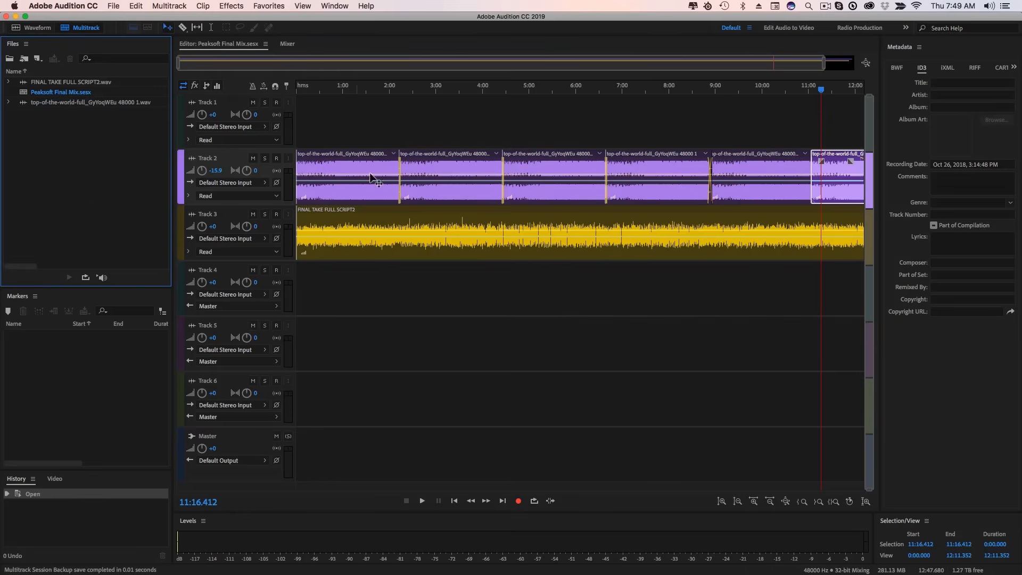
mouse_move(46, 115)
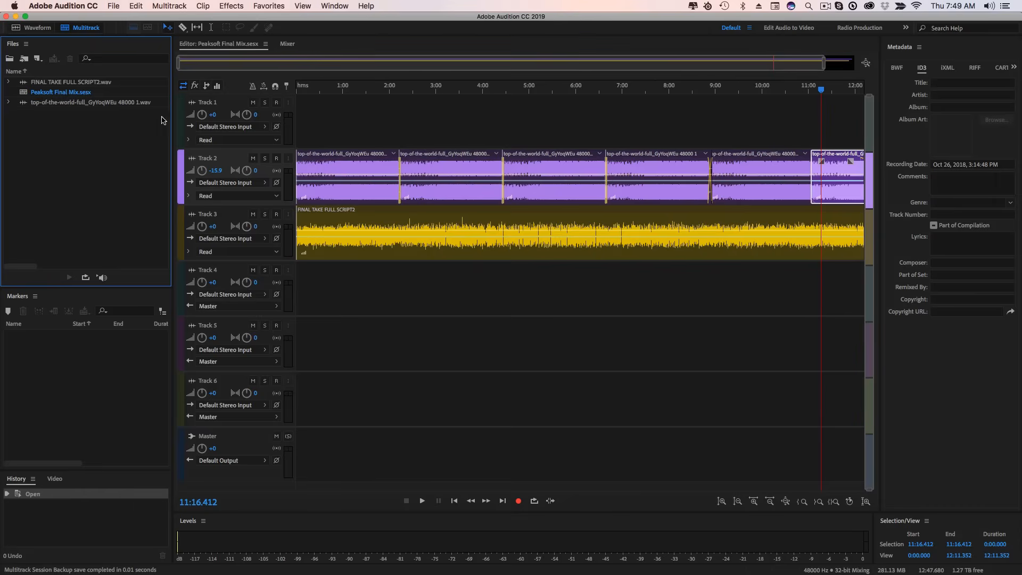
mouse_move(246, 282)
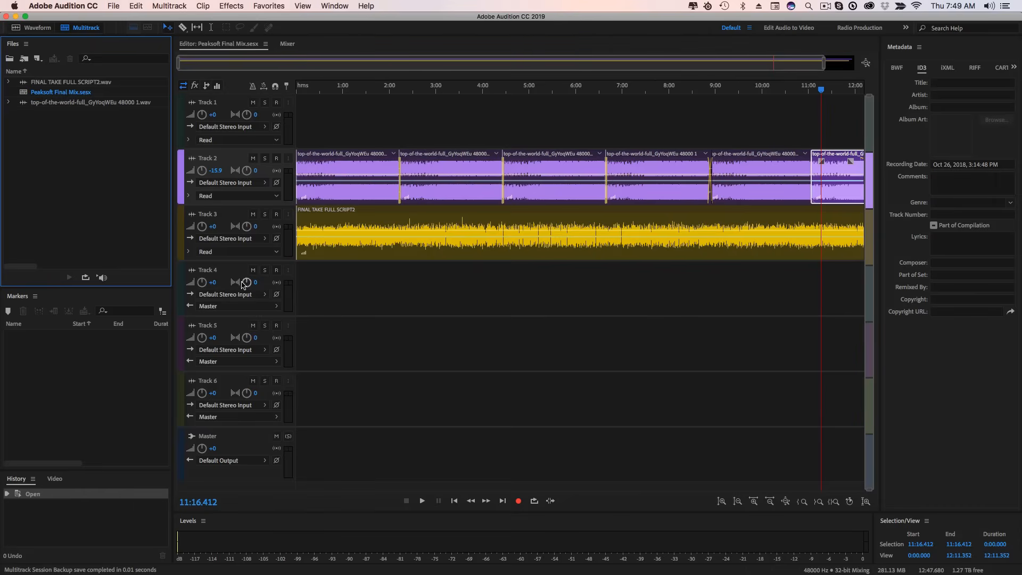
mouse_move(227, 367)
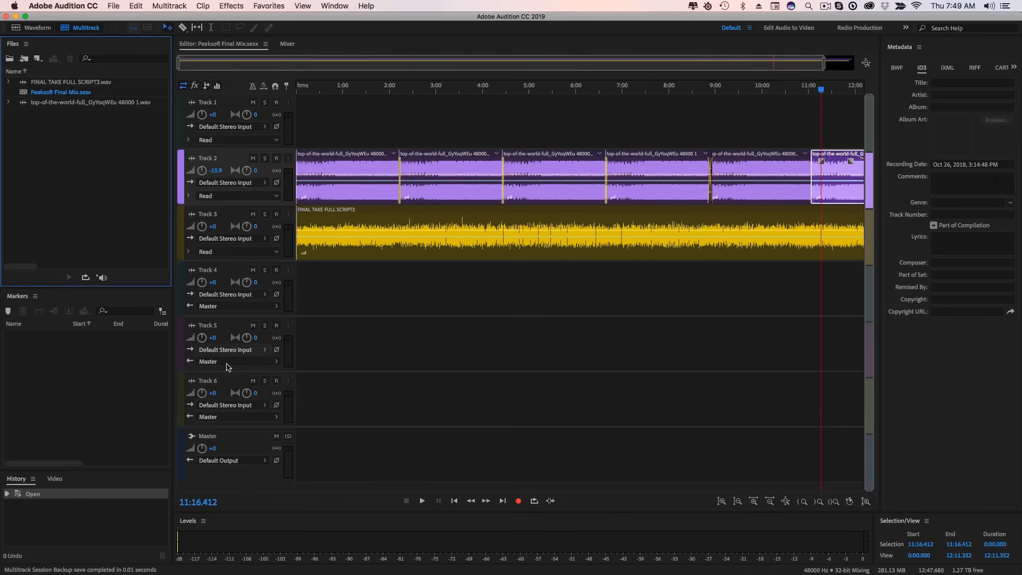
mouse_move(398, 270)
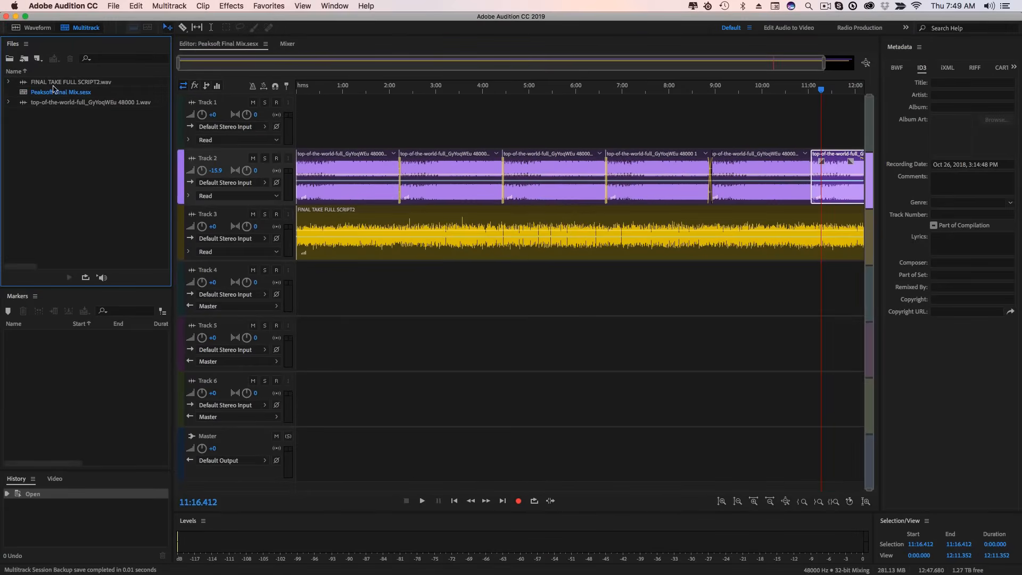
Step: Create a new empty audio file Untitled 1 at 48000 Hz, Mono, 32-bit float
click(114, 6)
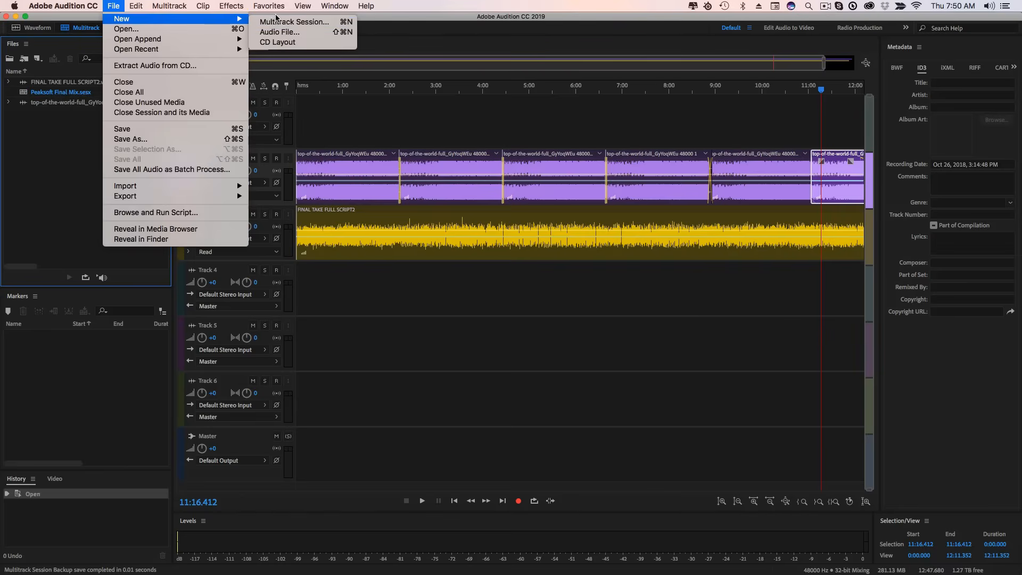
mouse_move(393, 261)
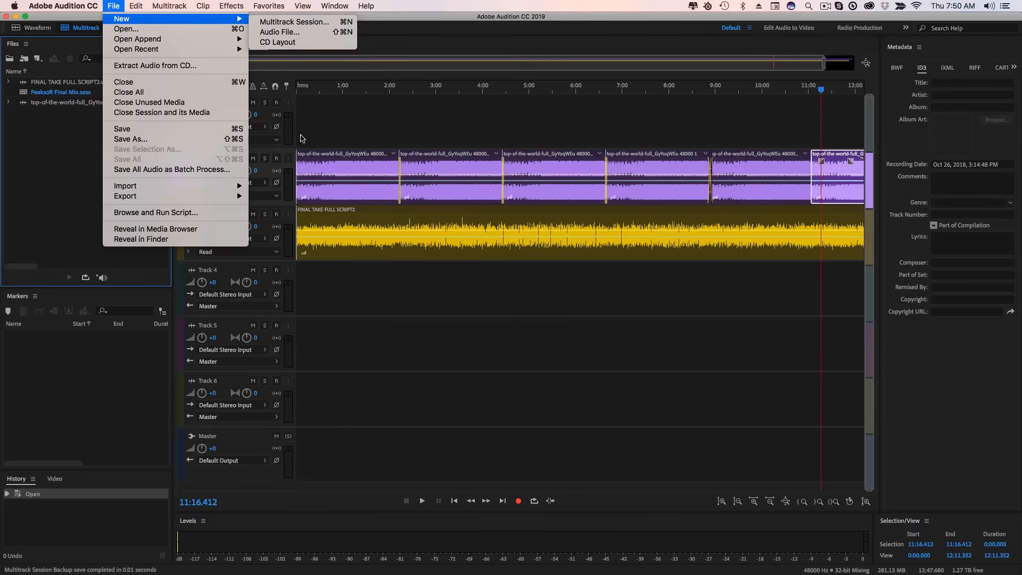
mouse_move(356, 135)
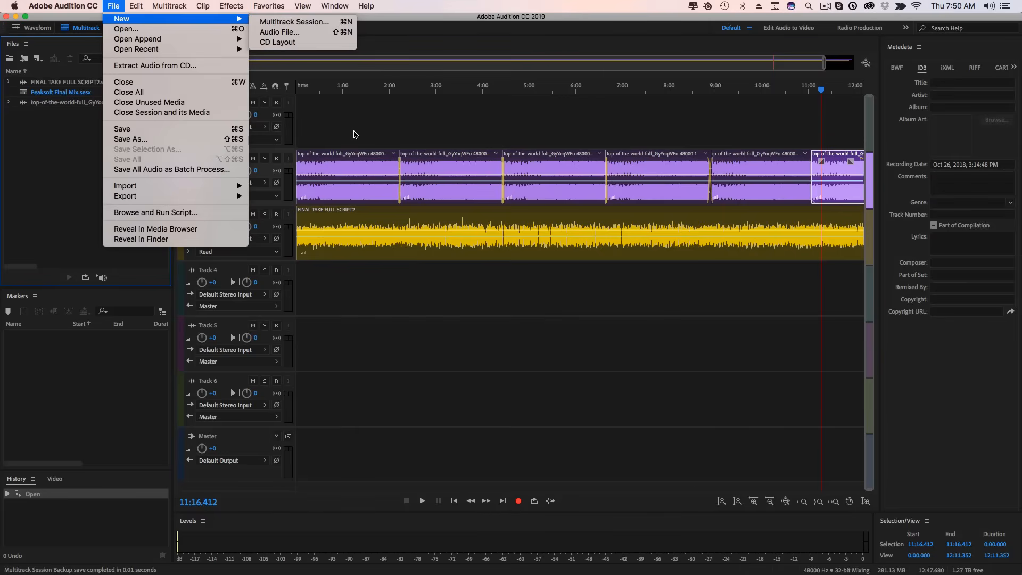
mouse_move(279, 32)
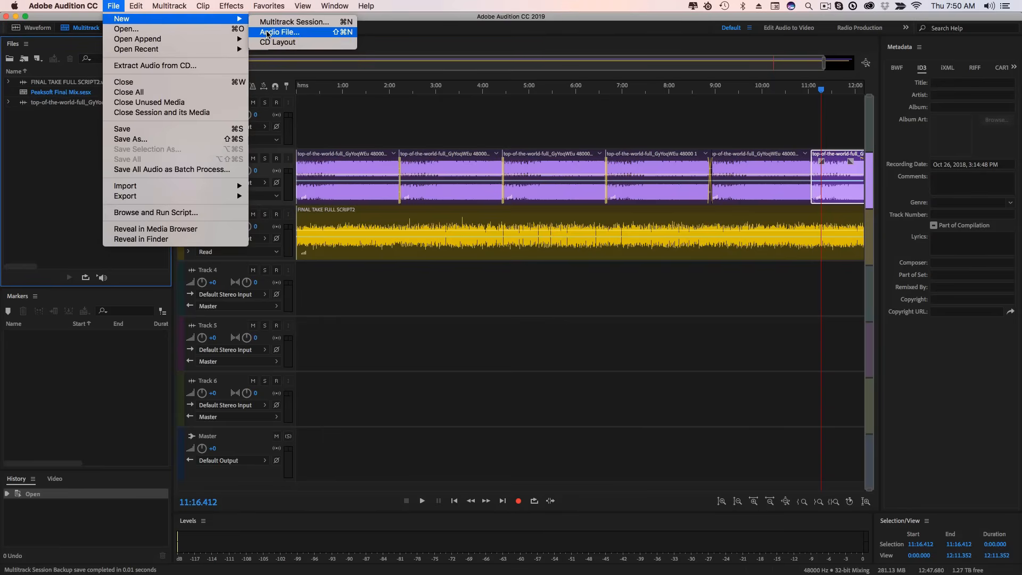
click(278, 32)
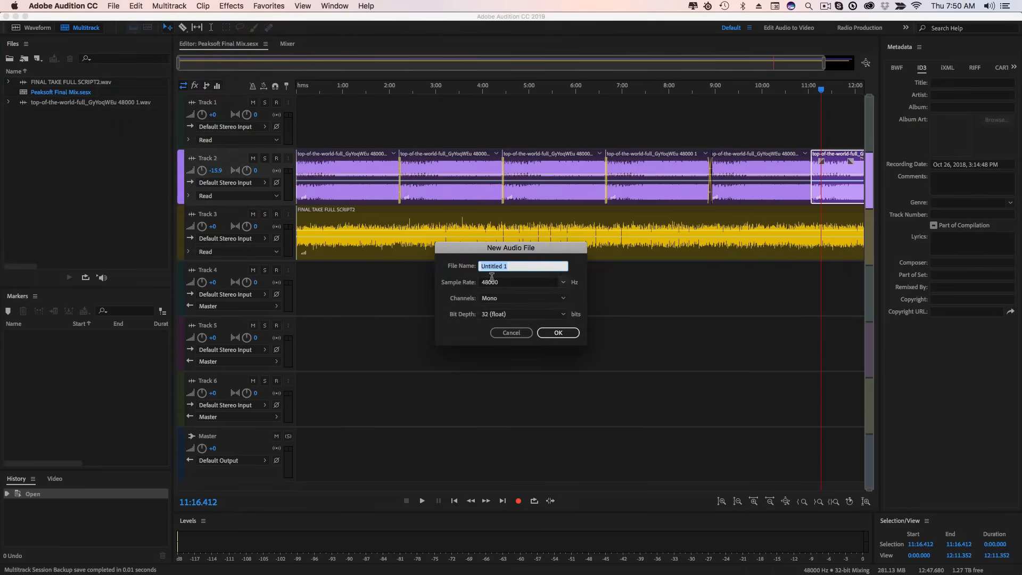
click(556, 333)
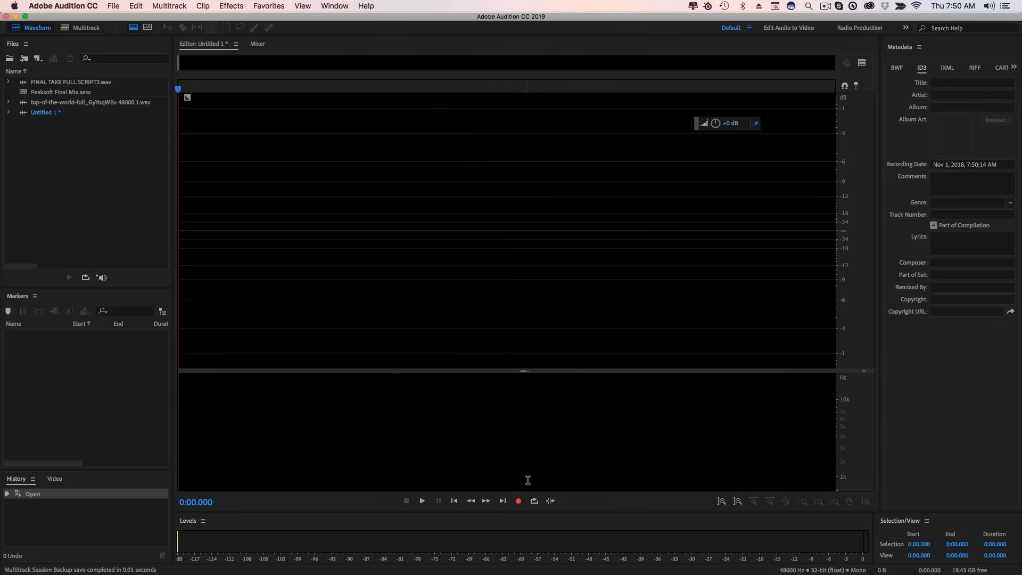
Step: Record about 30 seconds of voice into Untitled 1 and play part of it back
click(518, 501)
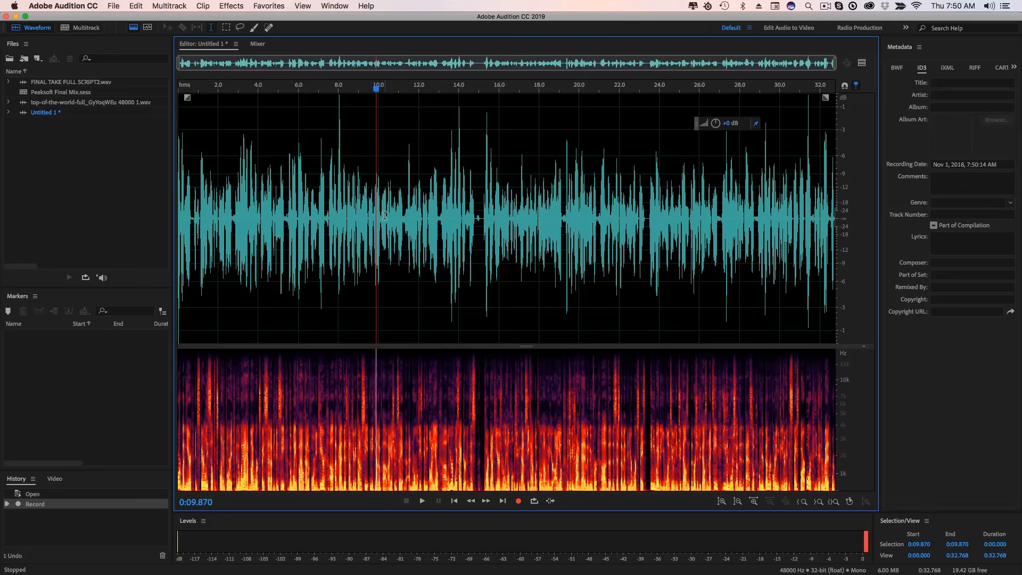
mouse_move(421, 500)
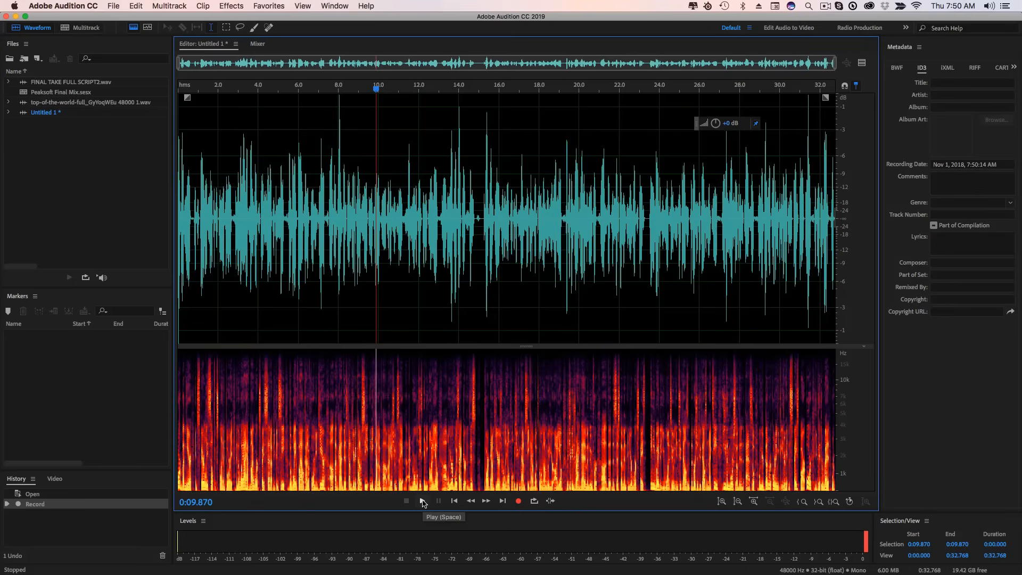
click(422, 500)
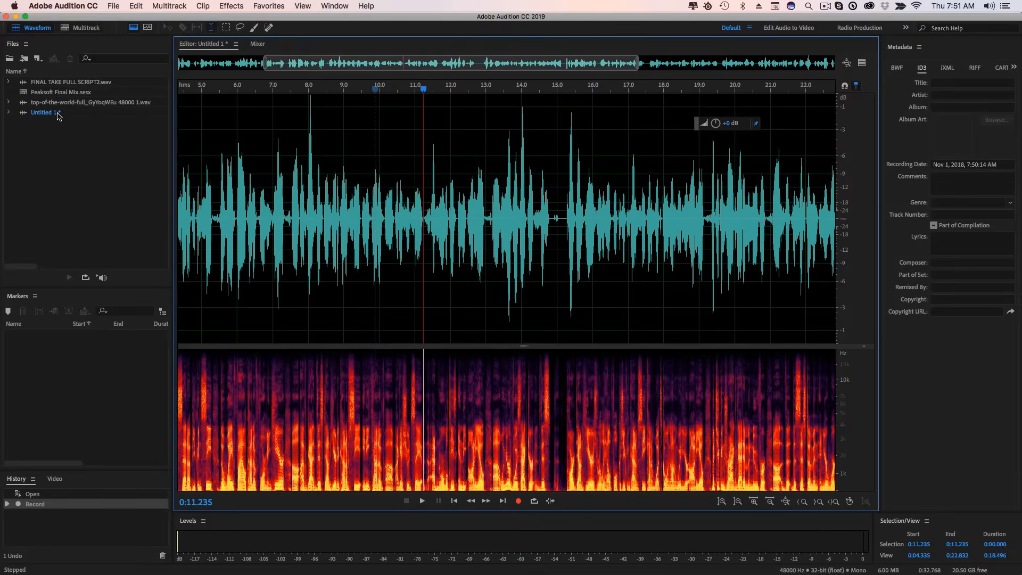
Step: Load FINAL TAKE FULL SCRIPT2.wav into the editor, browse it, and return to its start
double_click(70, 82)
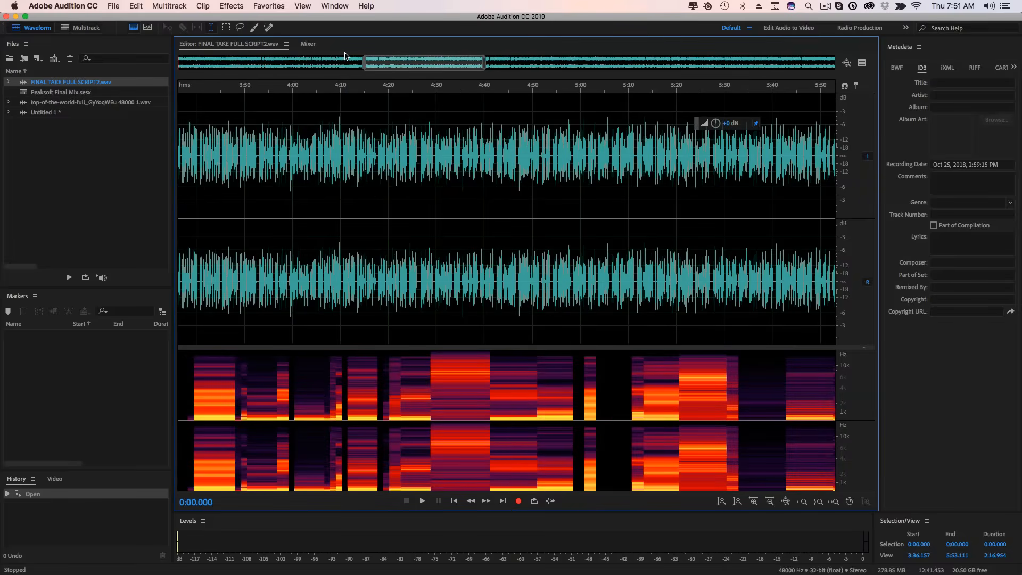
drag(424, 62, 316, 63)
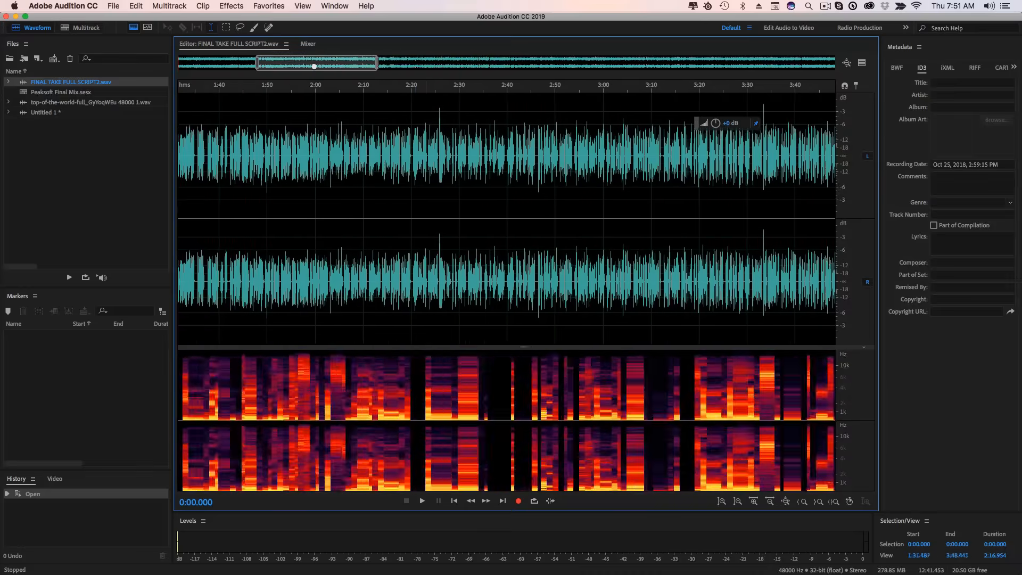
drag(316, 62, 616, 64)
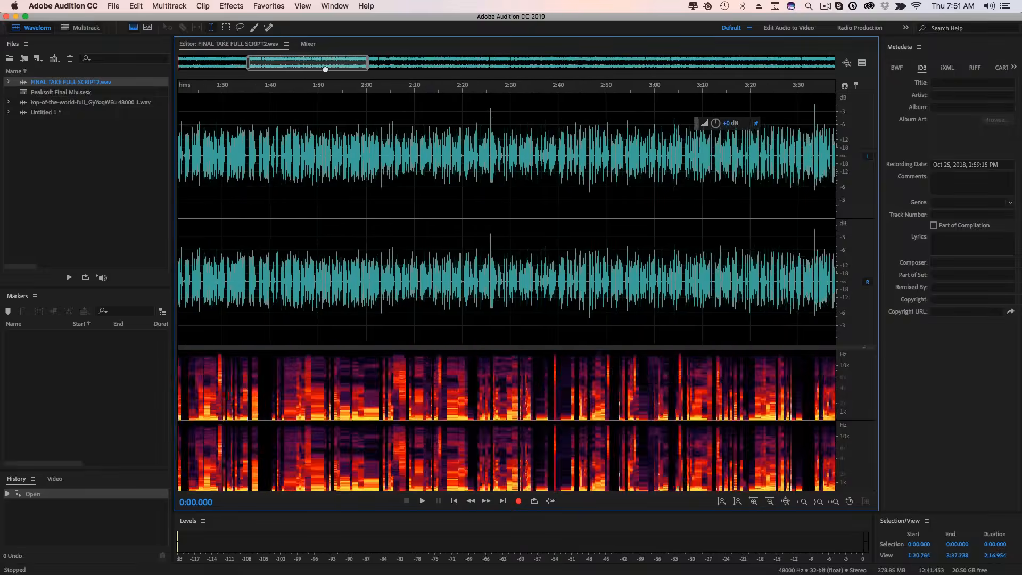
drag(307, 62, 768, 62)
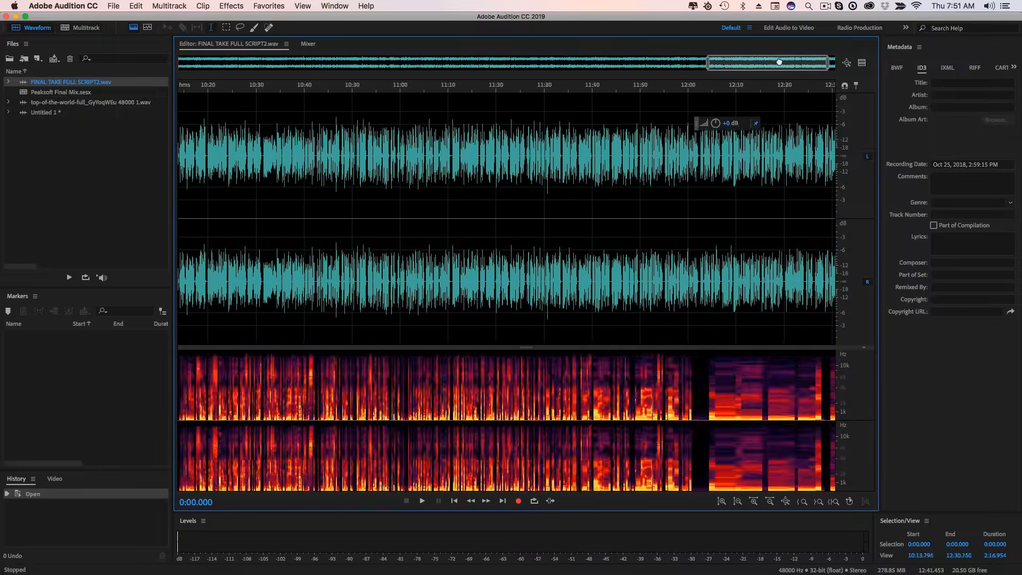
drag(767, 62, 363, 62)
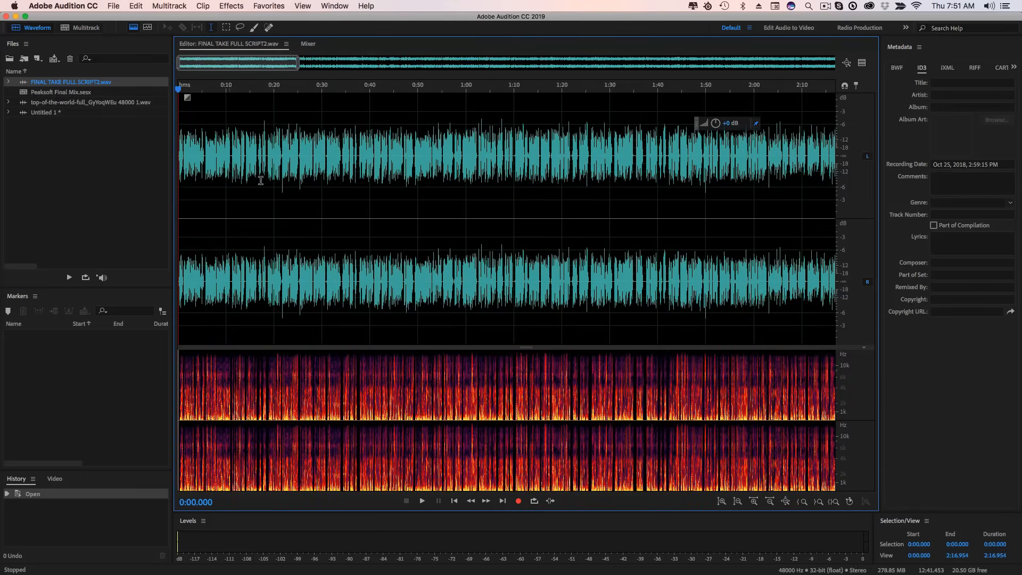
click(334, 7)
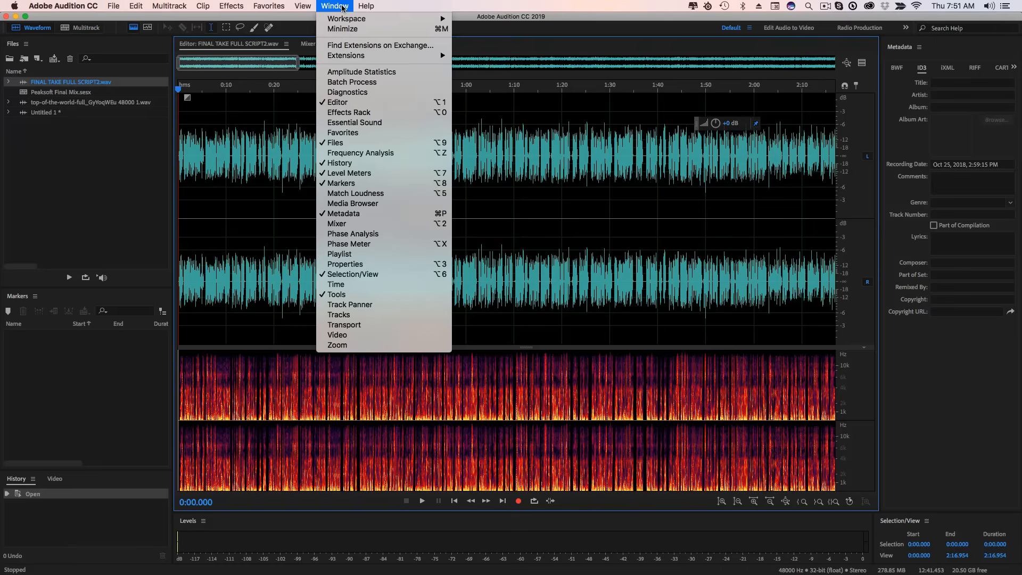
mouse_move(346, 18)
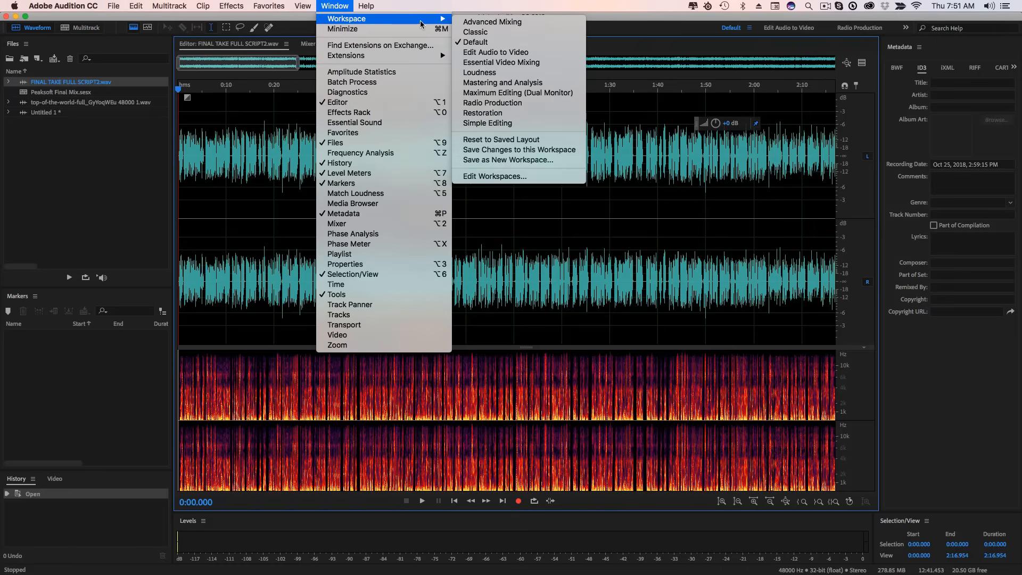
mouse_move(501, 43)
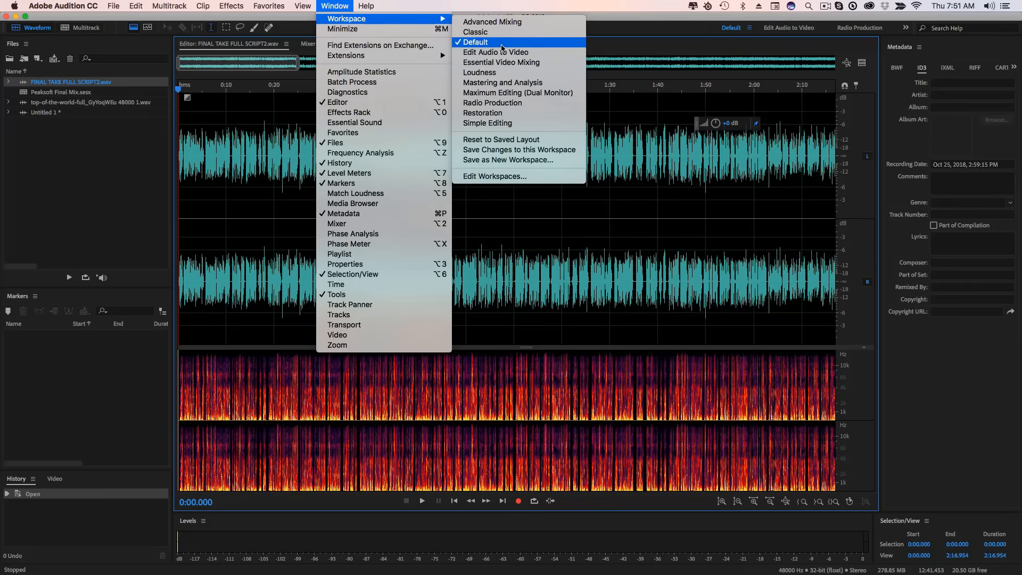
mouse_move(501, 21)
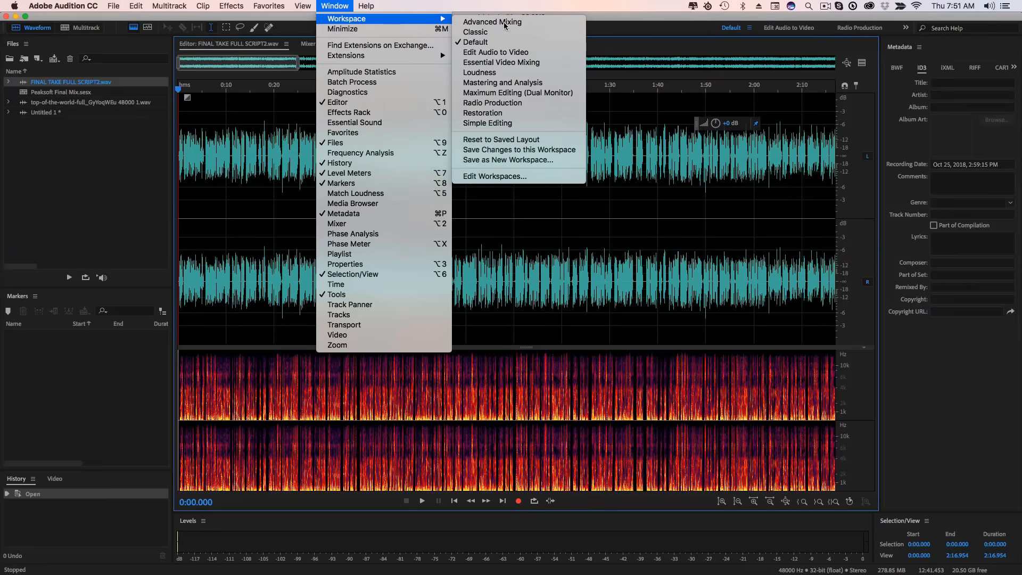
click(502, 62)
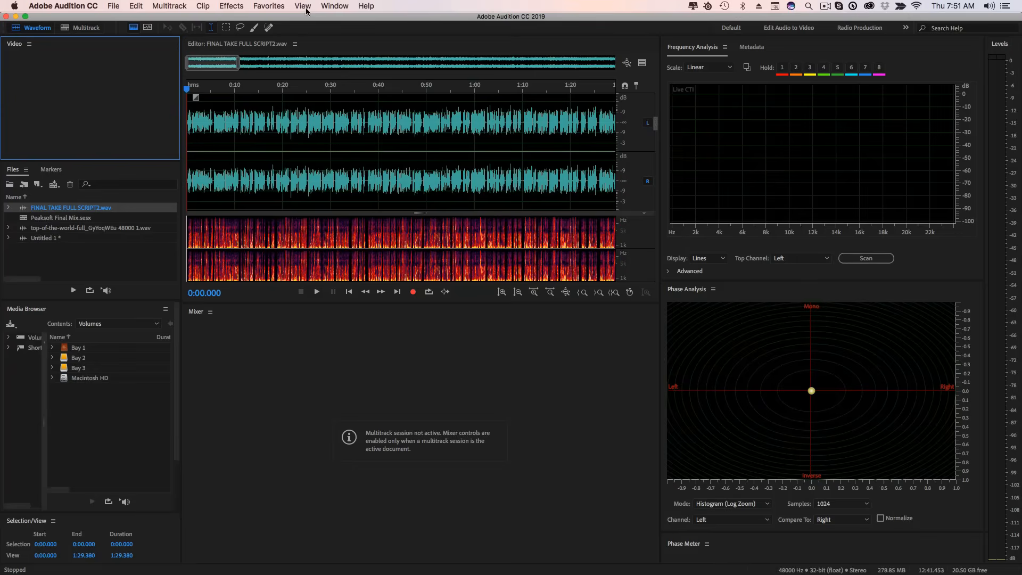
click(334, 7)
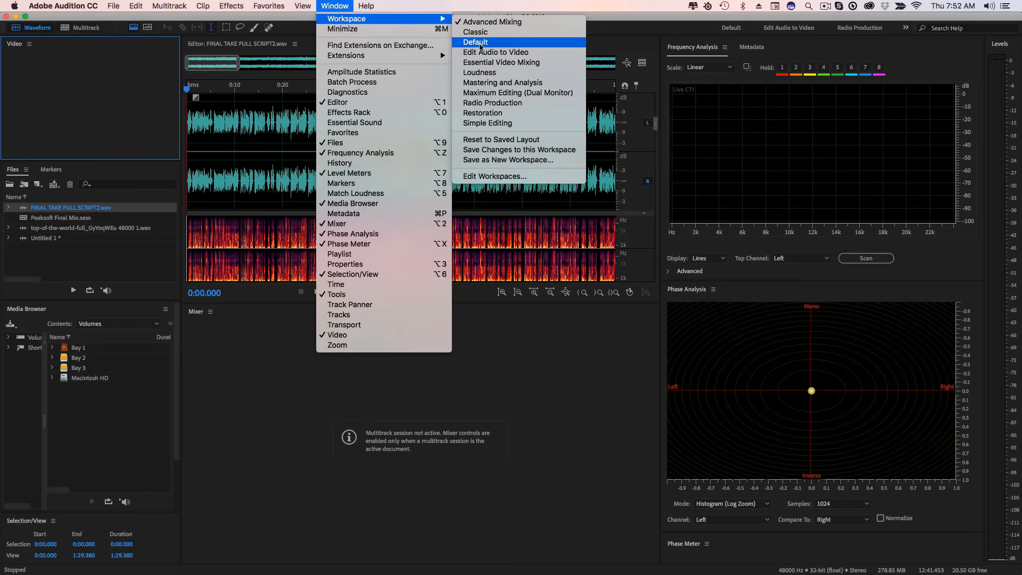
click(475, 41)
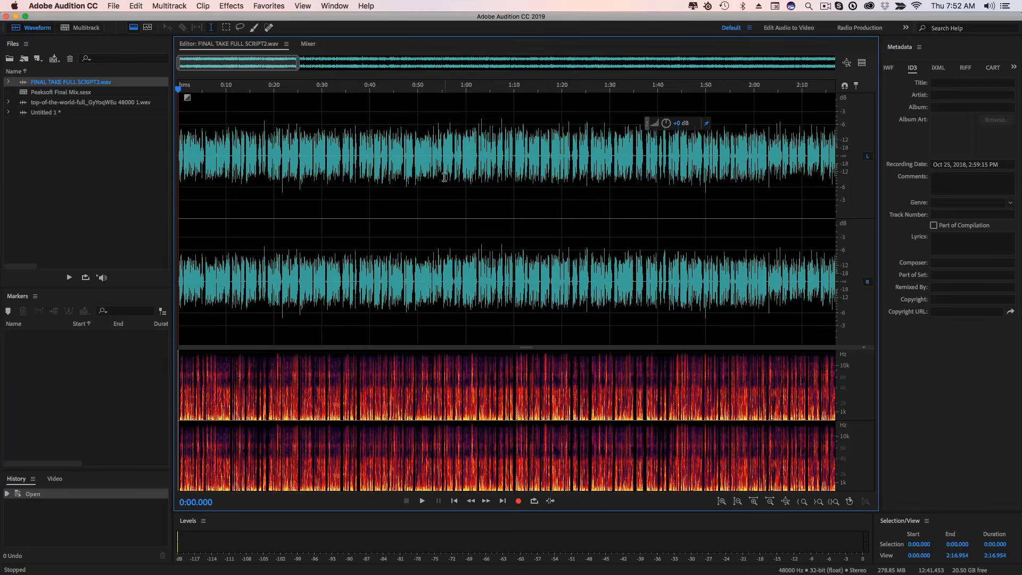
mouse_move(414, 251)
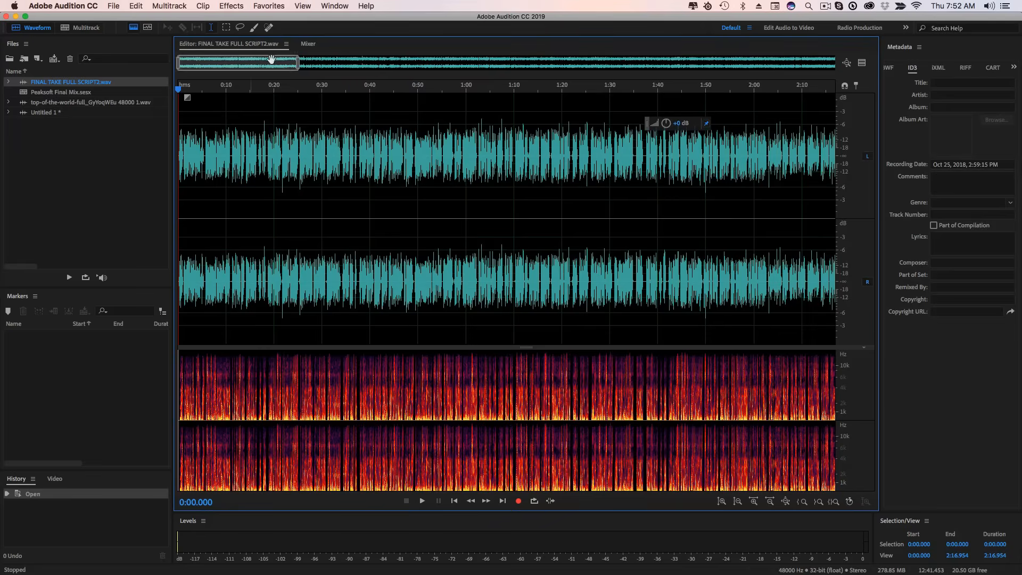
Step: Show the Time panel, undock the floating time readout, and close it from the workspace
click(334, 7)
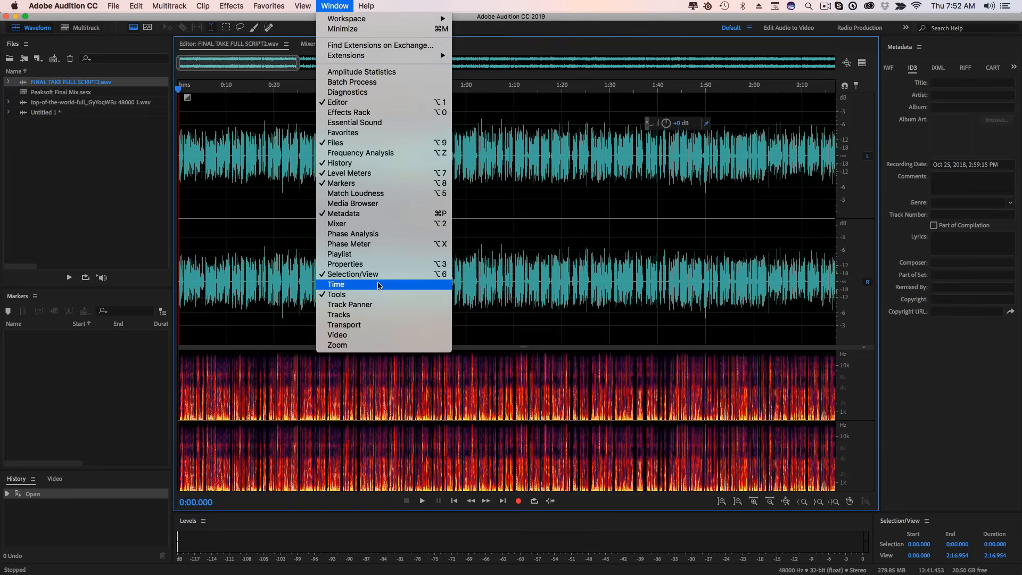
mouse_move(369, 287)
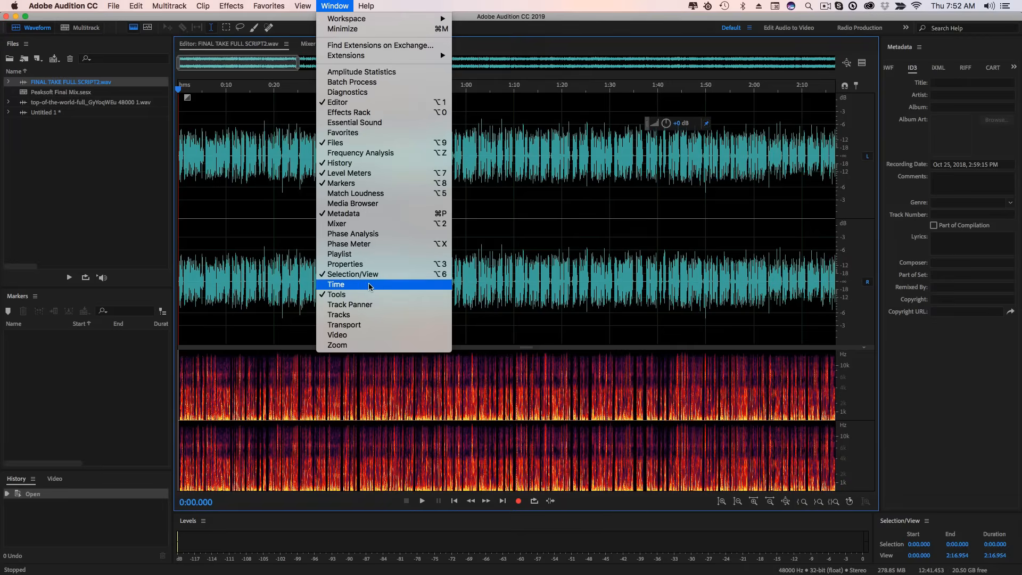
click(336, 285)
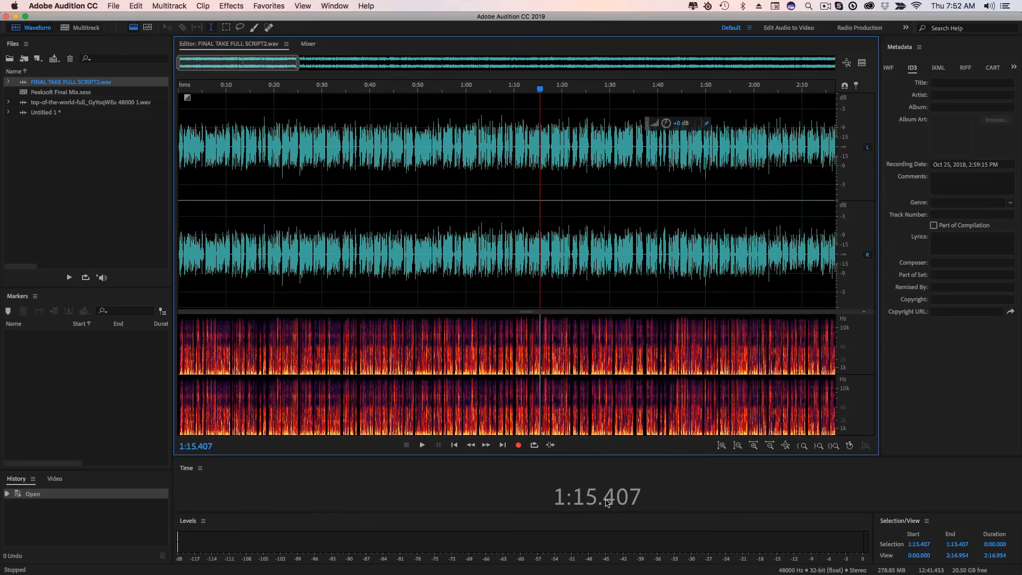
mouse_move(640, 501)
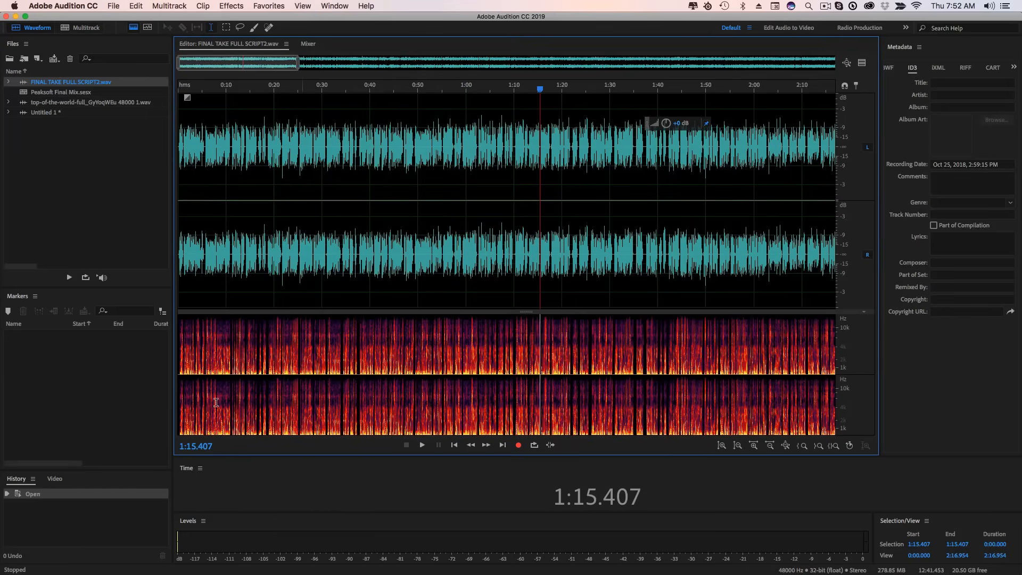
mouse_move(206, 477)
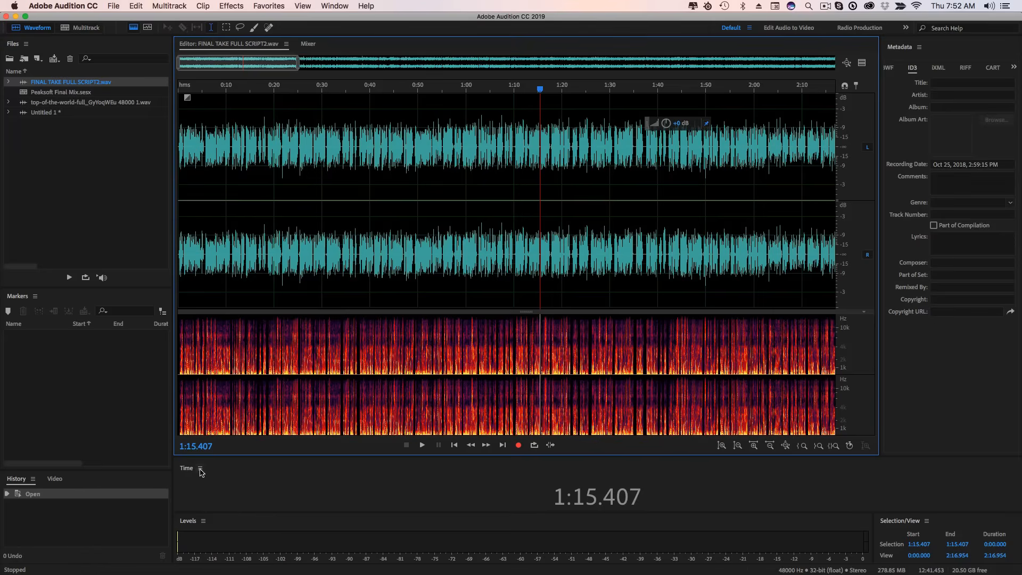
click(200, 468)
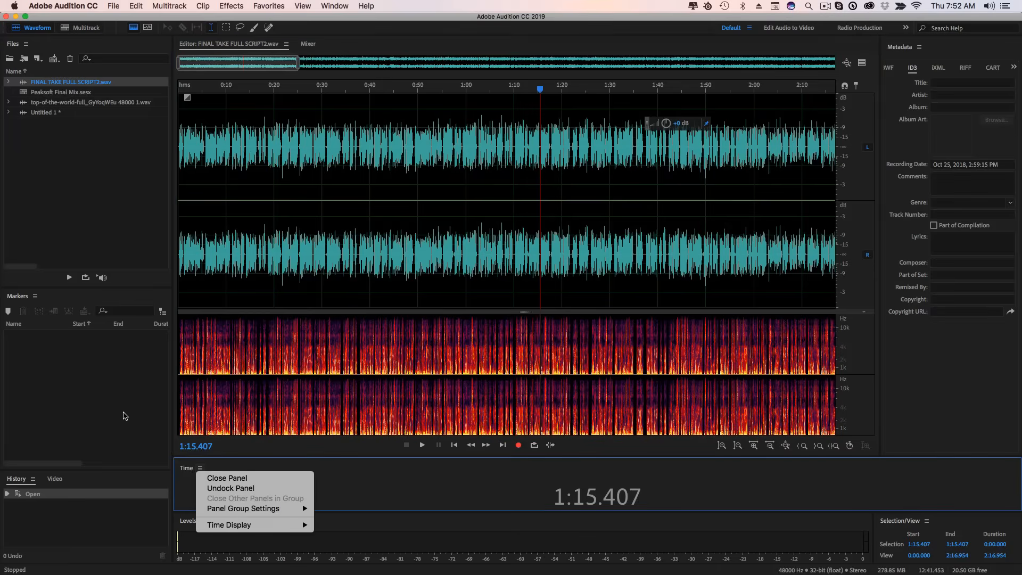
mouse_move(230, 488)
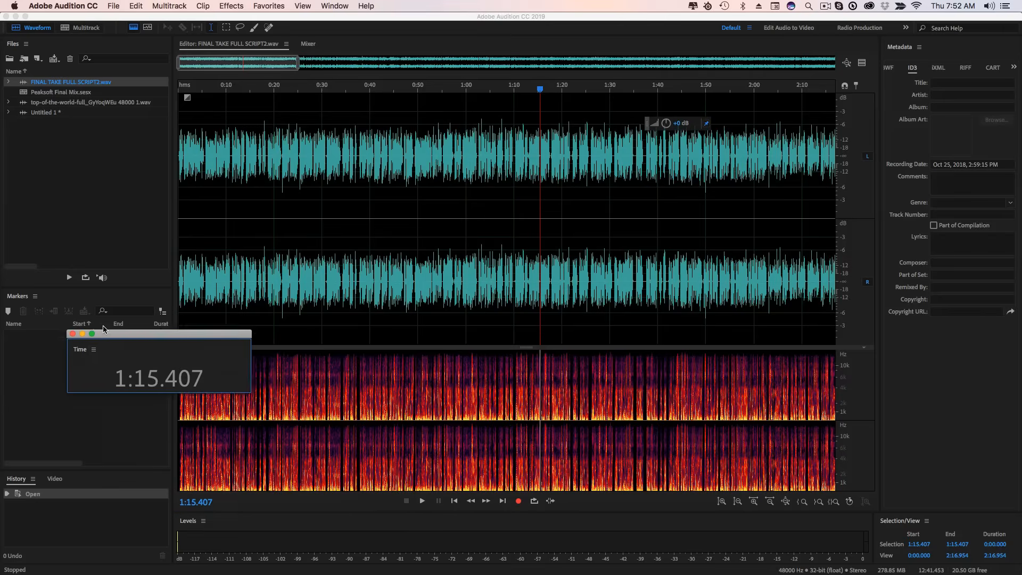
drag(160, 334, 151, 176)
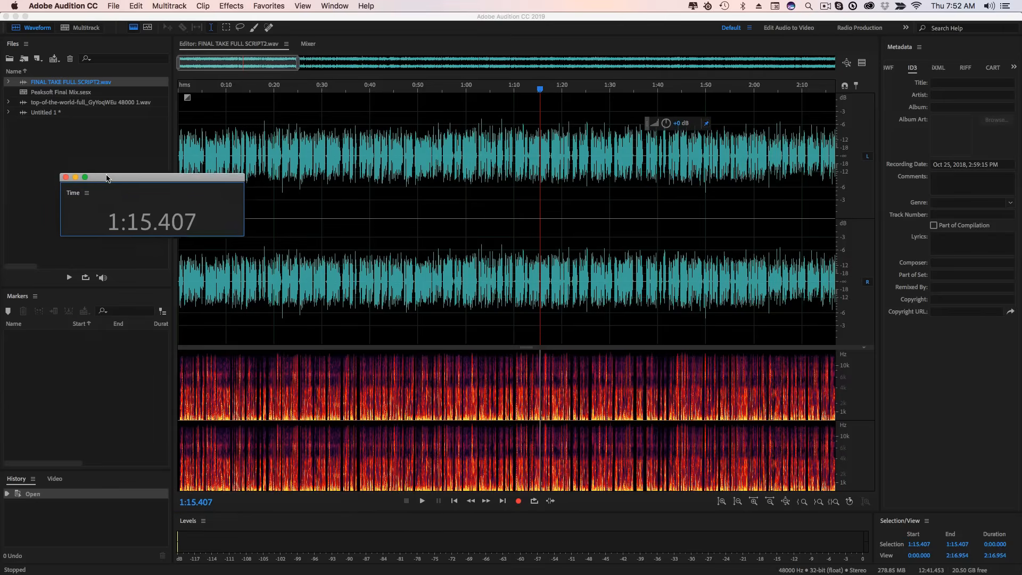
click(87, 185)
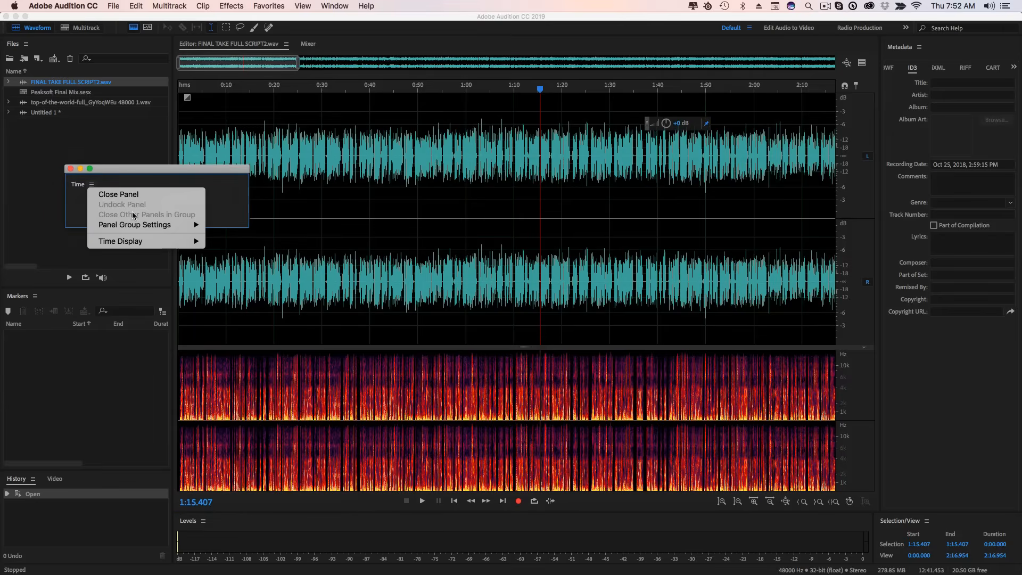
mouse_move(135, 225)
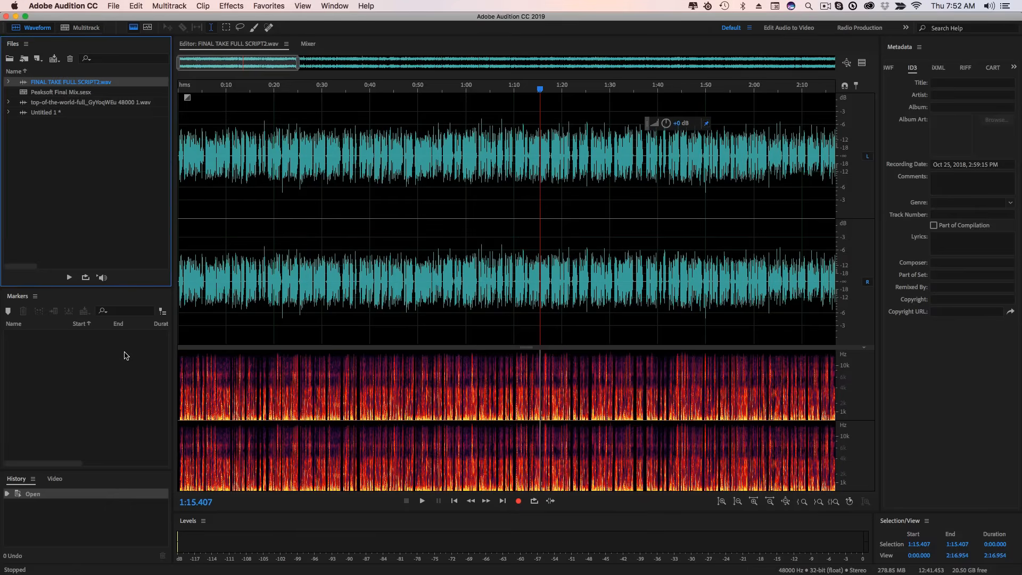
mouse_move(126, 354)
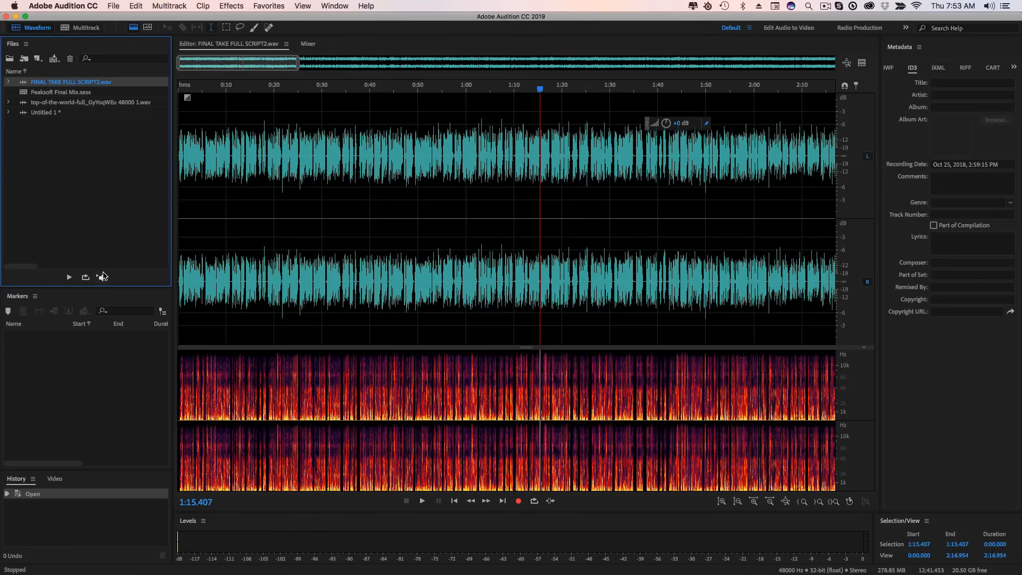
click(113, 7)
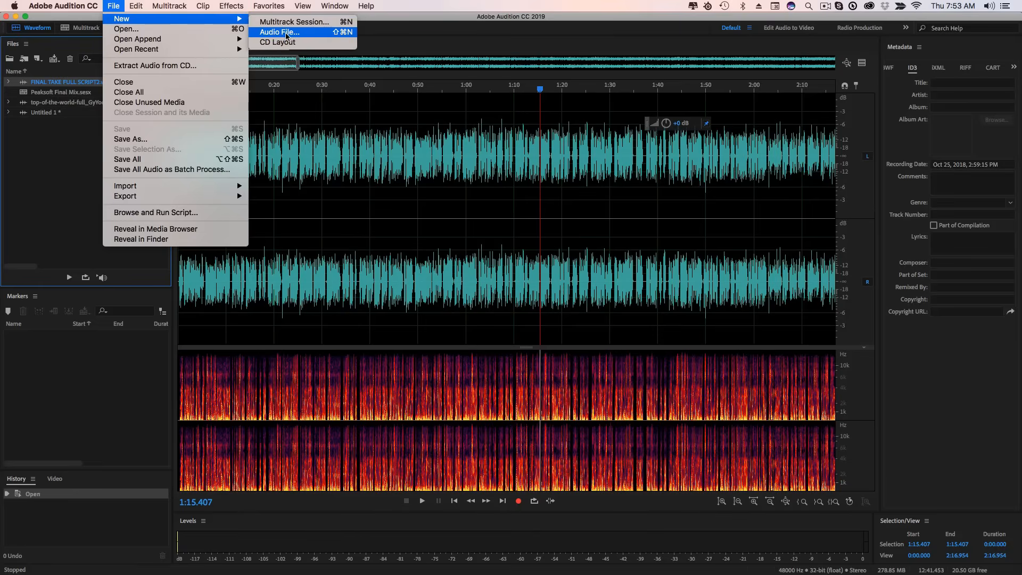
Step: Create blank file Untitled 2, return to Untitled 1 and mark its first 15 seconds
click(278, 32)
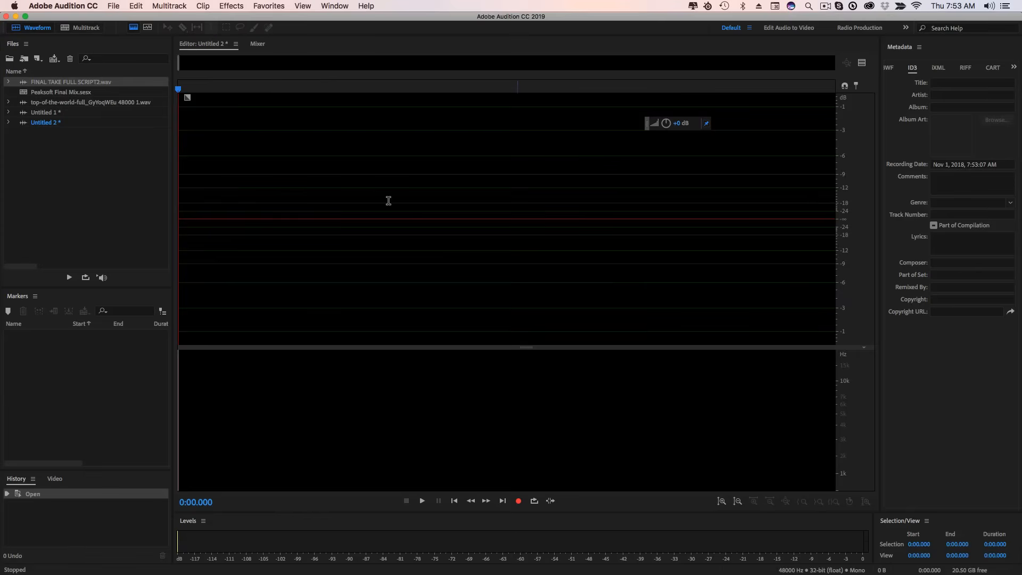
double_click(45, 112)
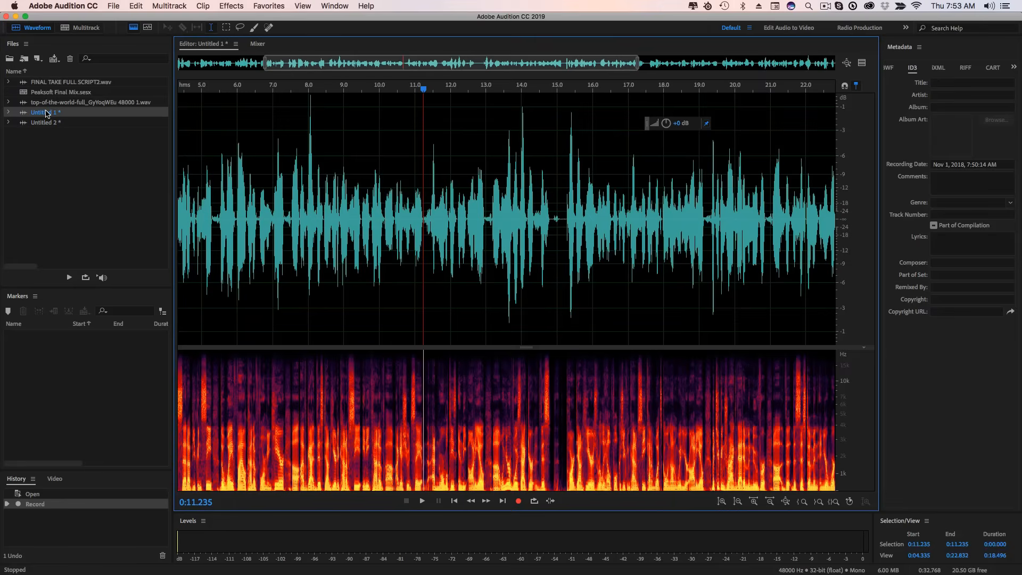
mouse_move(376, 157)
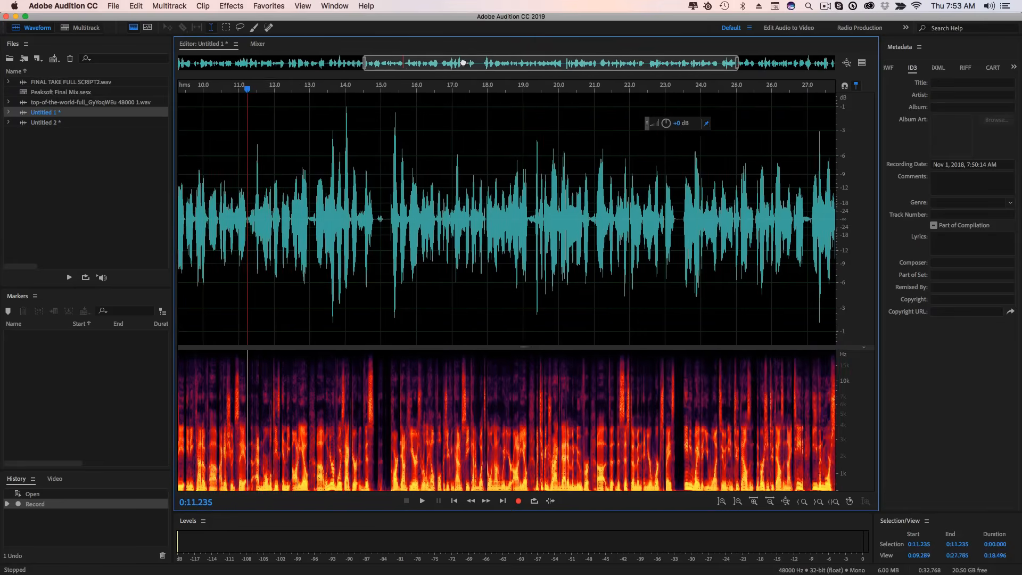
drag(332, 218, 589, 218)
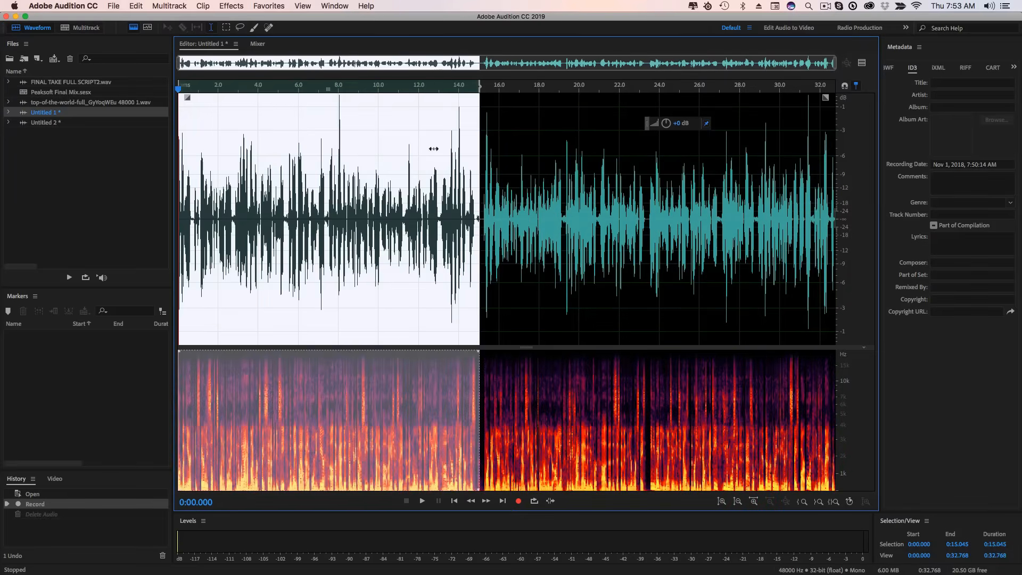
click(137, 7)
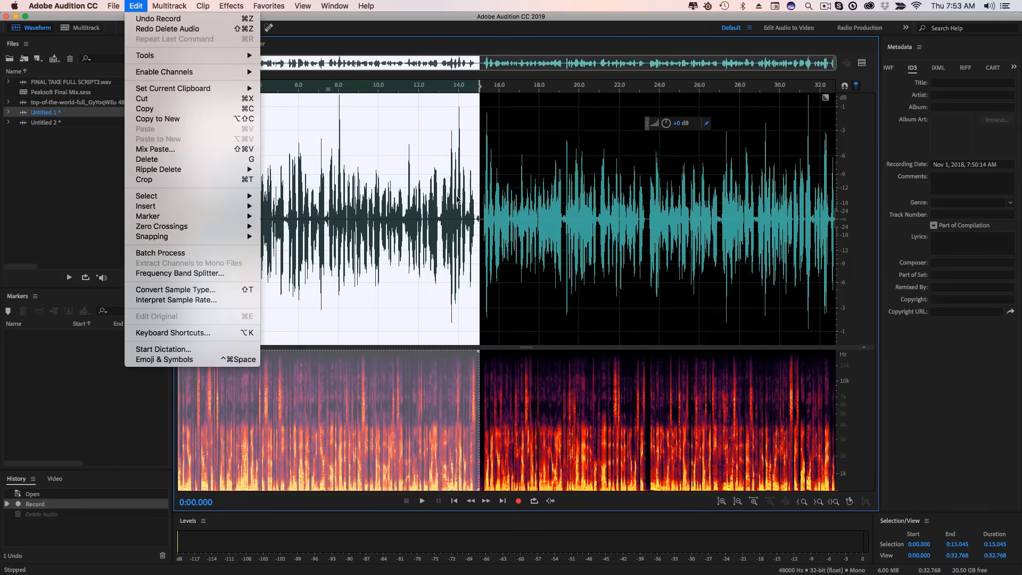
mouse_move(436, 187)
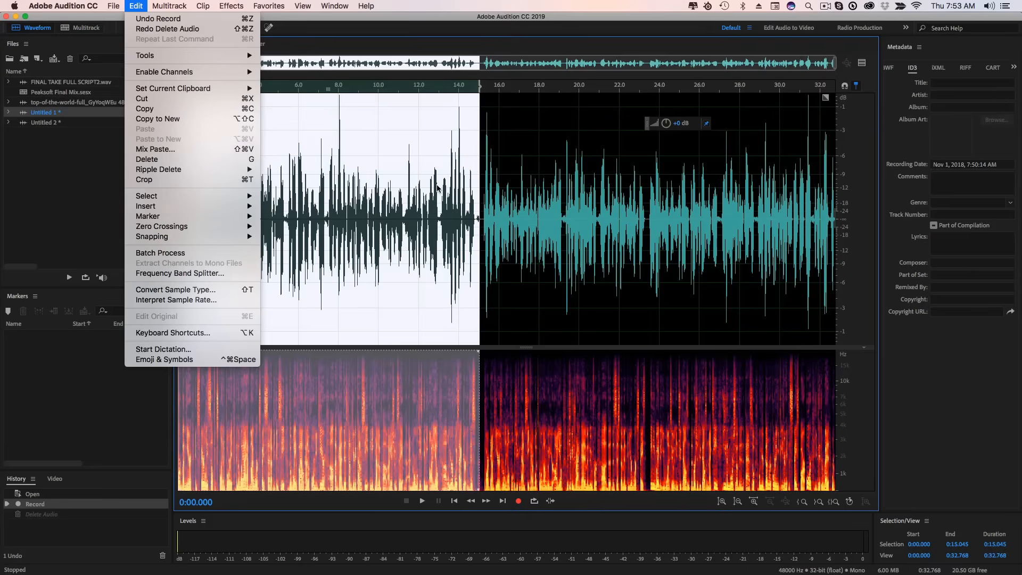
mouse_move(556, 267)
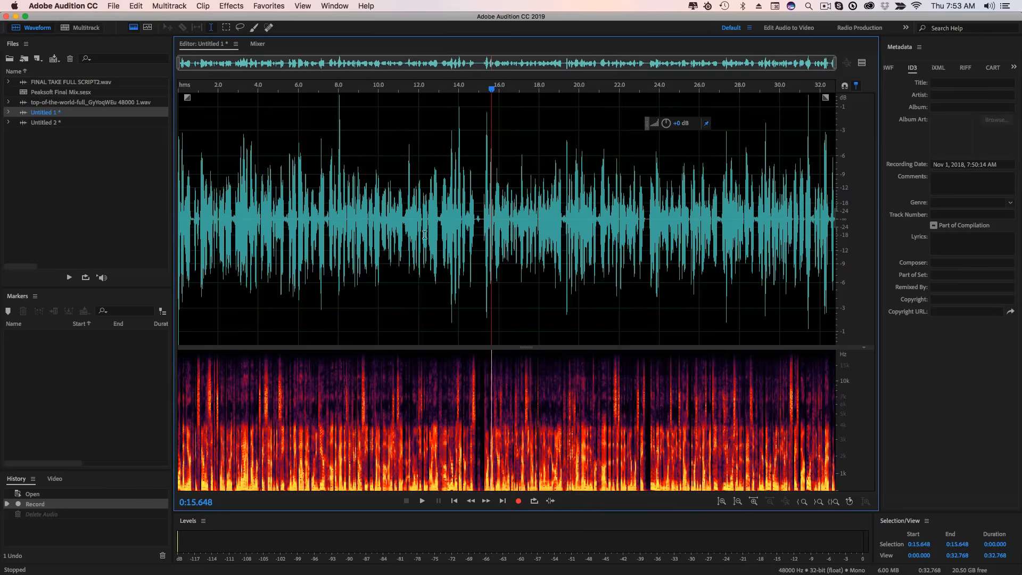
mouse_move(650, 126)
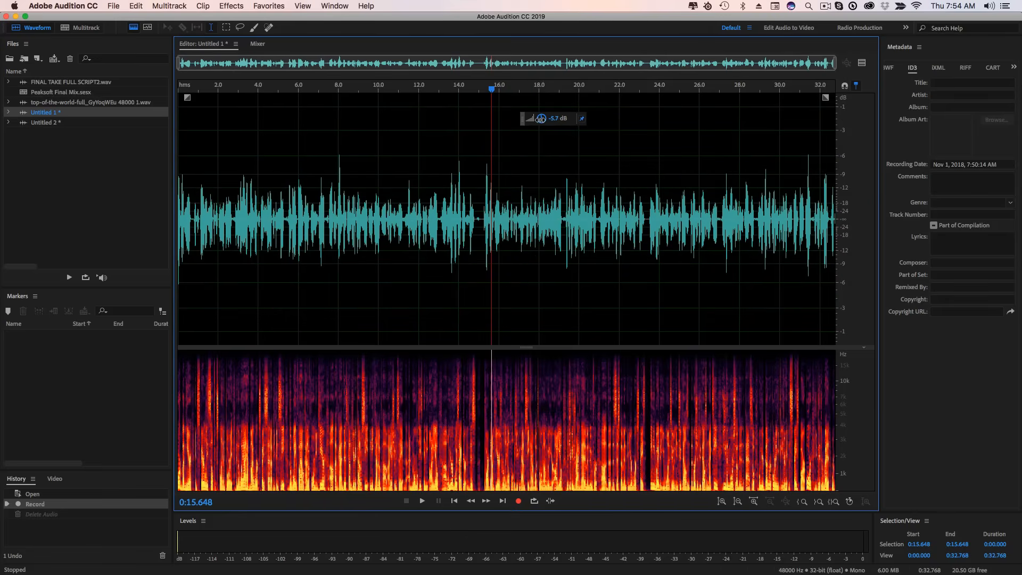
Step: Turn the recording's amplitude down slightly with the HUD gain knob, applying Amplify
drag(541, 118, 553, 114)
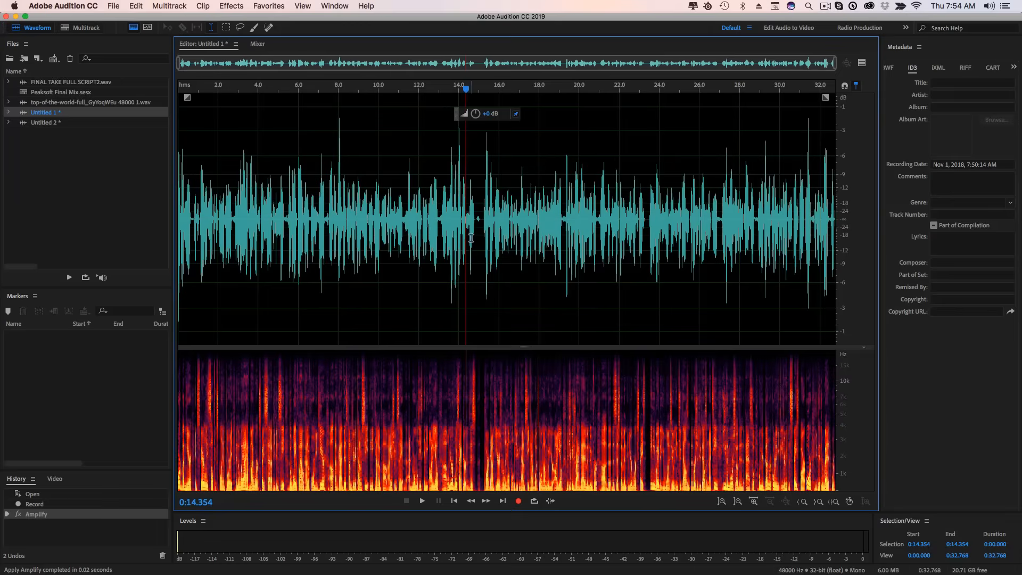
mouse_move(437, 230)
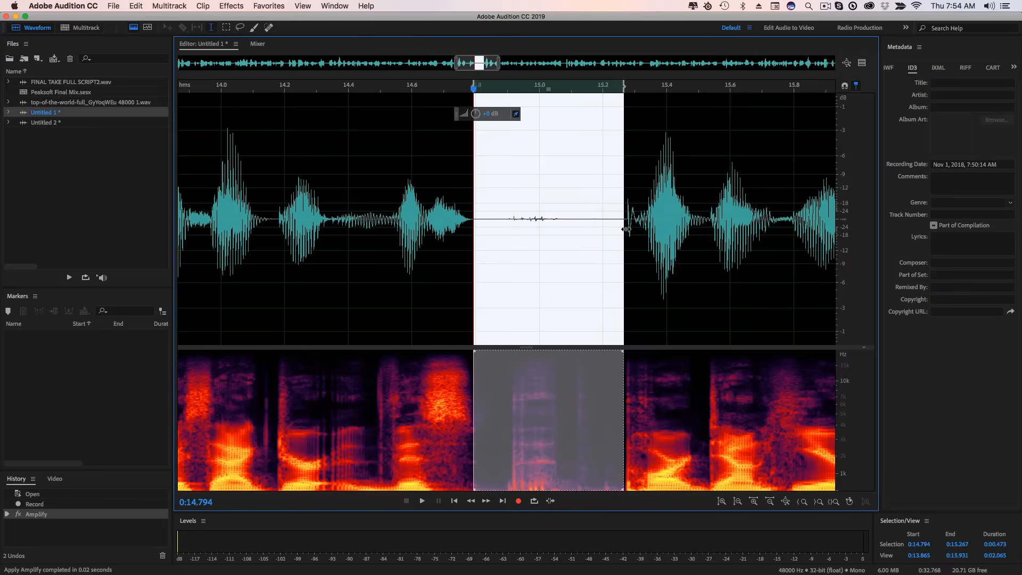
mouse_move(571, 196)
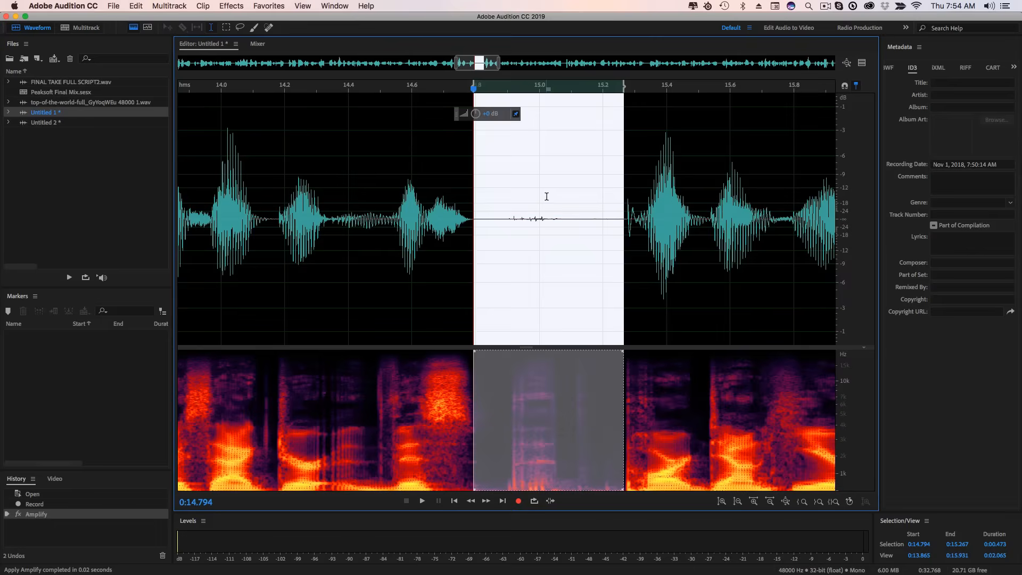
mouse_move(404, 250)
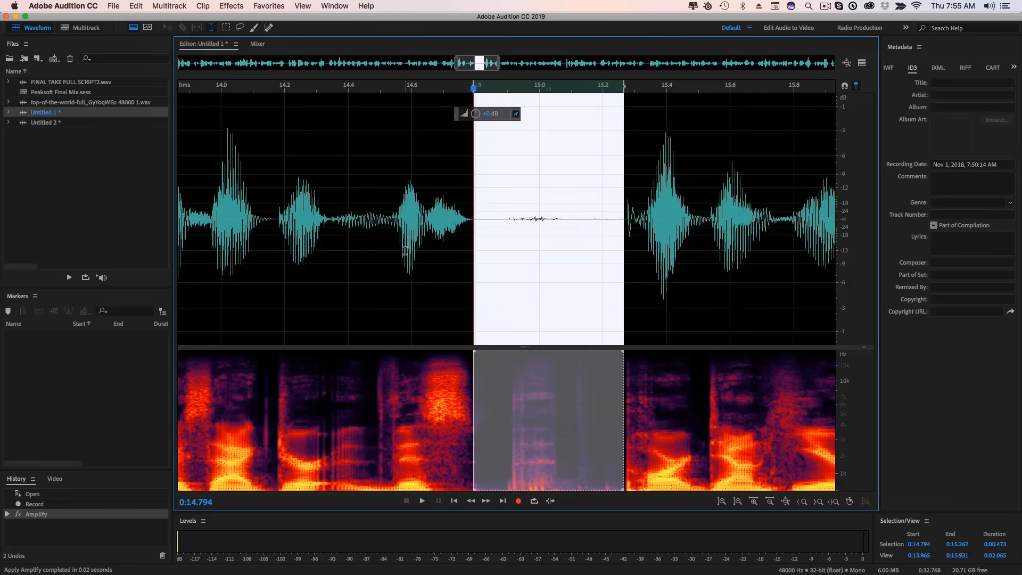
mouse_move(169, 52)
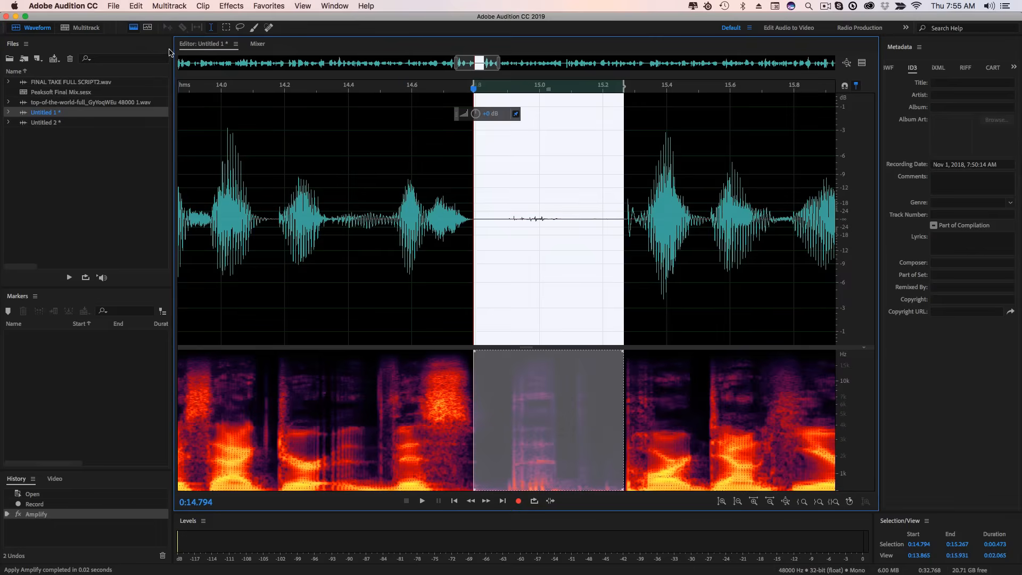
Step: In Keyboard Shortcuts, search 'sile', assign a key to the Silence effect and confirm
click(135, 6)
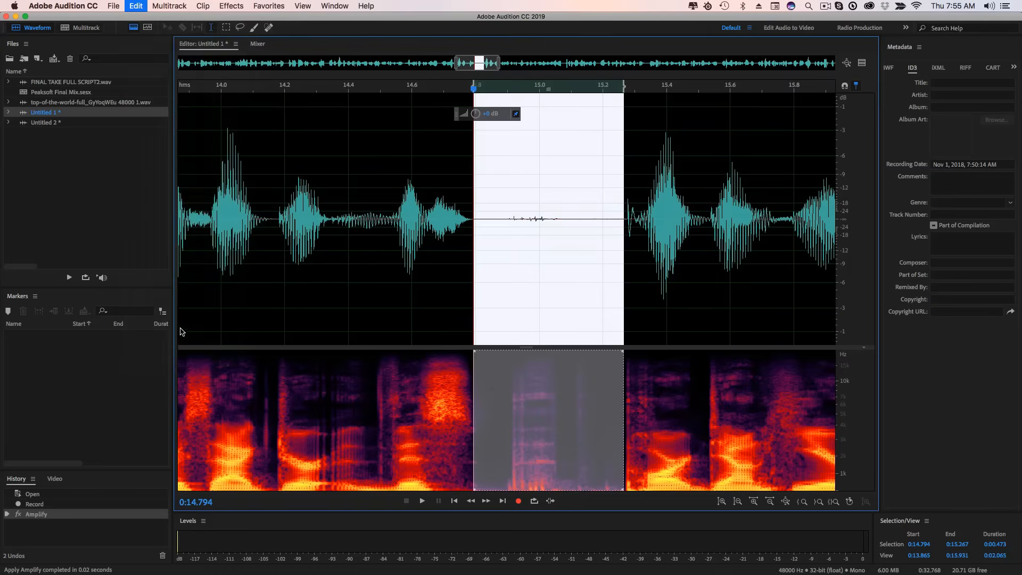
click(135, 6)
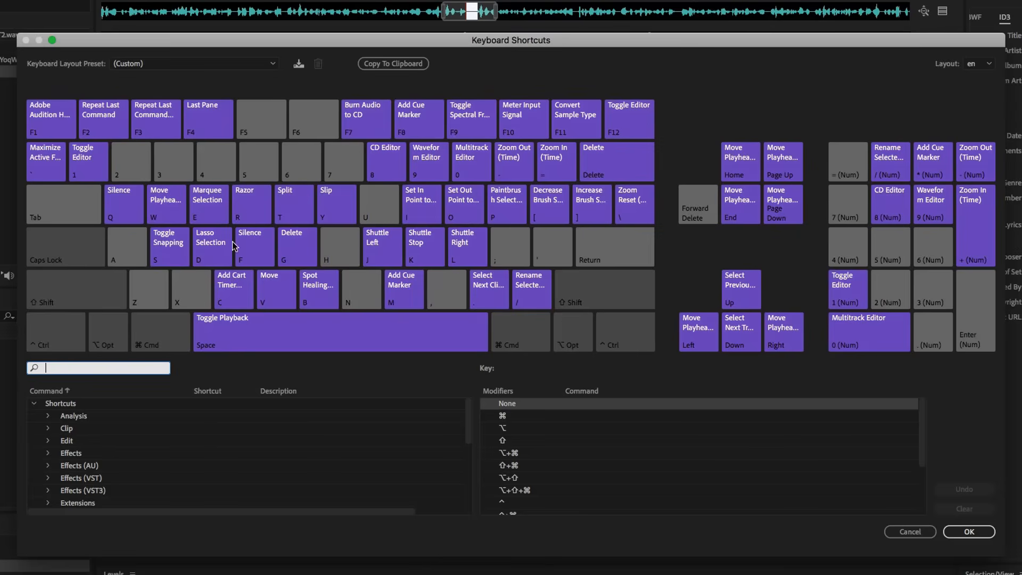
mouse_move(425, 180)
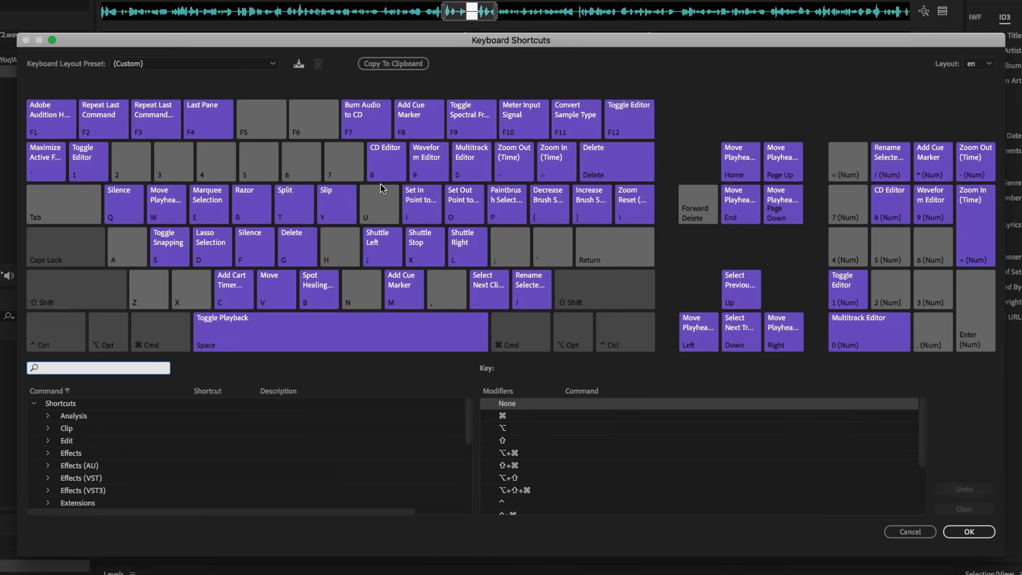
mouse_move(216, 225)
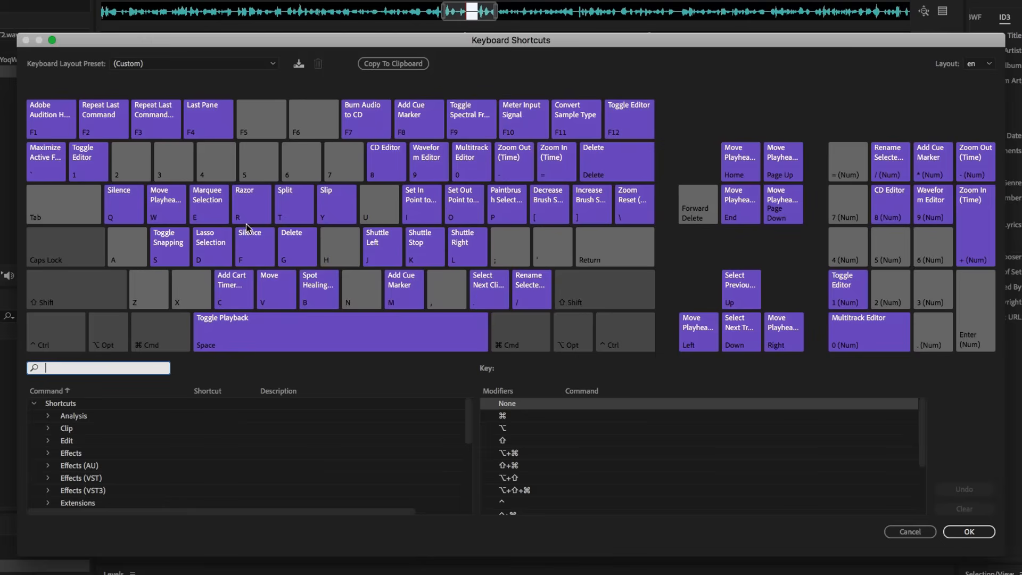
mouse_move(242, 246)
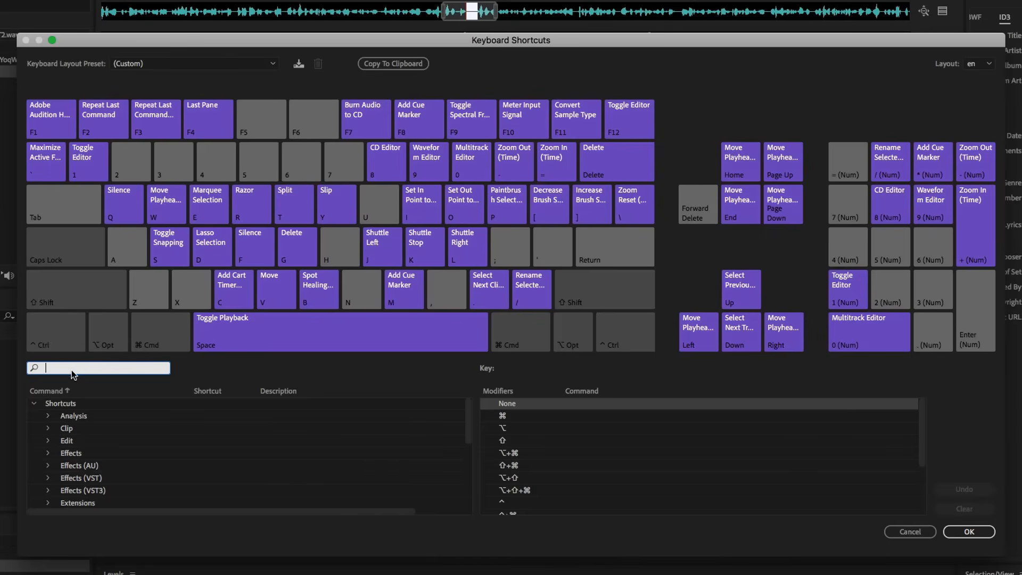
mouse_move(76, 374)
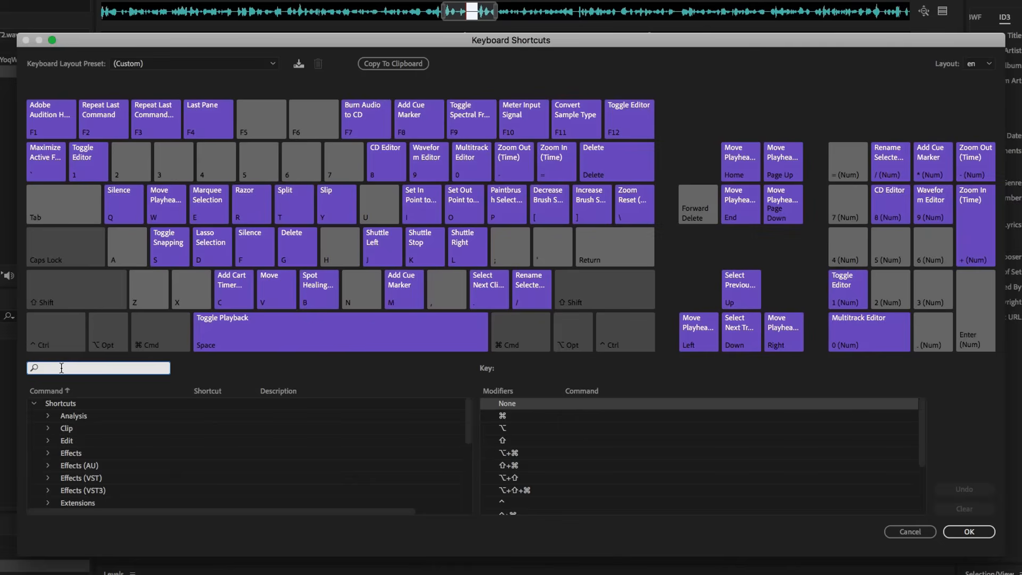
text(s)
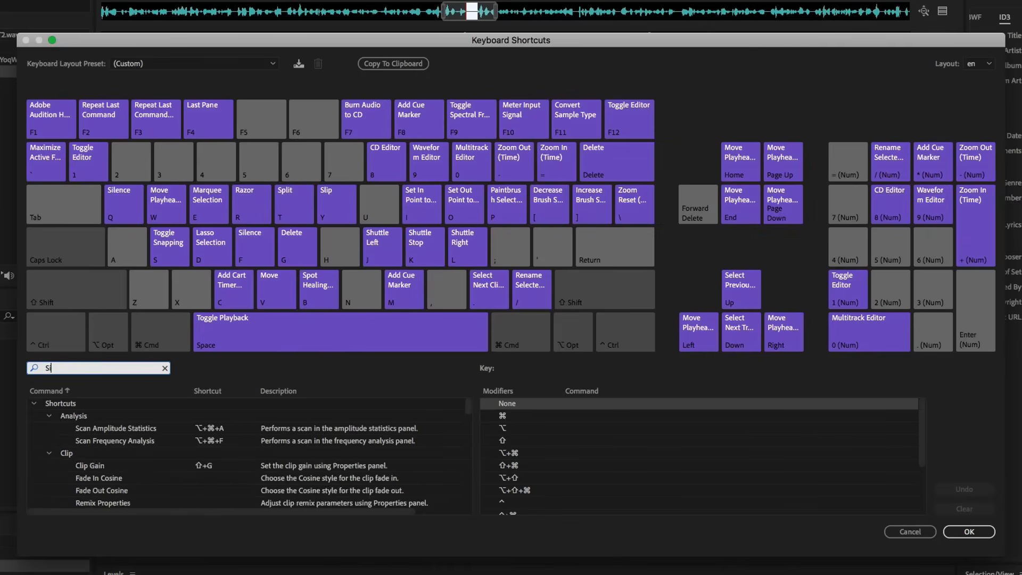
text(ile)
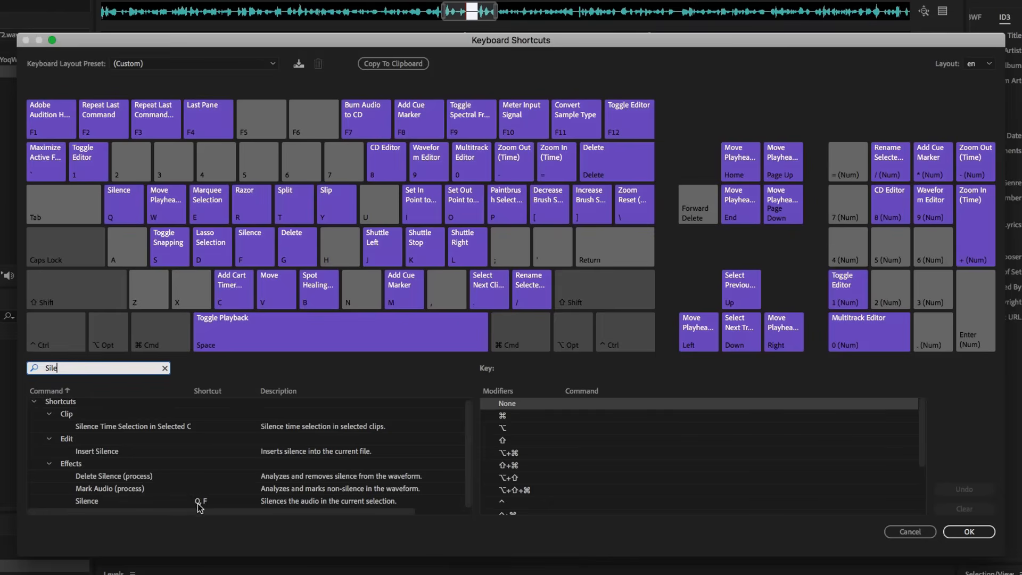
click(86, 500)
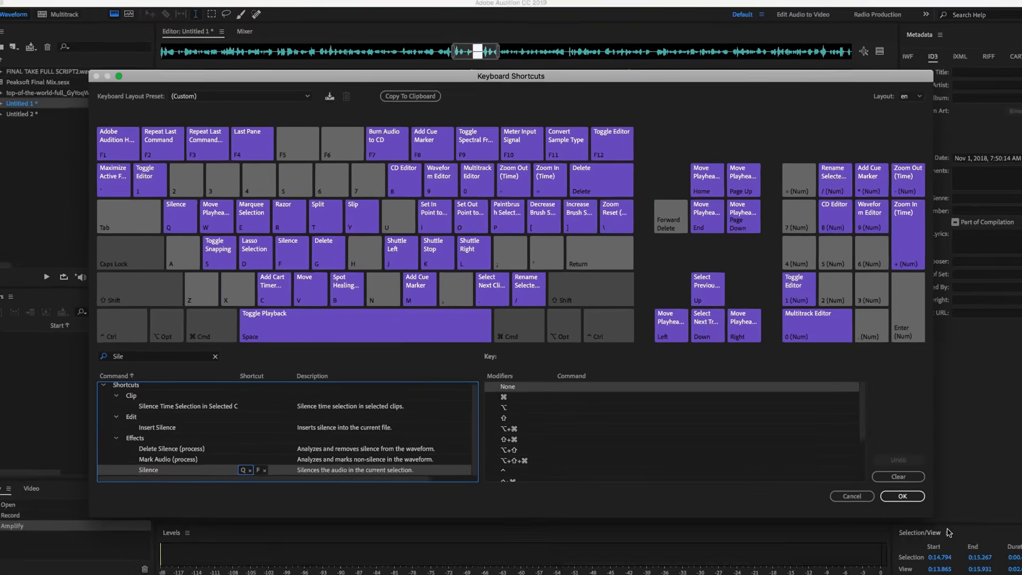
click(902, 496)
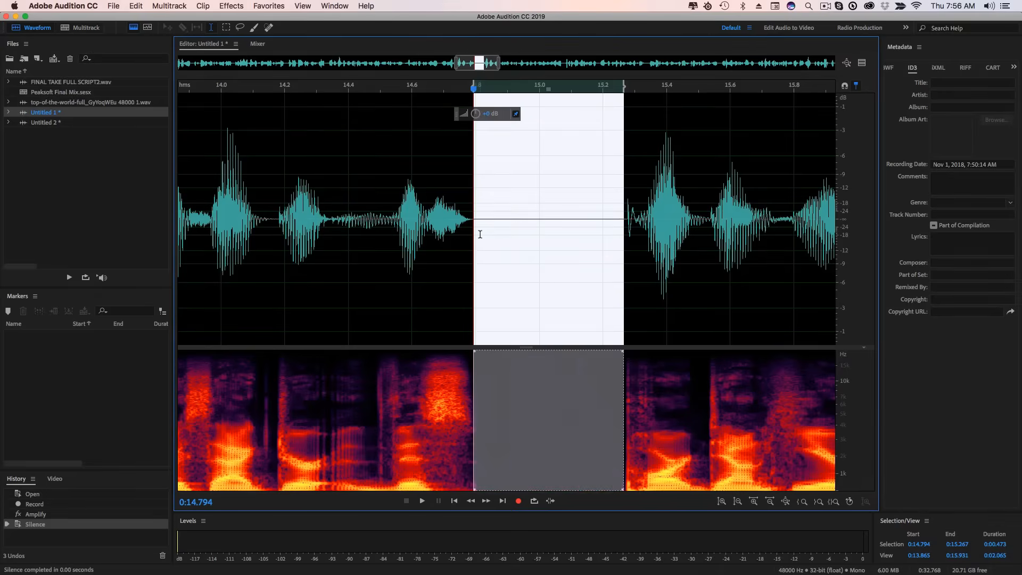
Step: Silence the noise near 15 s, review the 7–23 s span, then deselect near 6 seconds
drag(622, 244, 569, 245)
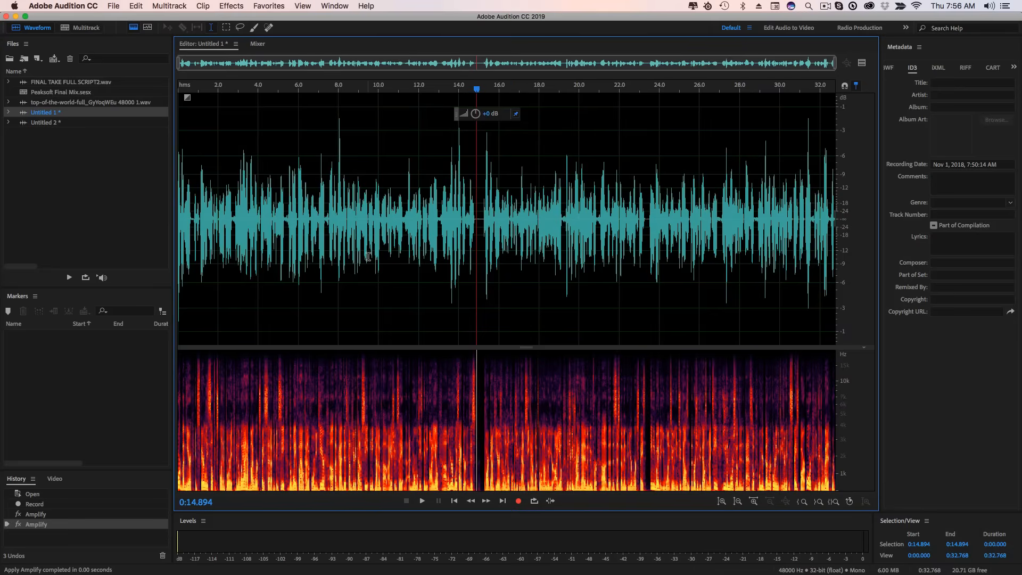
mouse_move(408, 218)
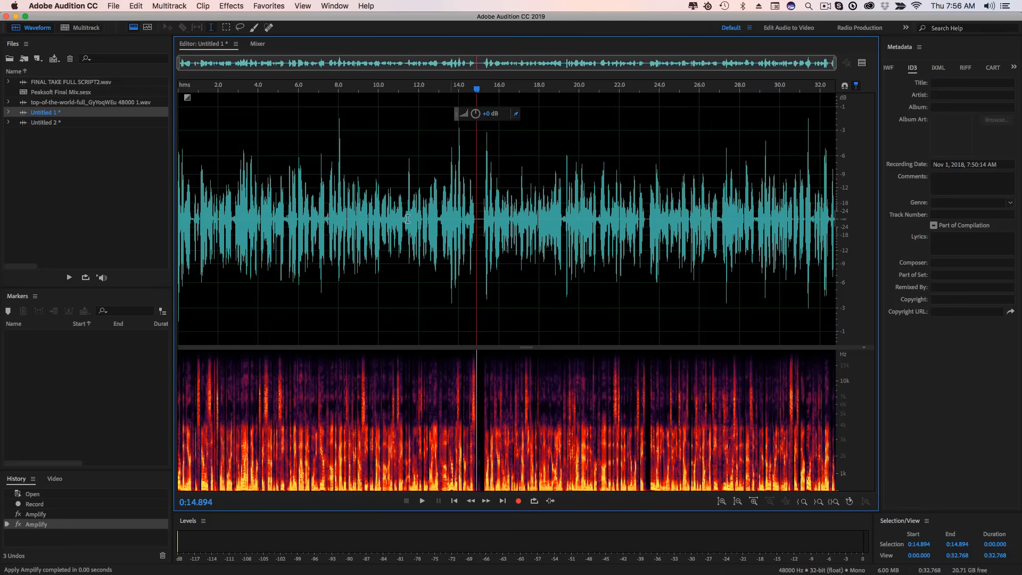
drag(326, 222, 469, 221)
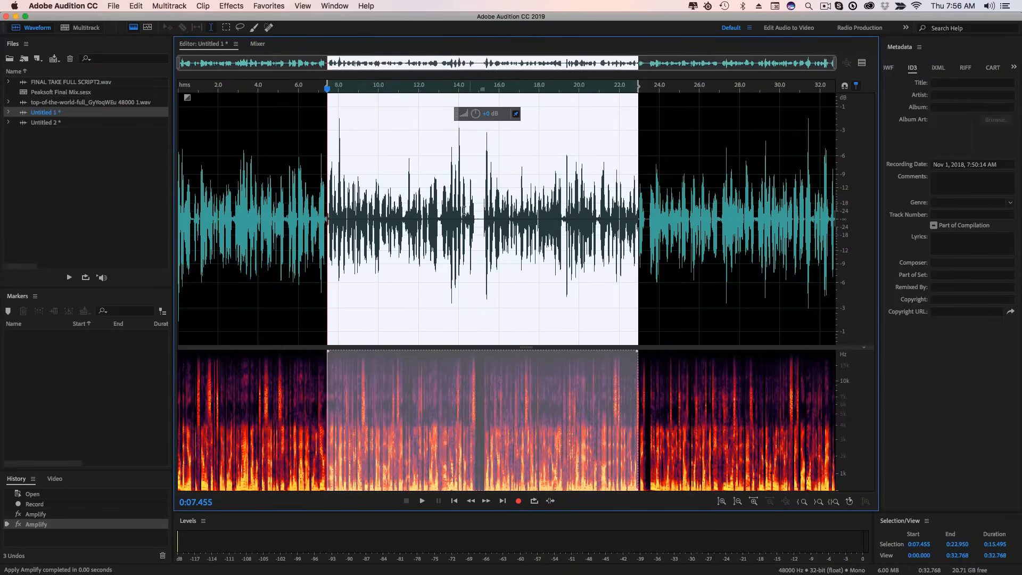
mouse_move(553, 178)
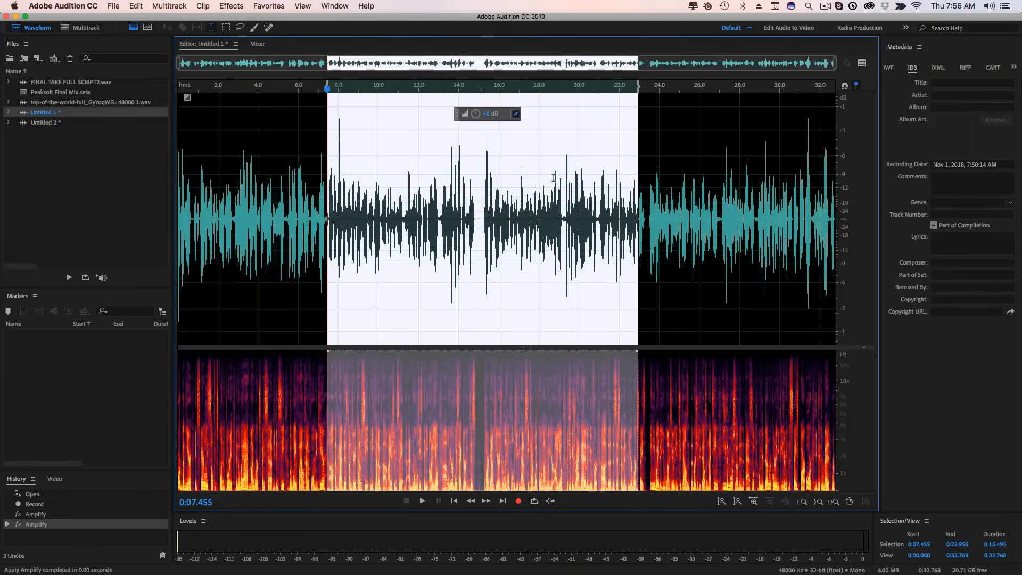
mouse_move(303, 227)
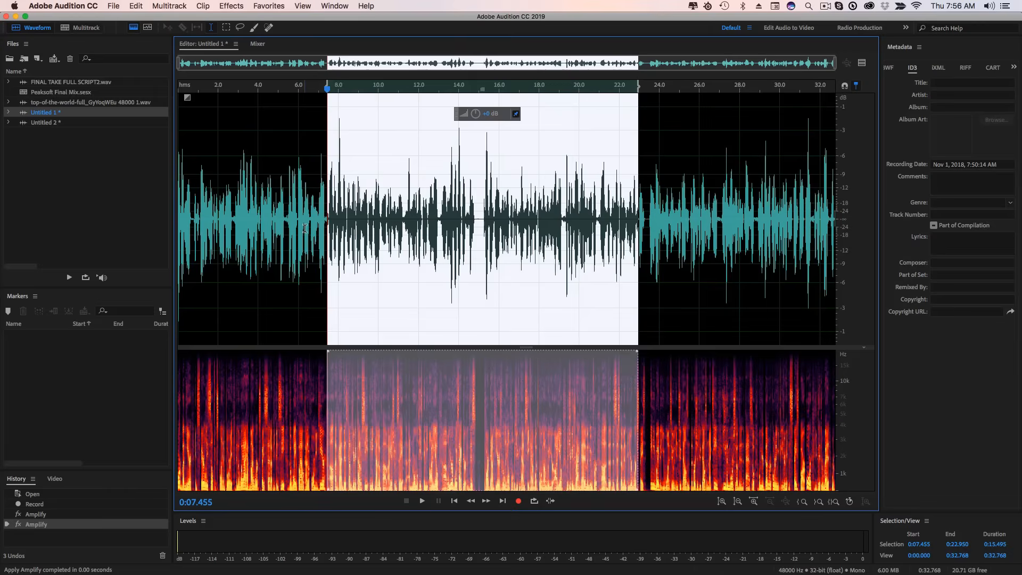
click(297, 222)
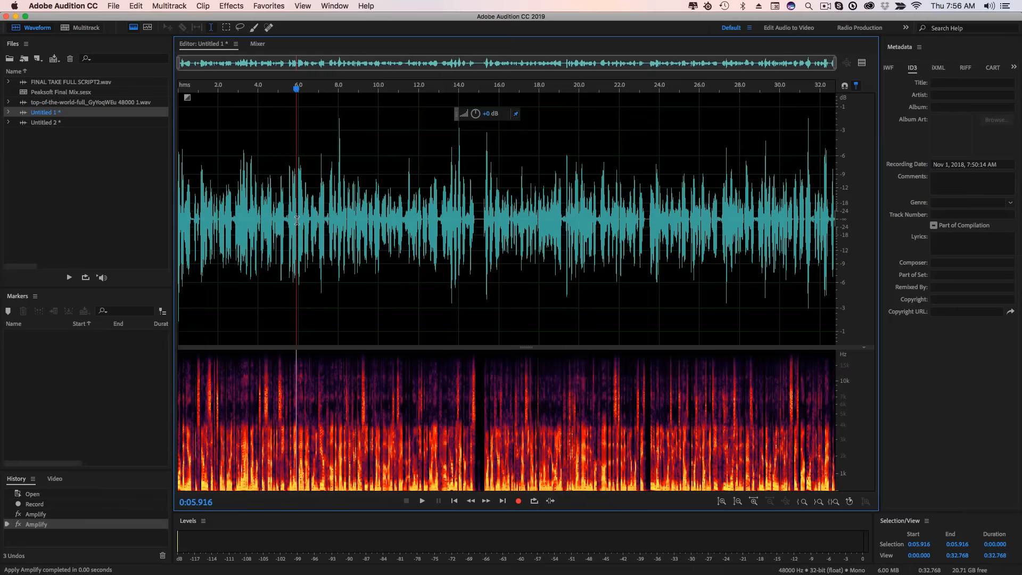
mouse_move(348, 165)
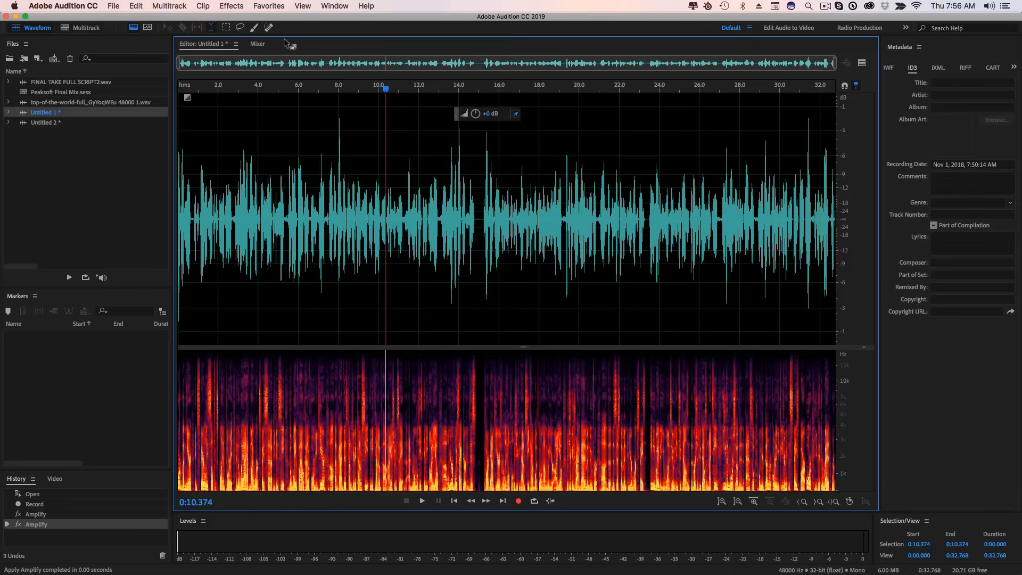
Step: Begin recording a new favorite from the Favorites menu
click(231, 7)
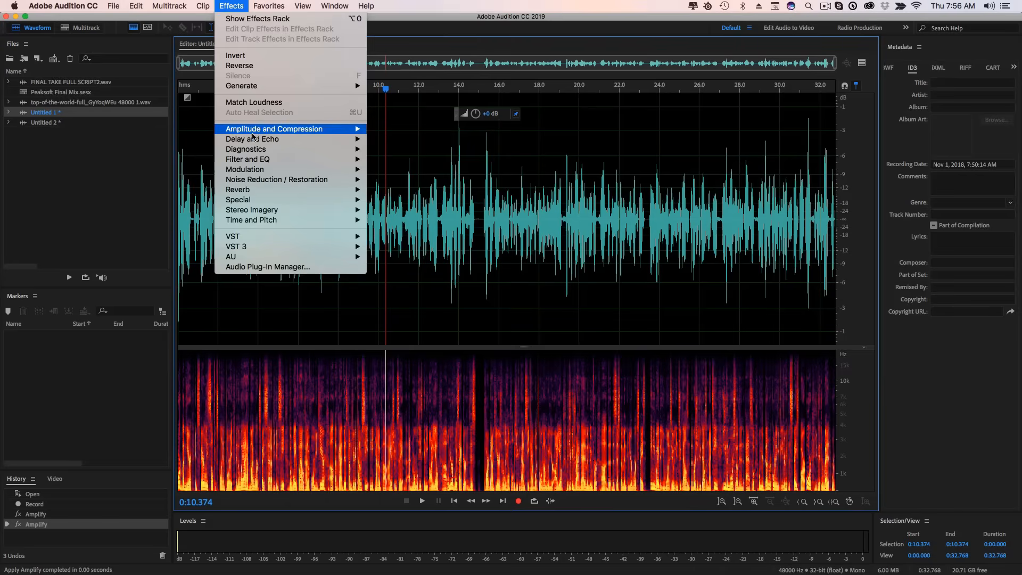
mouse_move(273, 129)
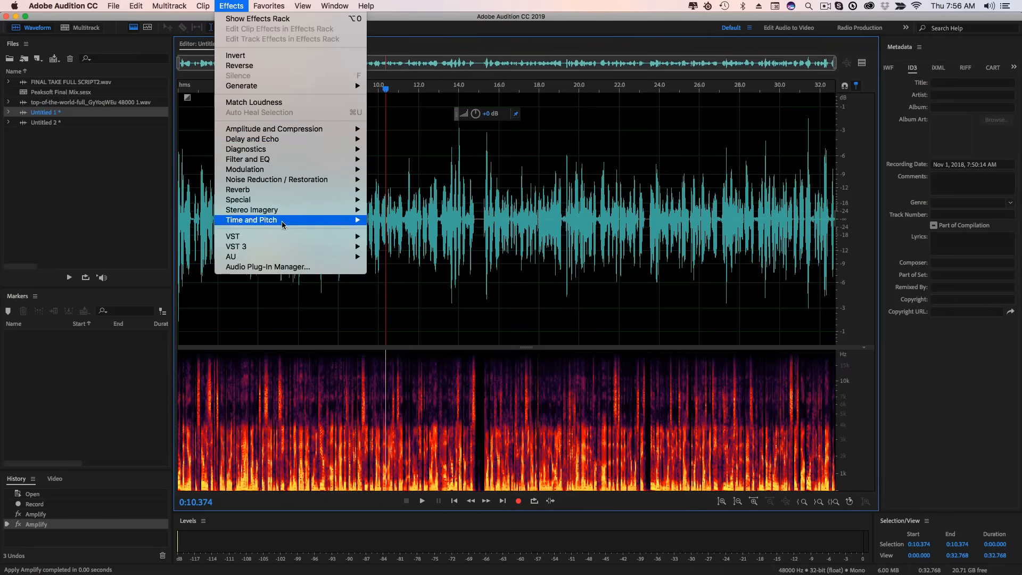
click(268, 6)
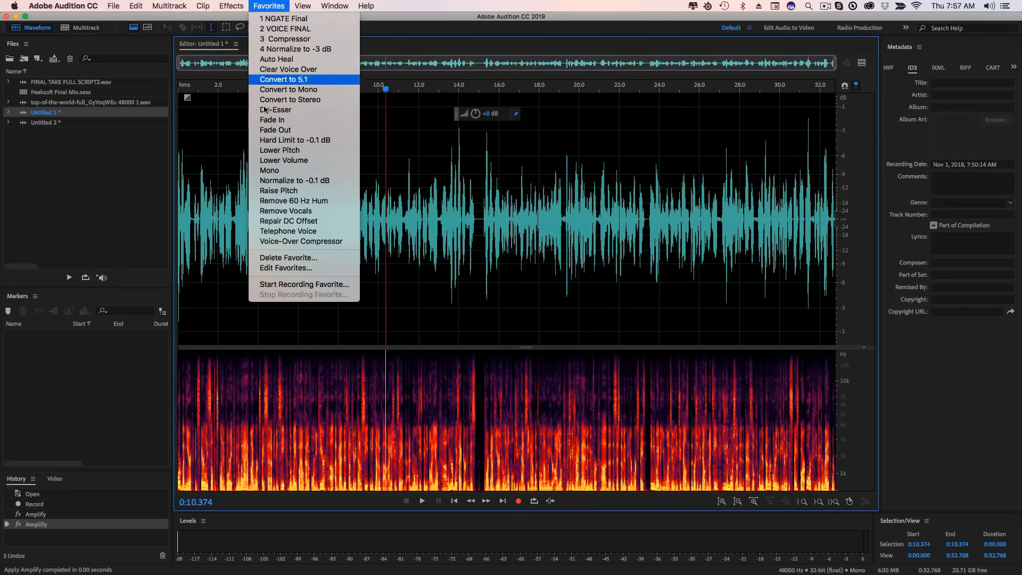
mouse_move(283, 28)
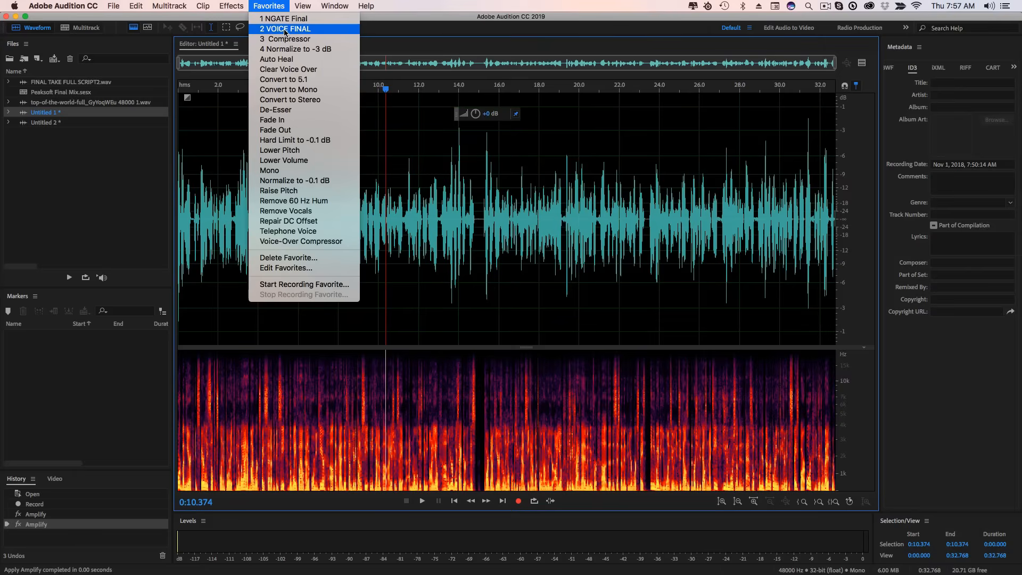
mouse_move(284, 38)
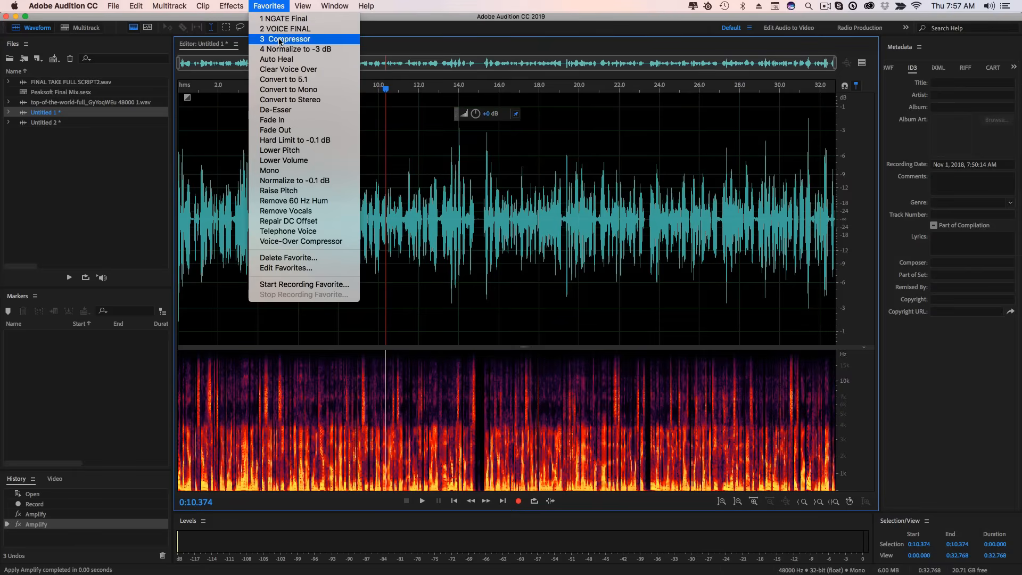
mouse_move(295, 49)
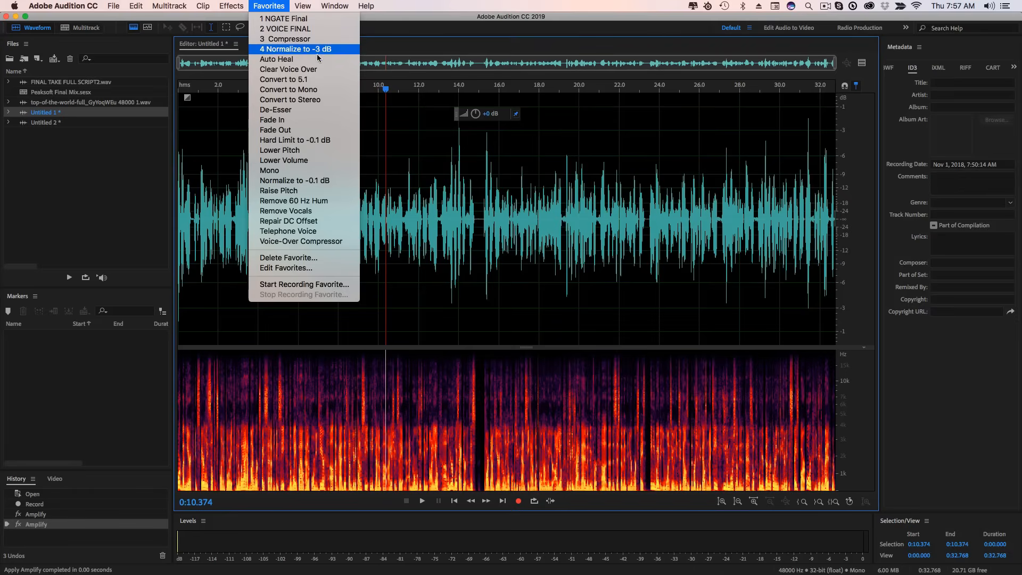
mouse_move(289, 69)
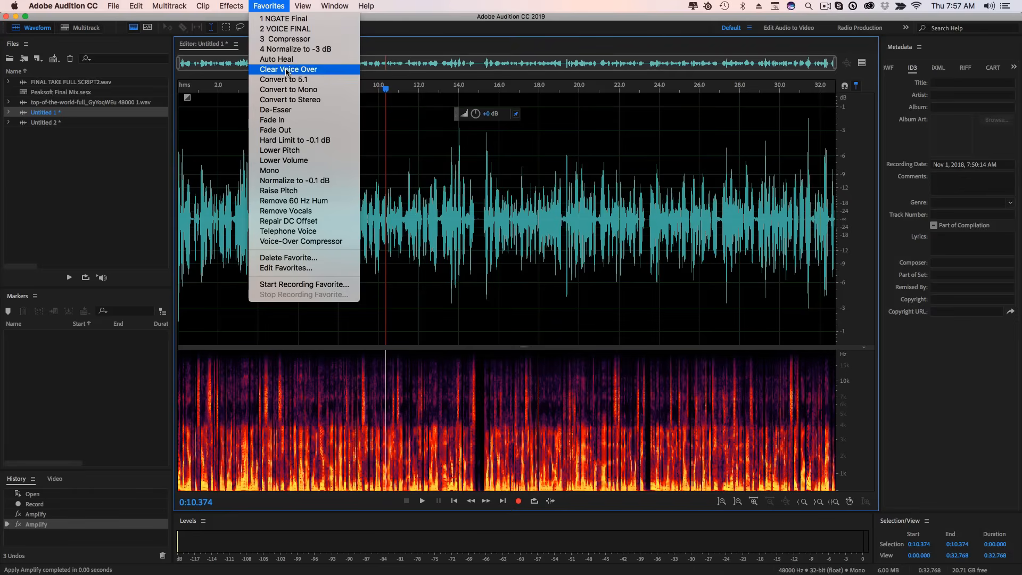
mouse_move(294, 49)
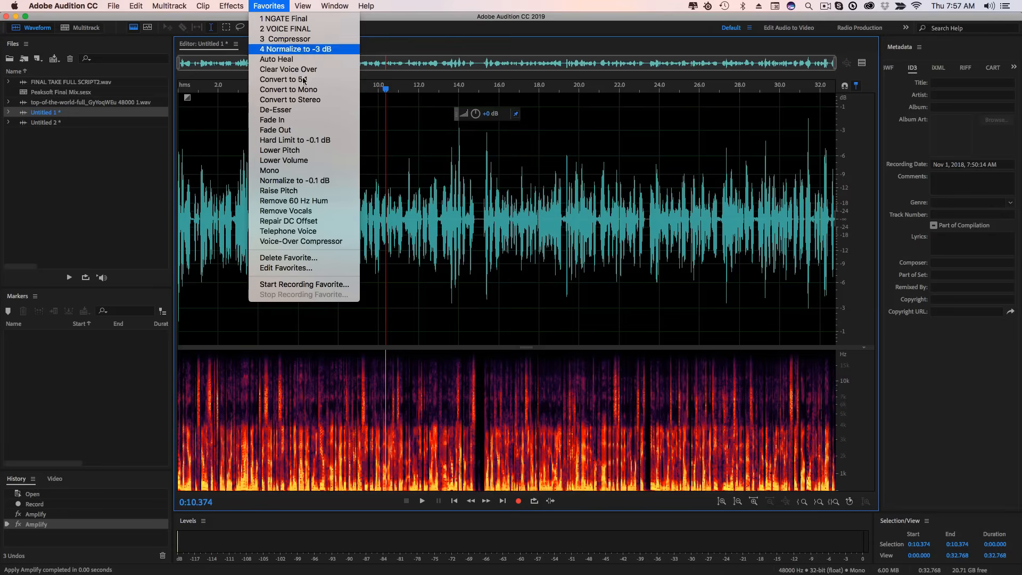
mouse_move(303, 283)
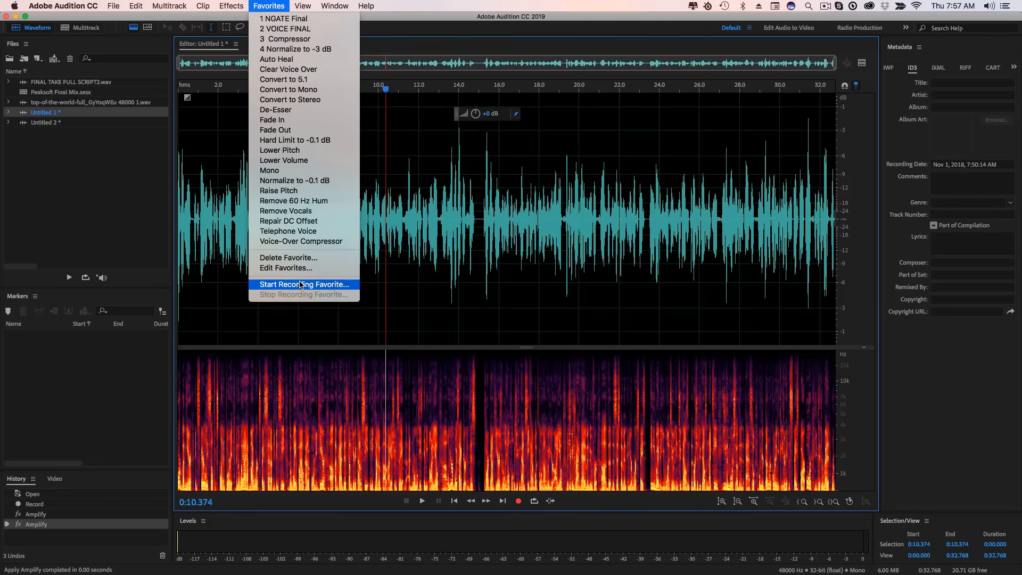
click(304, 284)
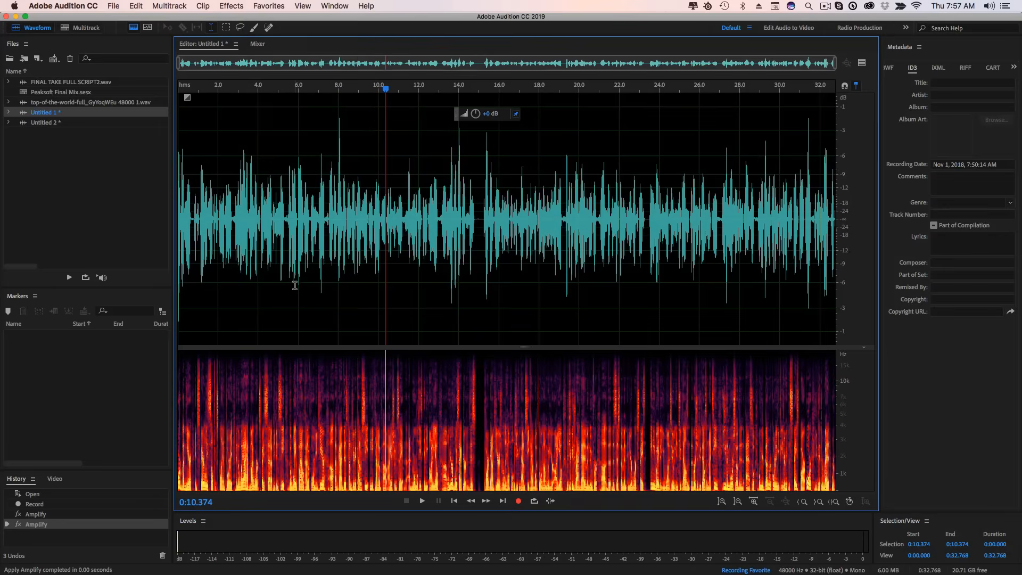
Step: Boost the whole recording with Amplify at a gain of about 0.79 dB
click(231, 6)
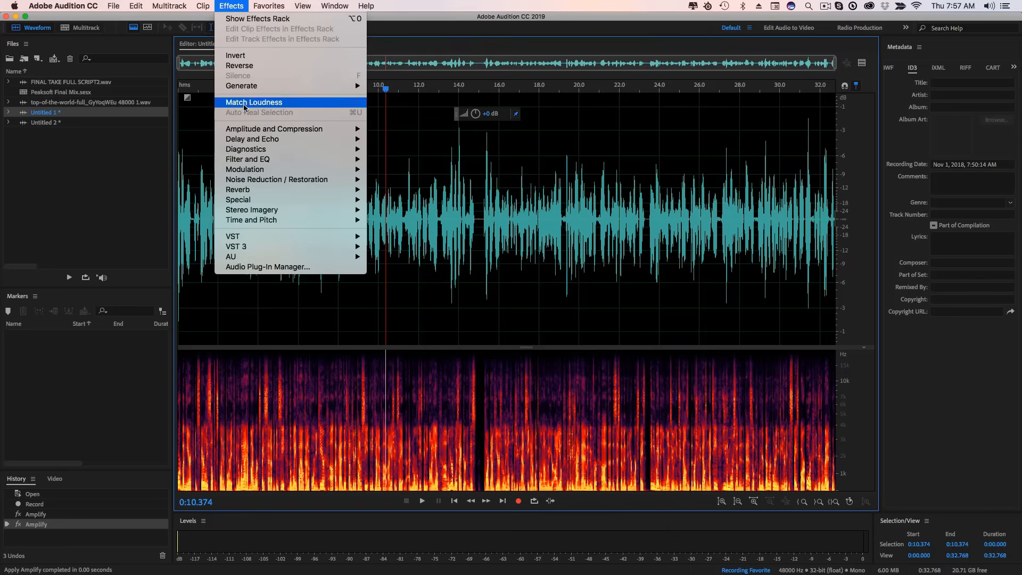
mouse_move(274, 129)
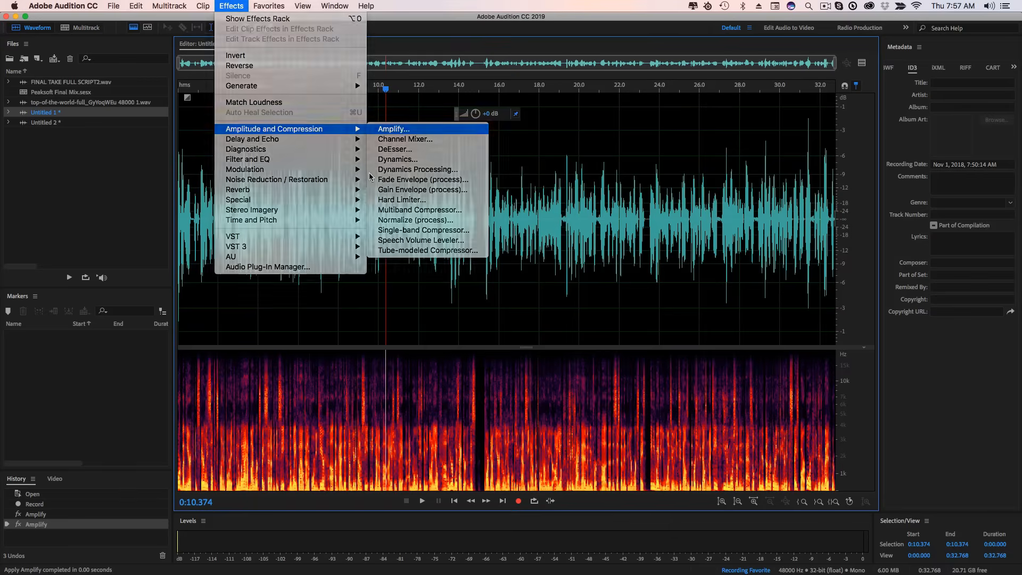
click(393, 129)
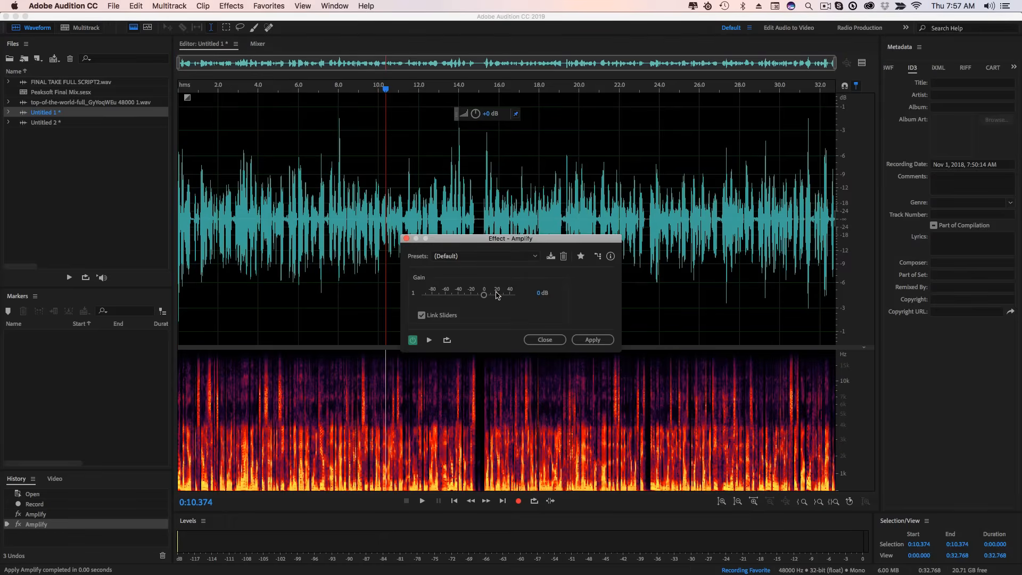
drag(483, 295, 484, 295)
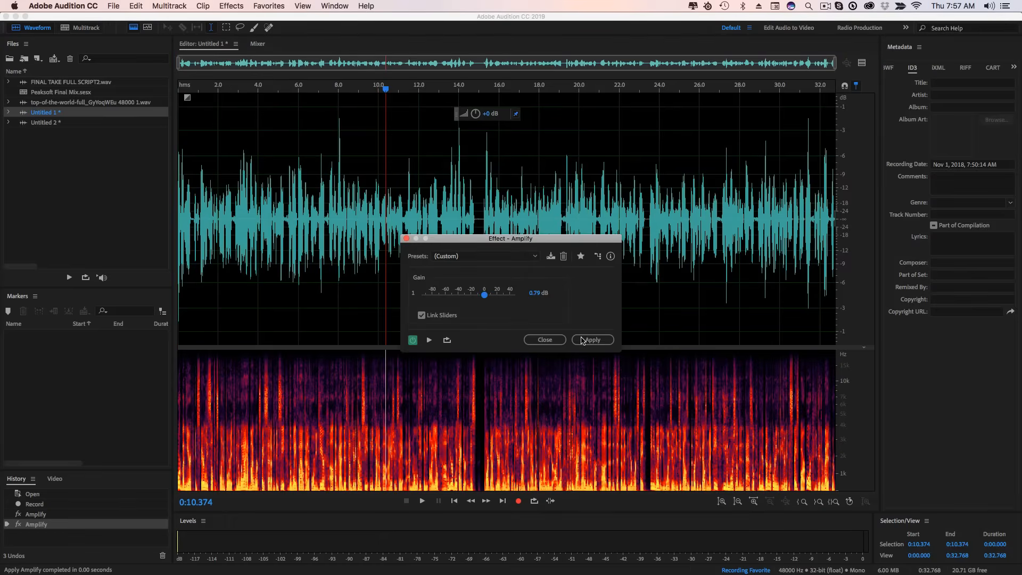
click(592, 339)
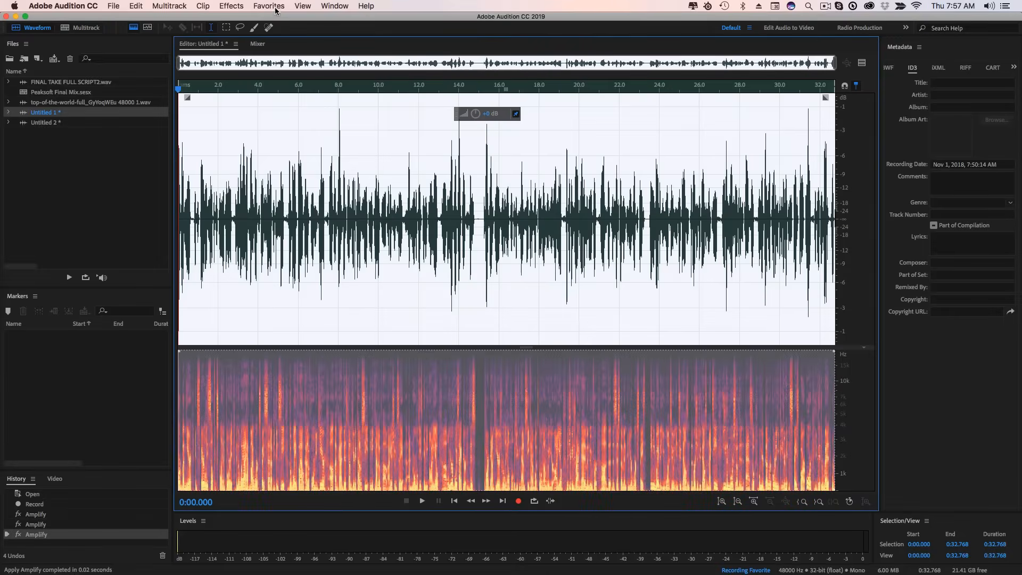
Step: Stop recording the favorite and save it under the name 'NAME'
click(269, 6)
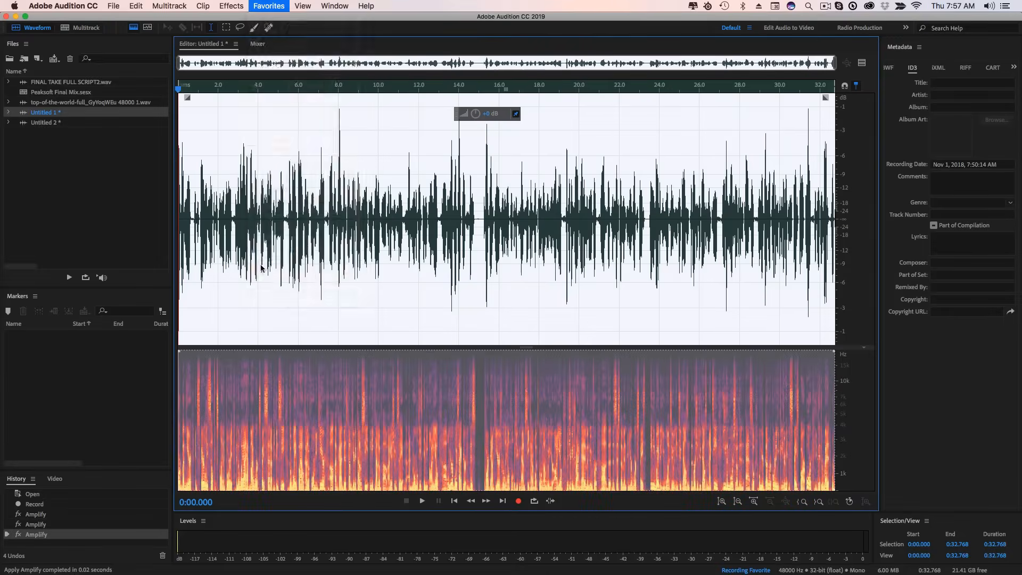
click(269, 6)
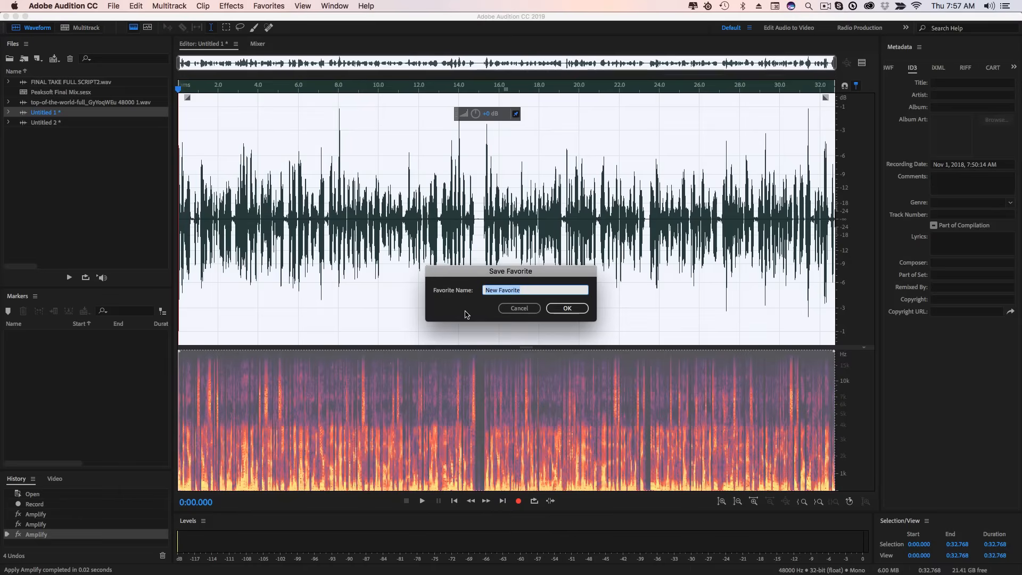
text(NAME)
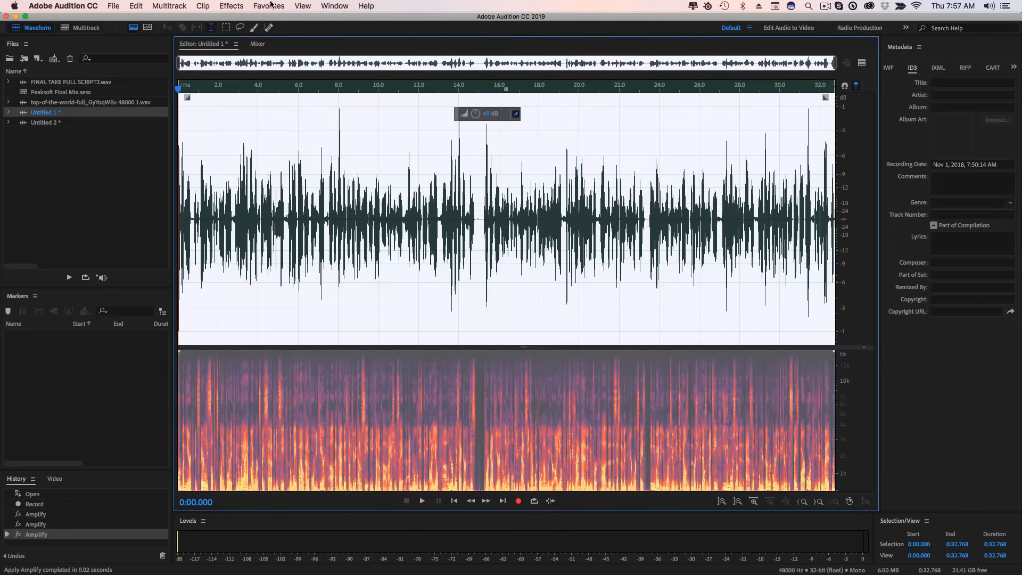
click(268, 7)
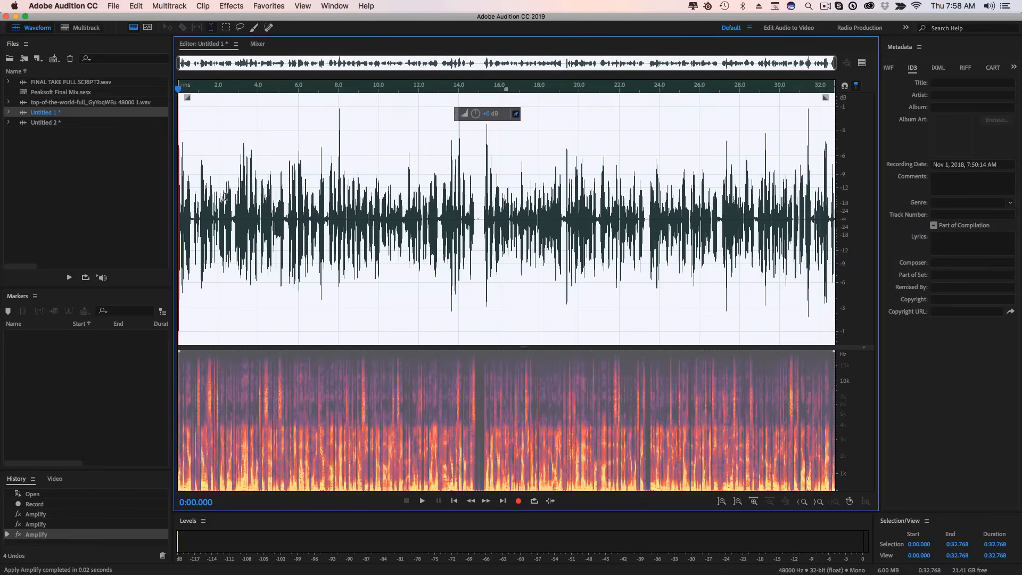
mouse_move(156, 155)
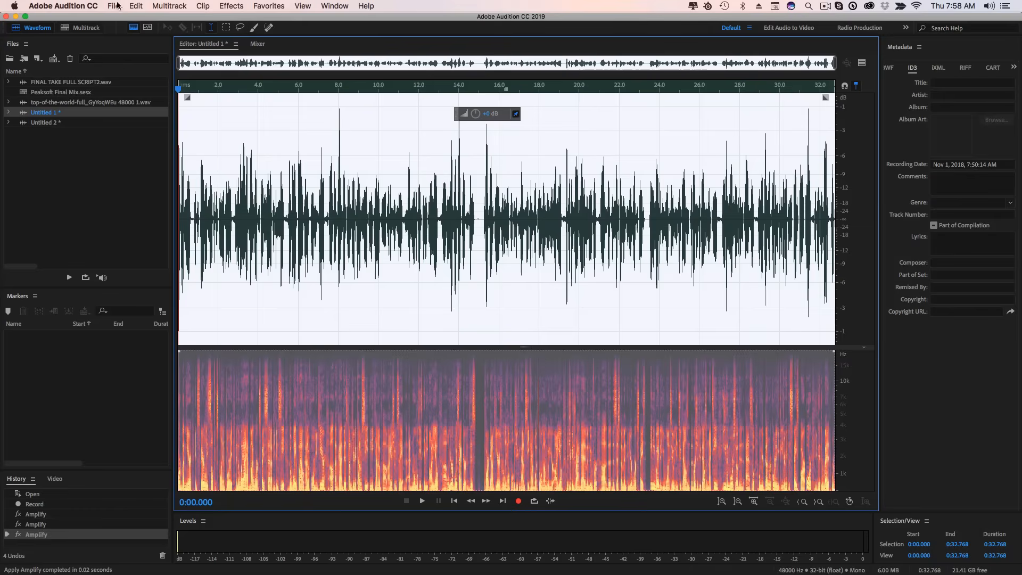
Step: Create a new multitrack session, agreeing to overwrite the existing session file
click(112, 6)
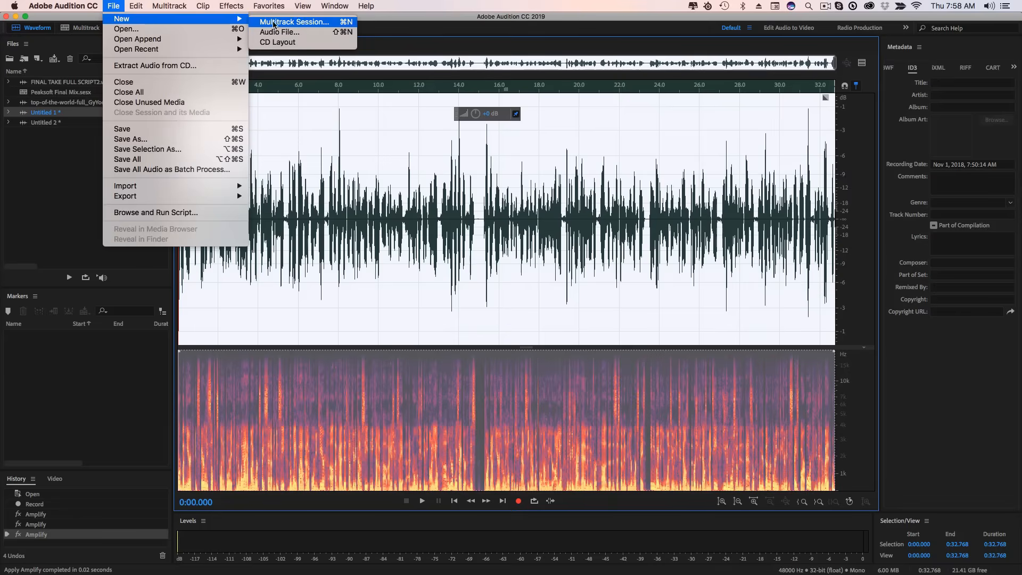
click(295, 21)
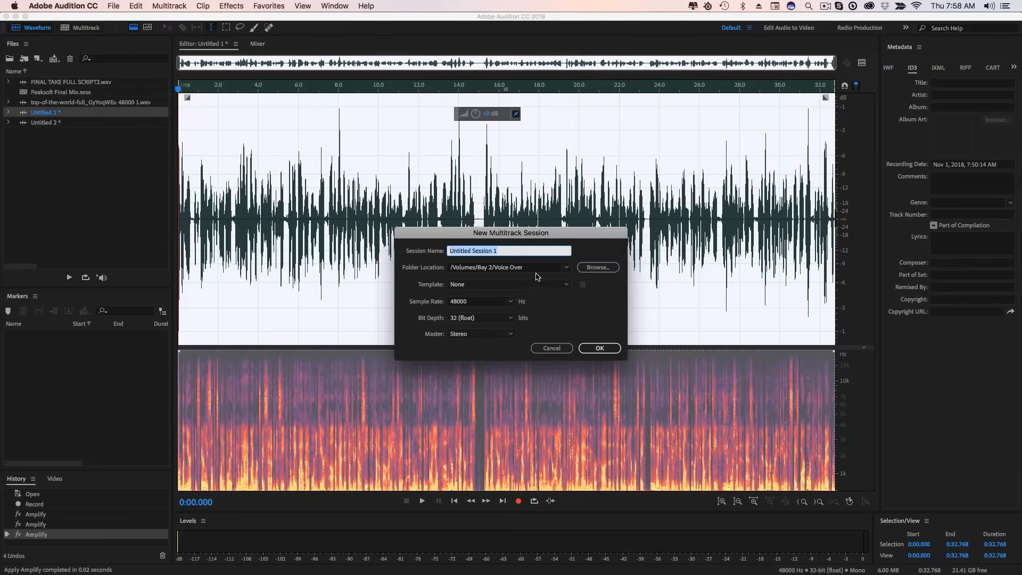
click(598, 347)
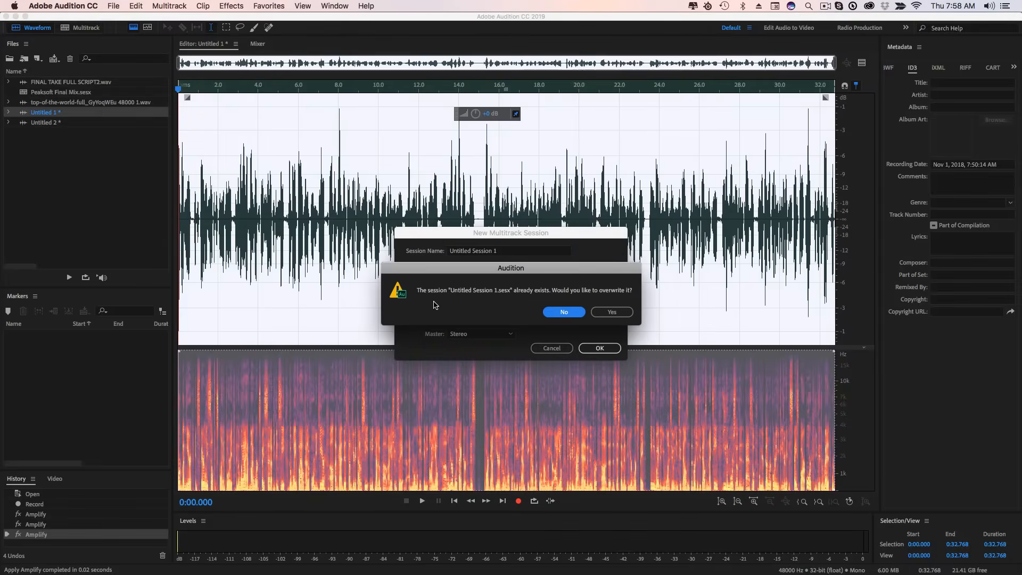
click(610, 311)
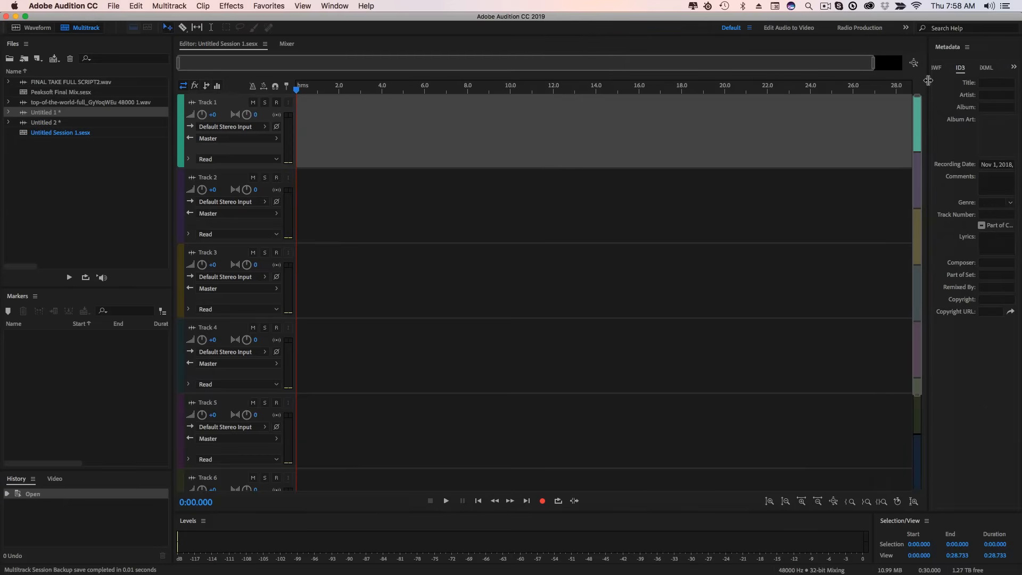
mouse_move(206, 105)
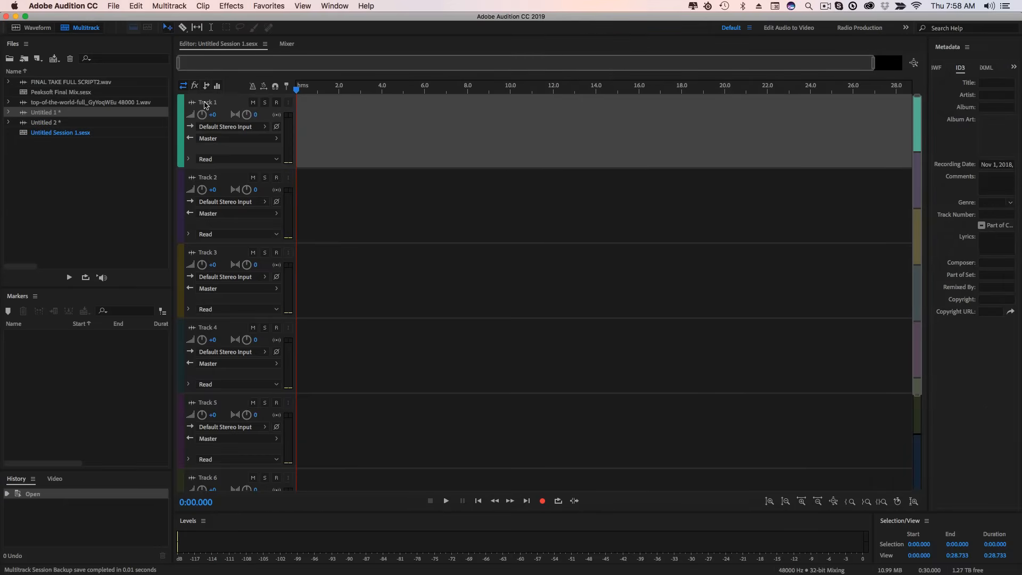
mouse_move(482, 300)
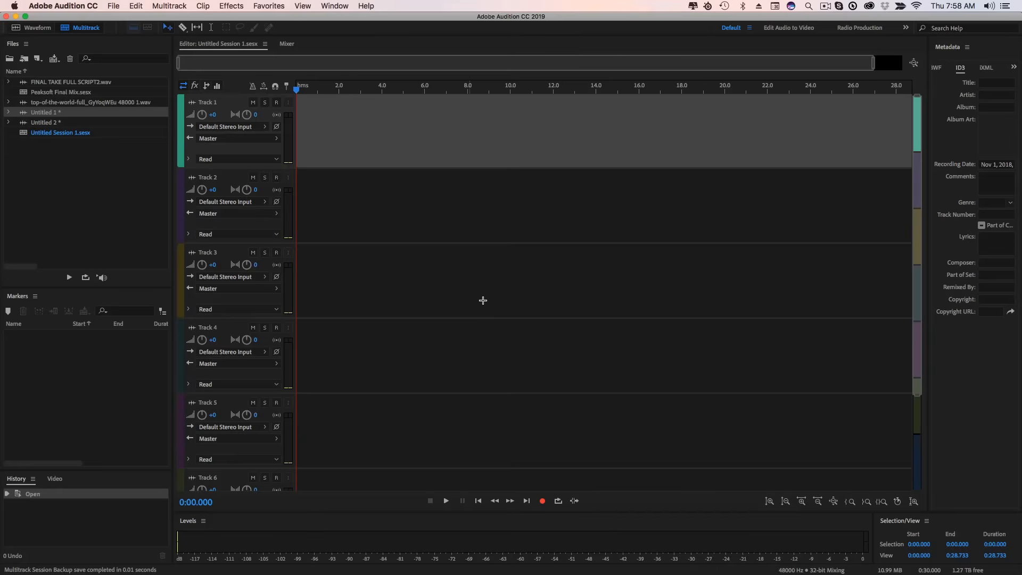
mouse_move(264, 147)
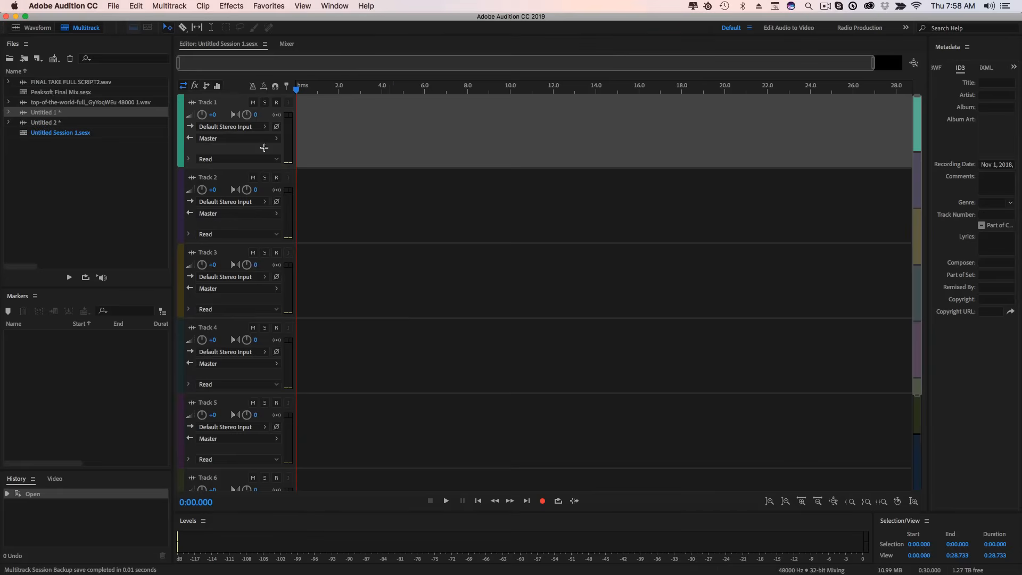
Step: Rename the first two tracks to NAME and NAME 2
double_click(208, 102)
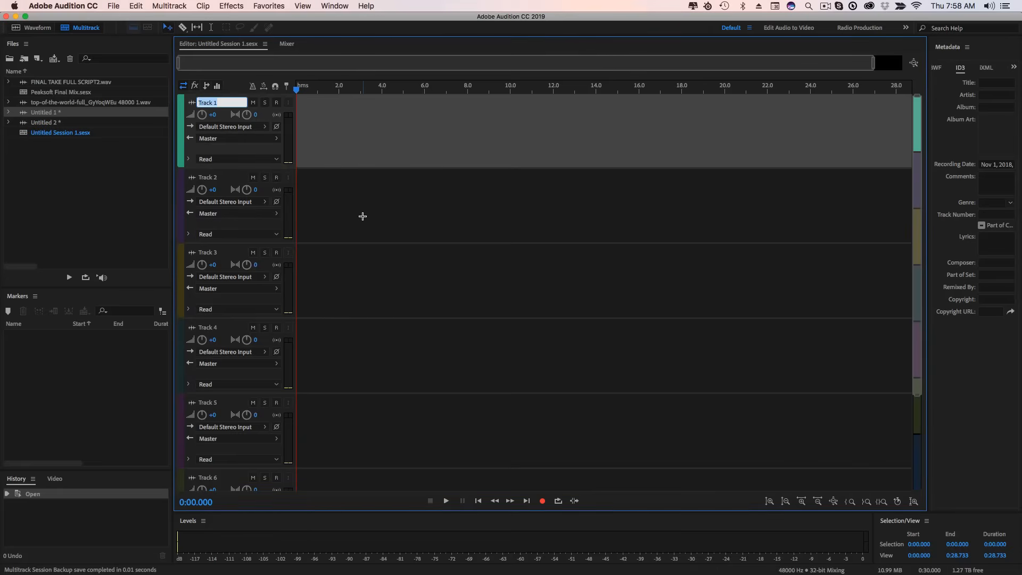
text(NAME)
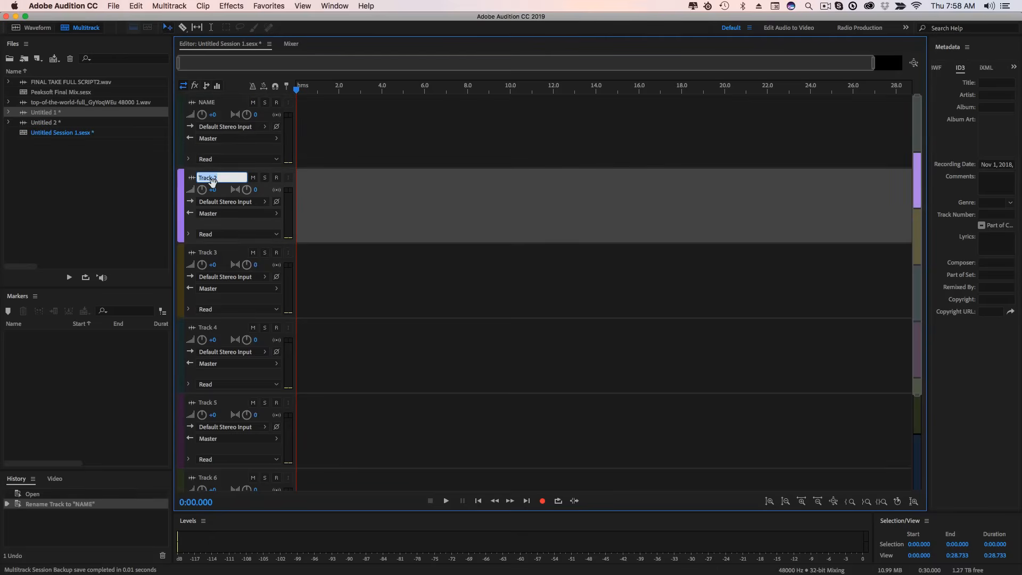
text(NAME 2)
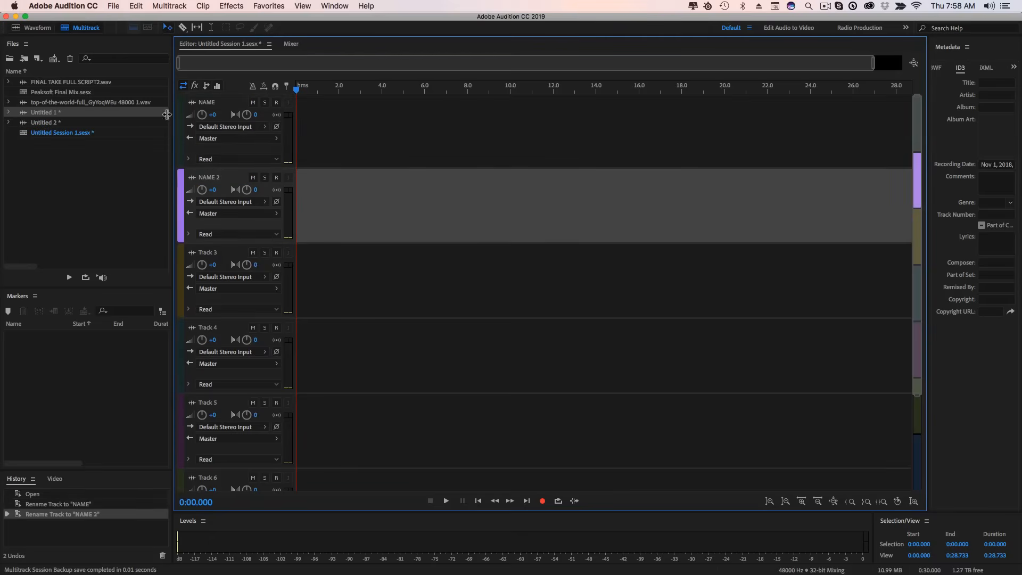
mouse_move(125, 101)
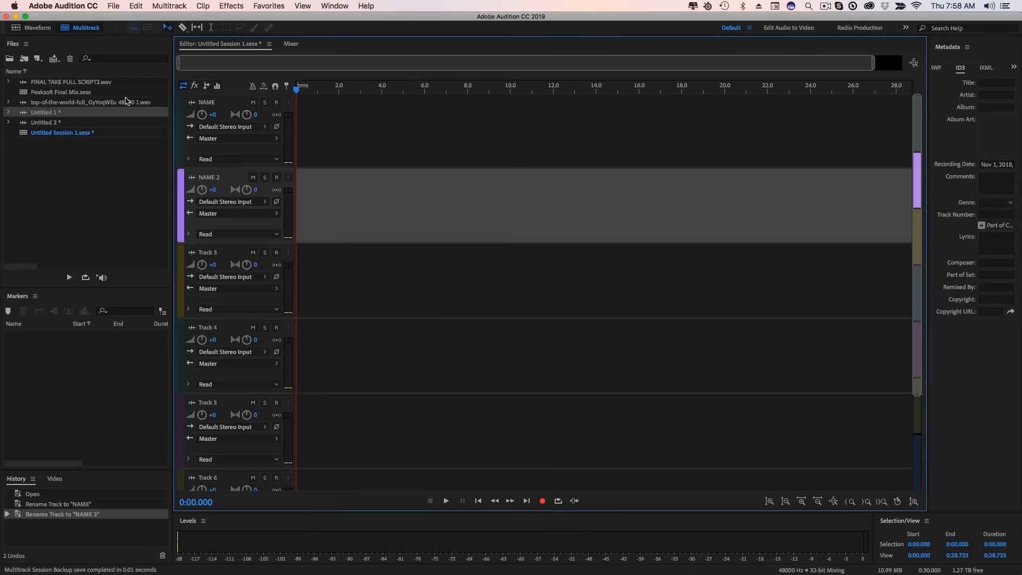
mouse_move(469, 212)
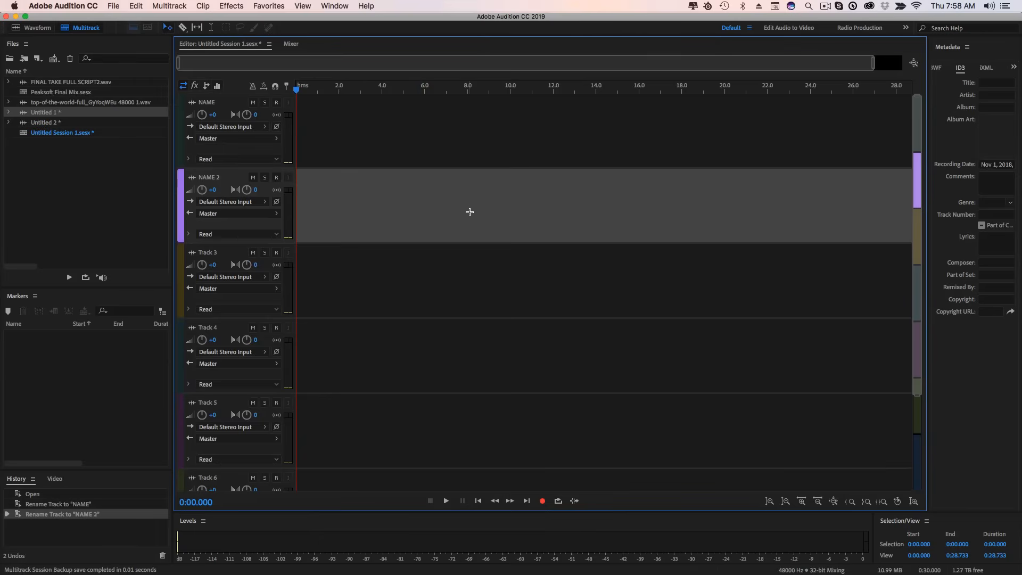
Step: Cancel the Import File dialog and drag the Untitled 1 recording onto the NAME track
click(112, 6)
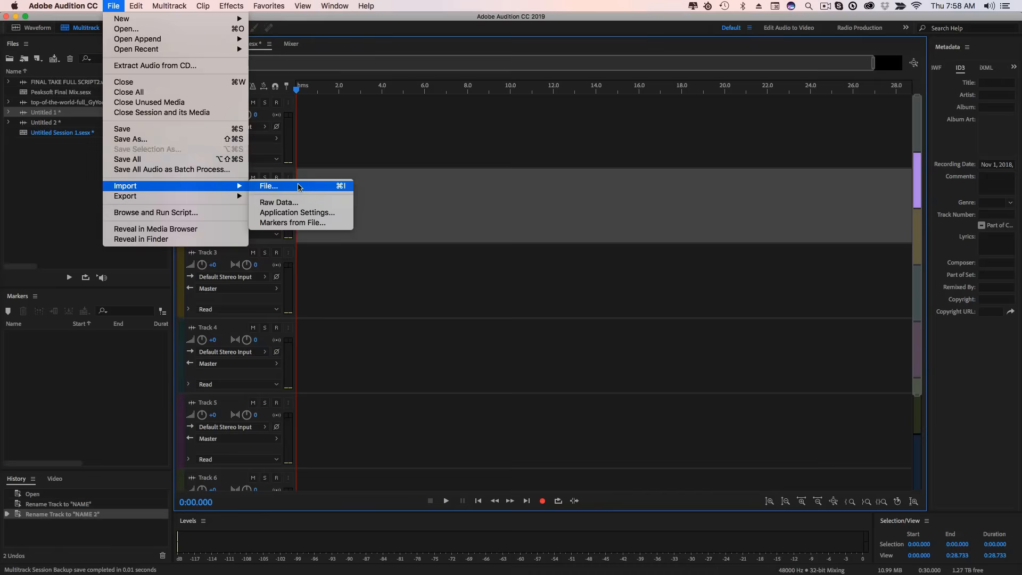
click(268, 185)
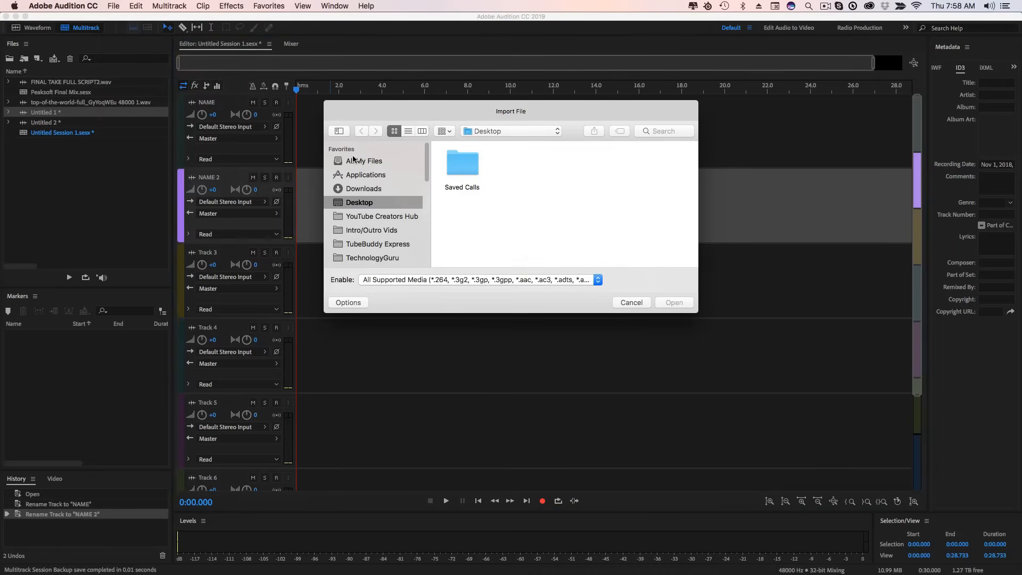
click(630, 302)
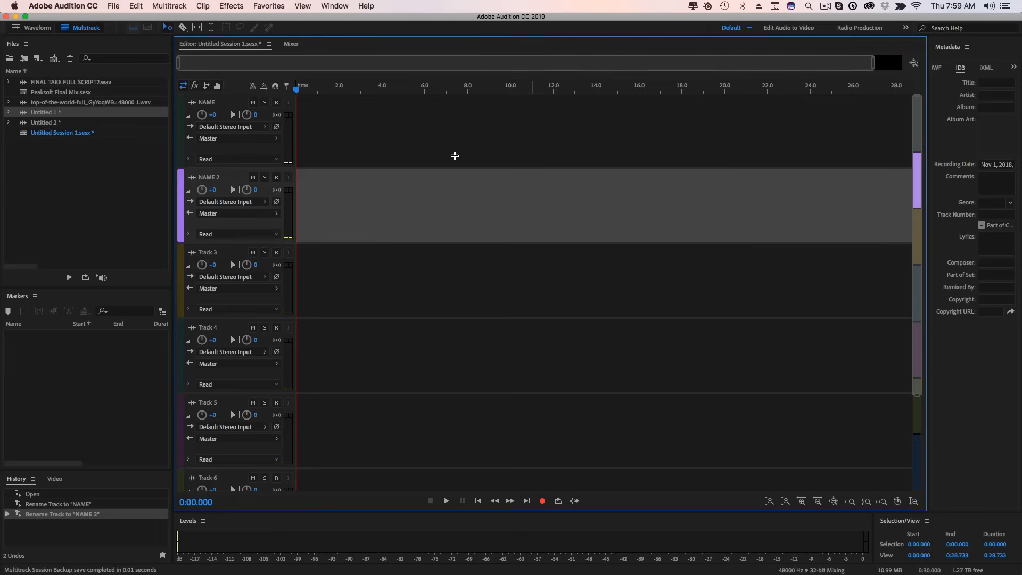
mouse_move(65, 179)
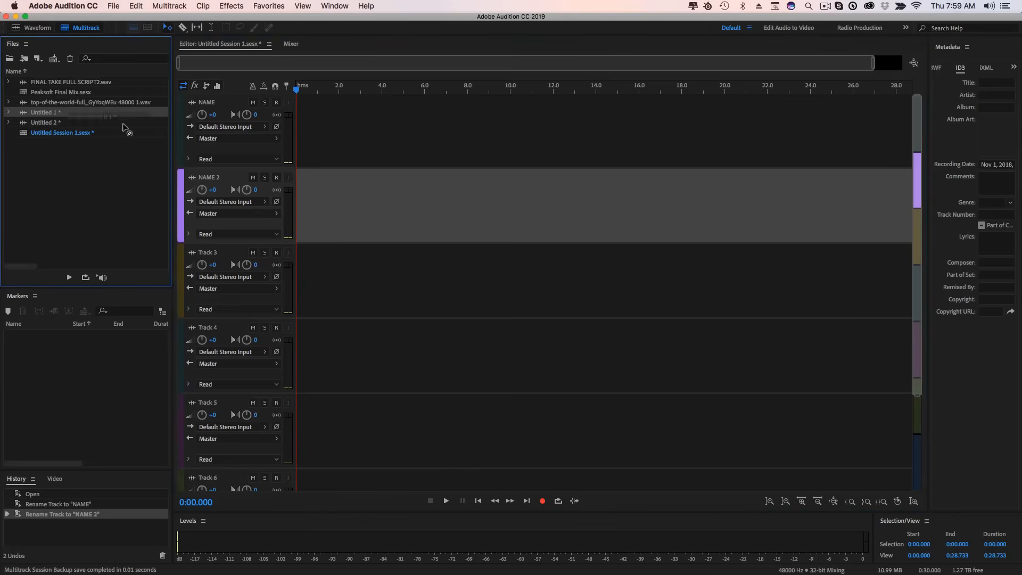
drag(71, 102, 307, 130)
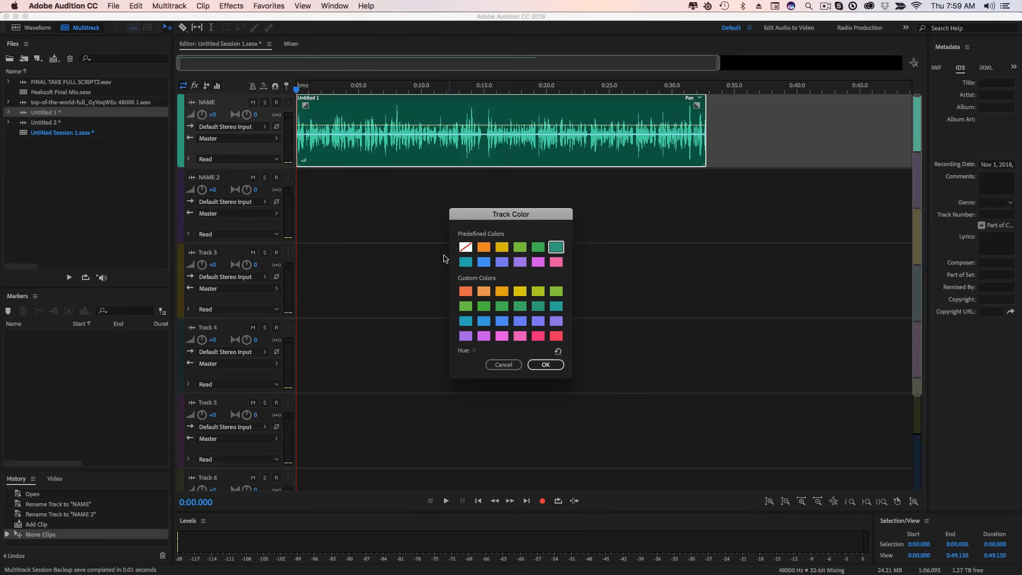
Step: Try pink, purple and green, settle on pink for the NAME track, then select FINAL TAKE FULL SCRIPT2.wav
click(538, 336)
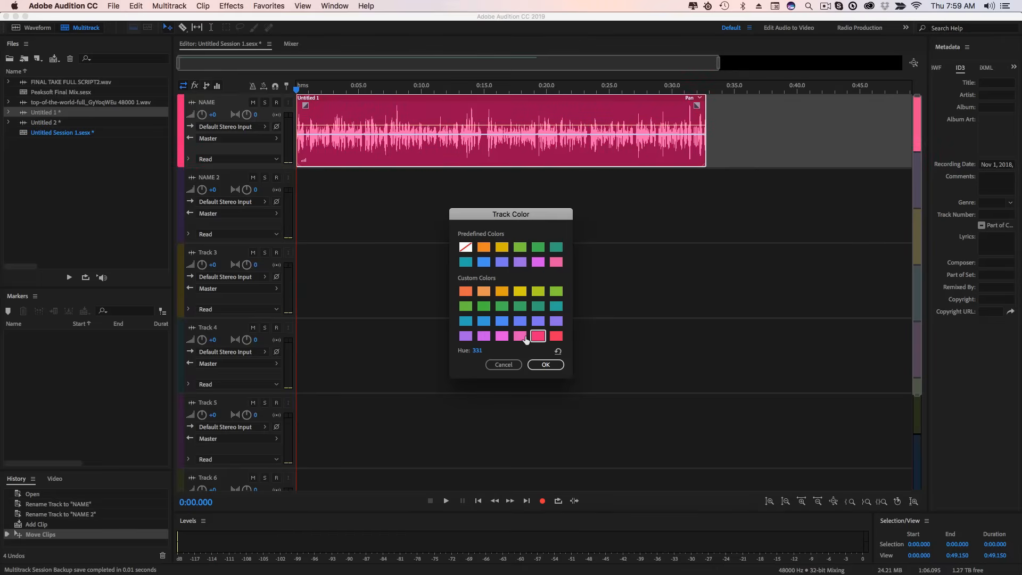
click(484, 336)
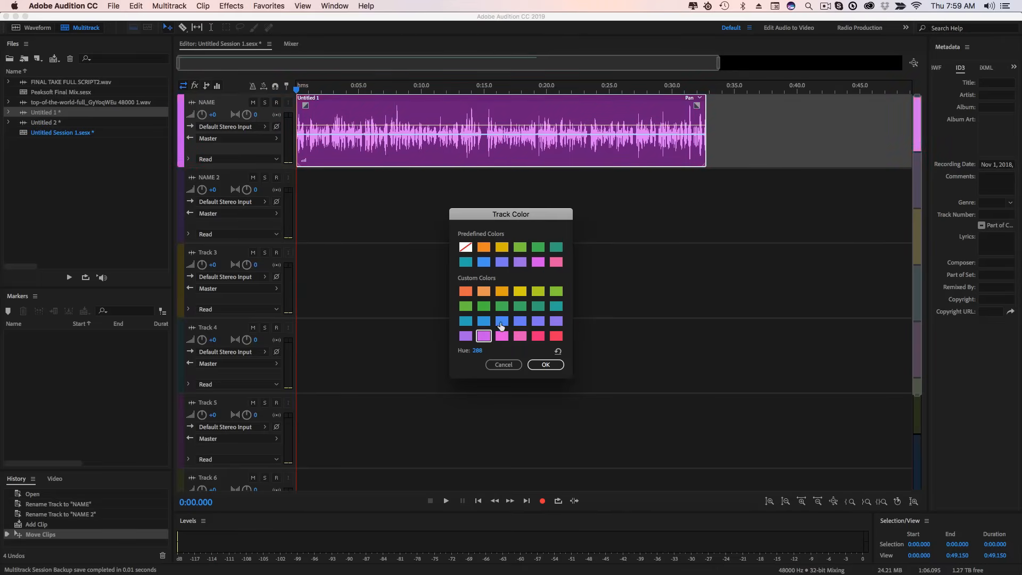
click(501, 305)
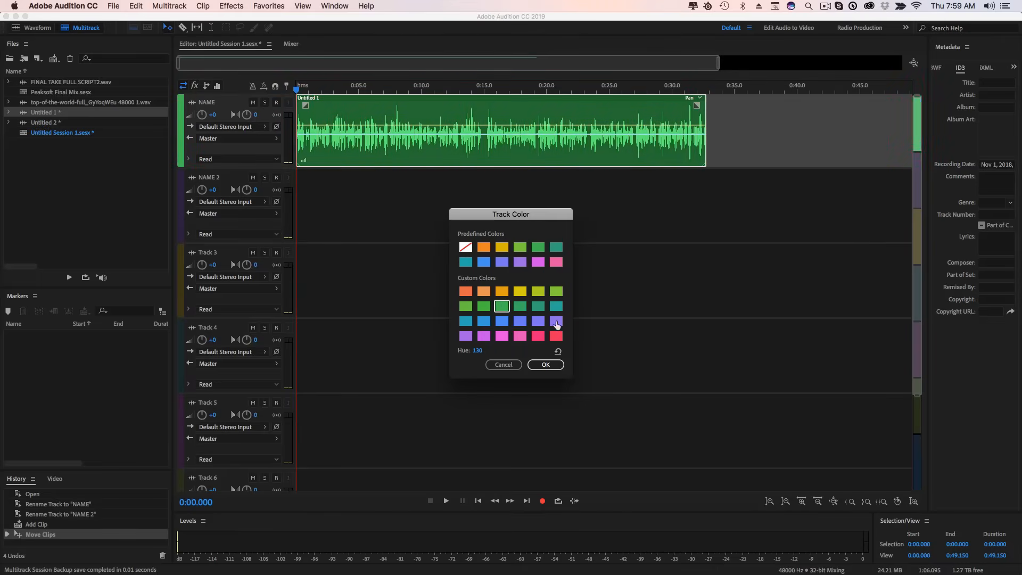
click(536, 336)
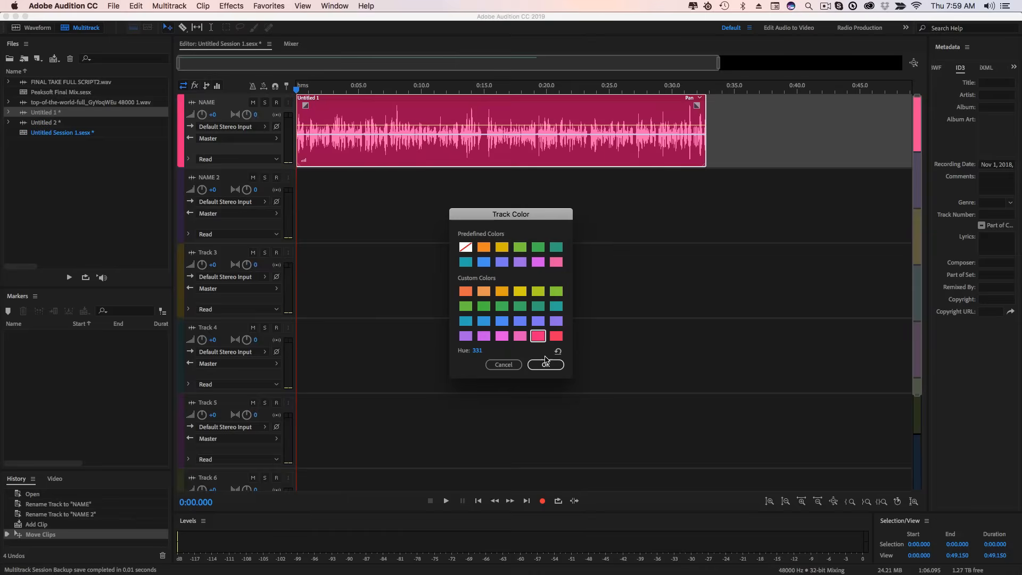
click(545, 364)
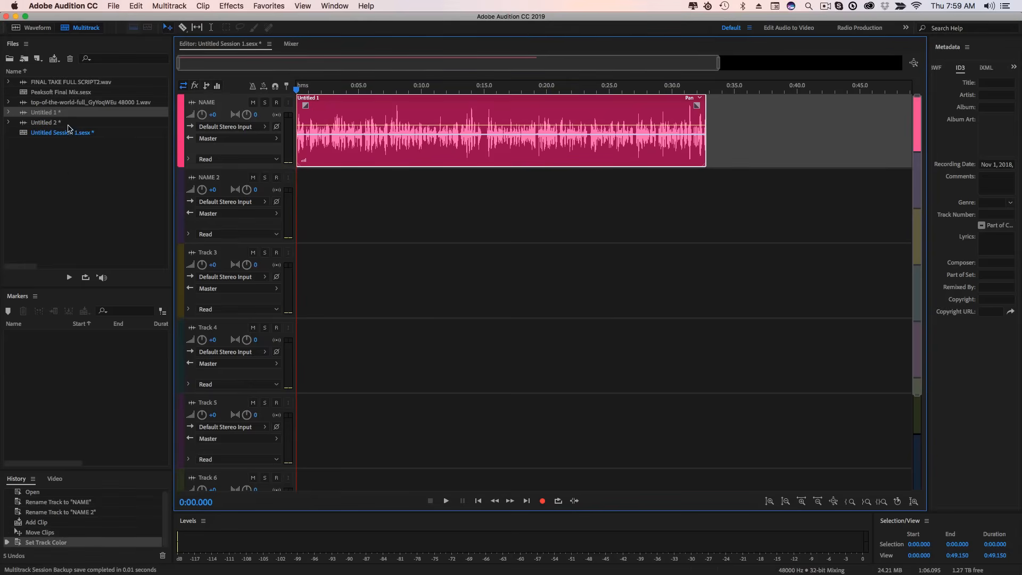
click(70, 82)
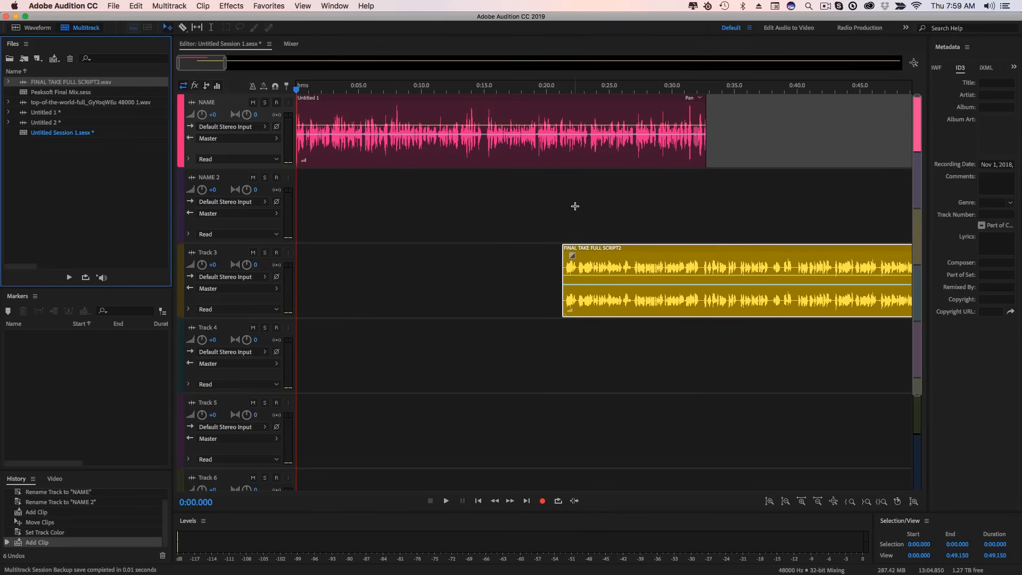
Step: Open the recent YTCH 141 Opening.sesx session
click(113, 6)
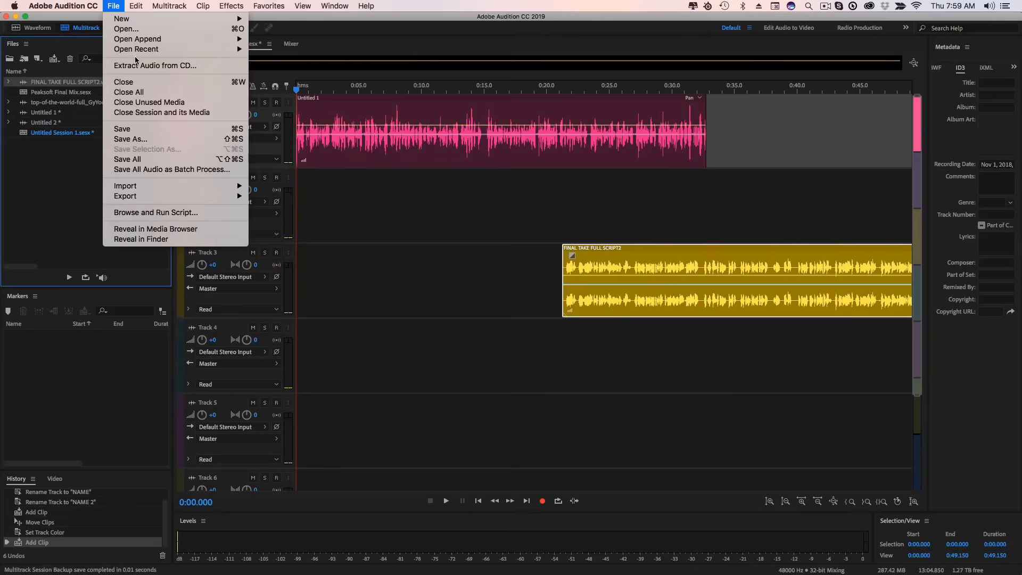
click(136, 49)
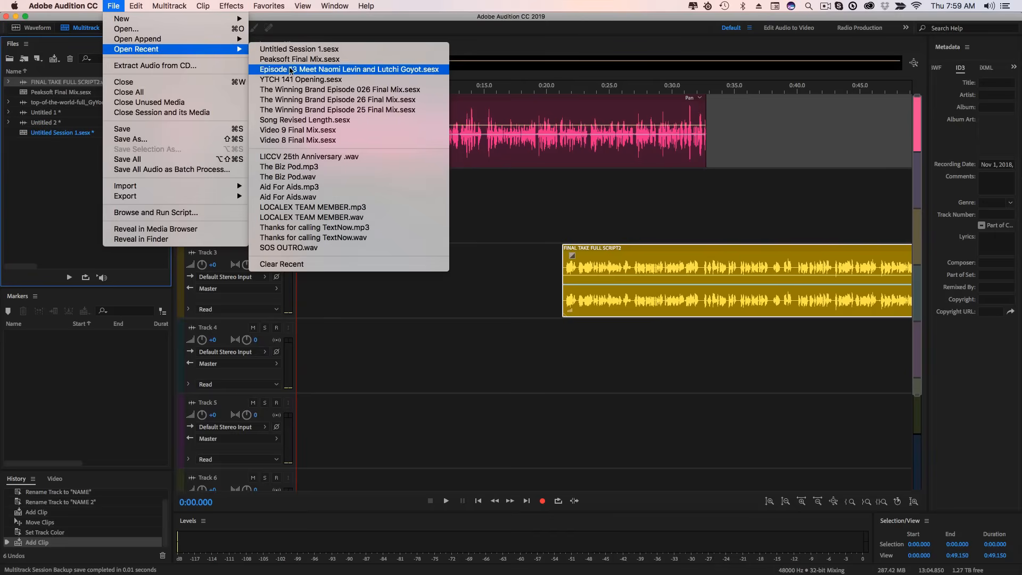
click(300, 79)
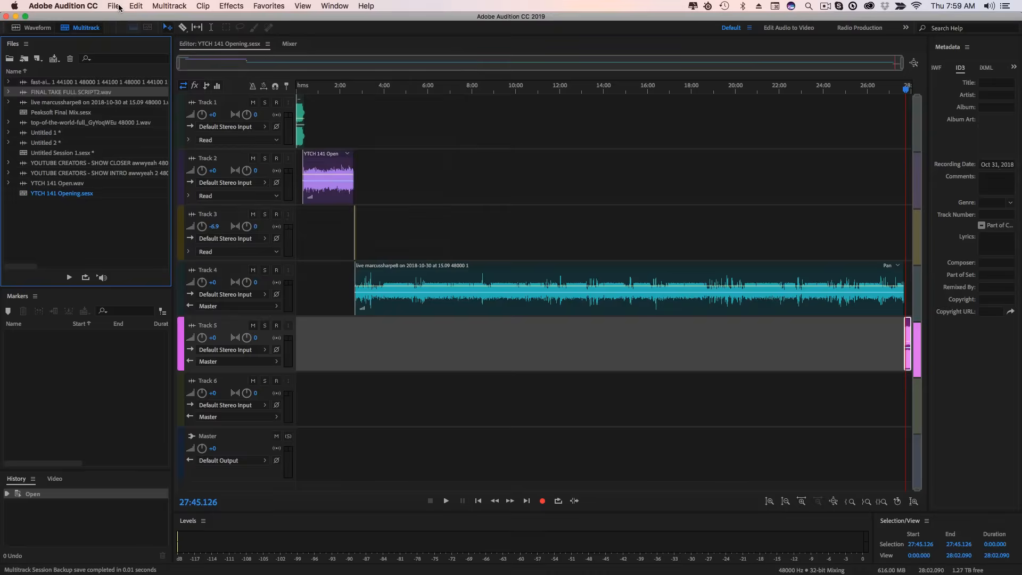
mouse_move(390, 168)
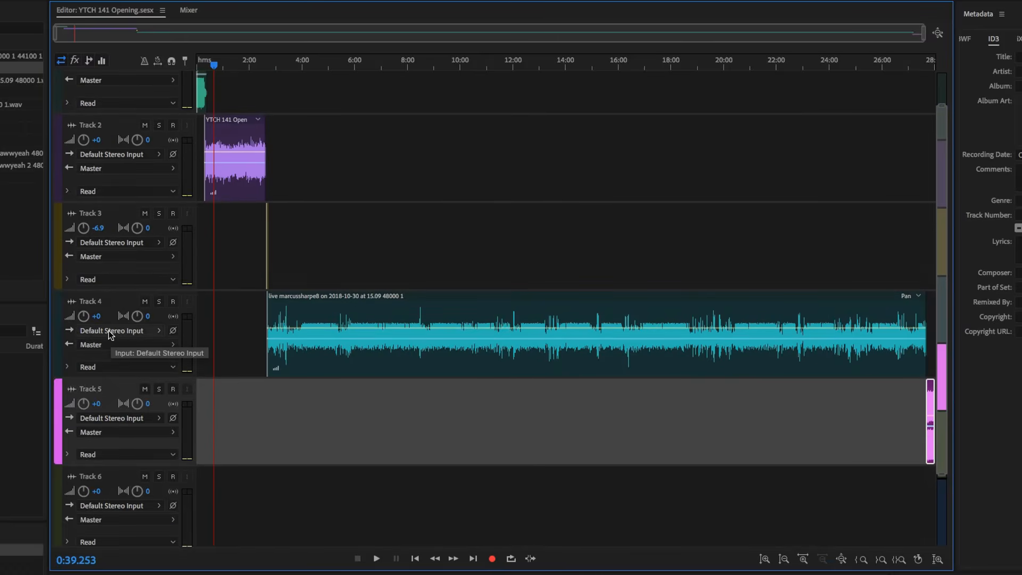
mouse_move(107, 333)
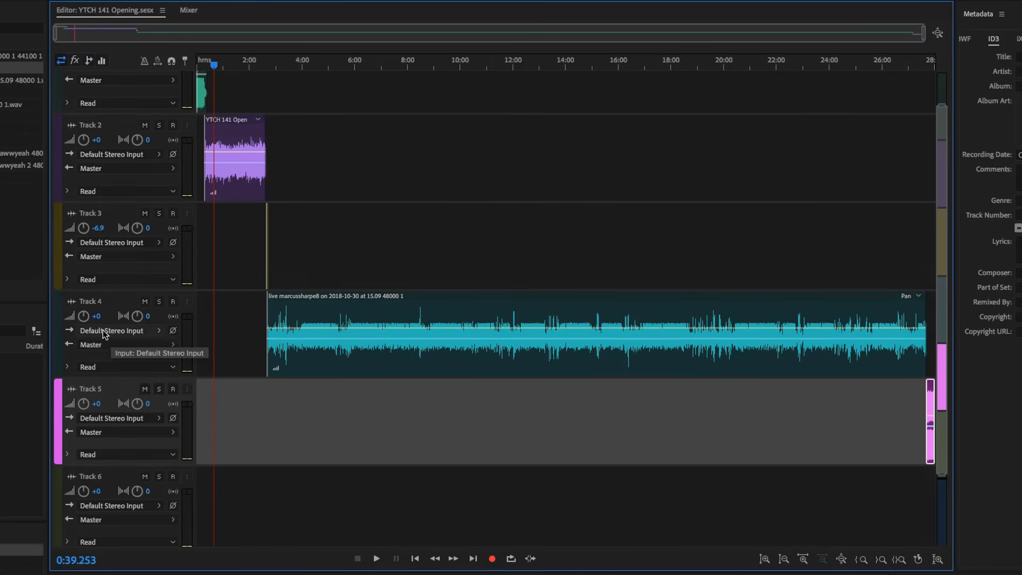
mouse_move(125, 210)
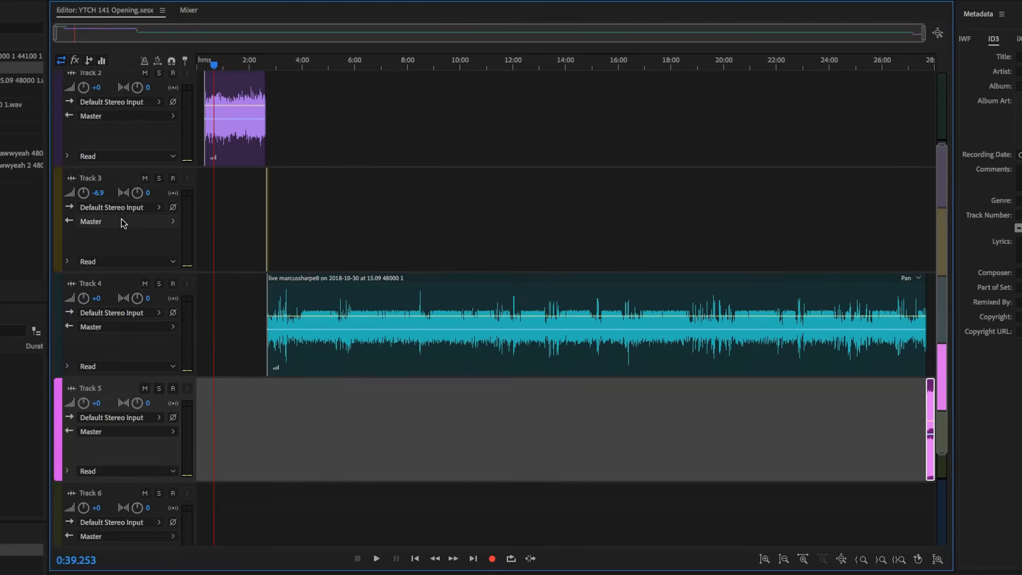
Step: Scroll the timeline and place the playhead at 2:40 where the voice recording begins
scroll(down, 3)
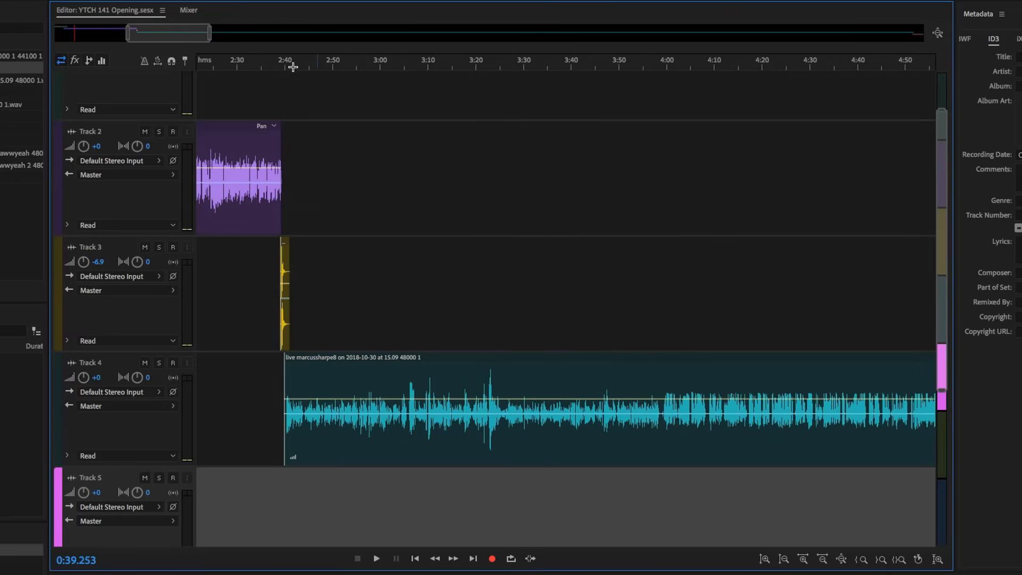
click(269, 60)
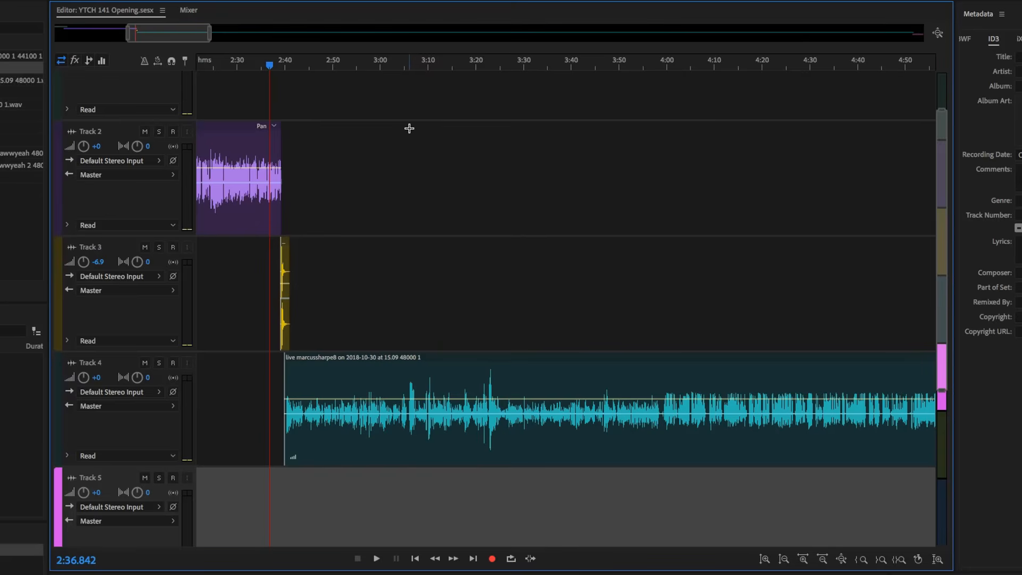
click(376, 559)
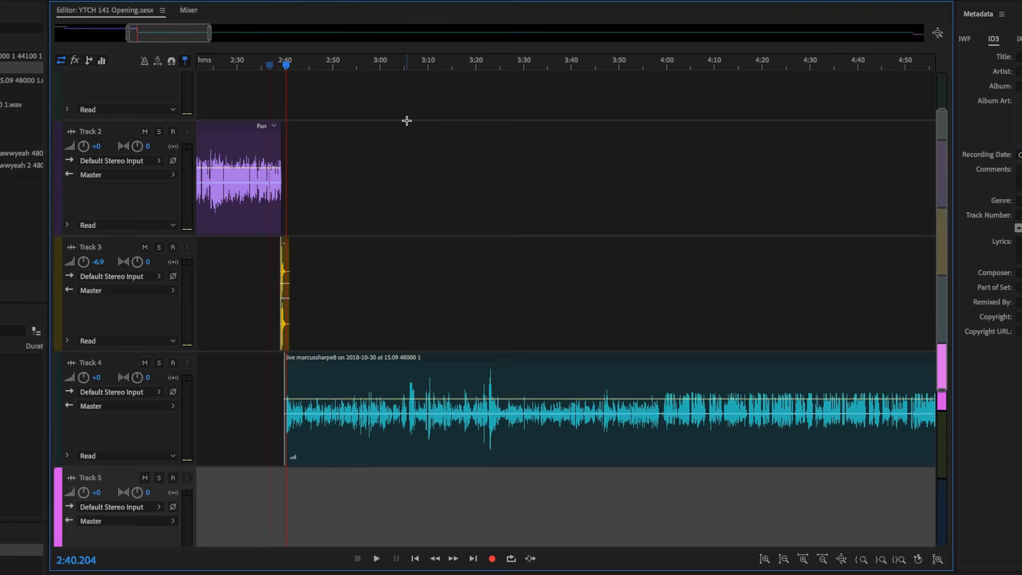
mouse_move(423, 262)
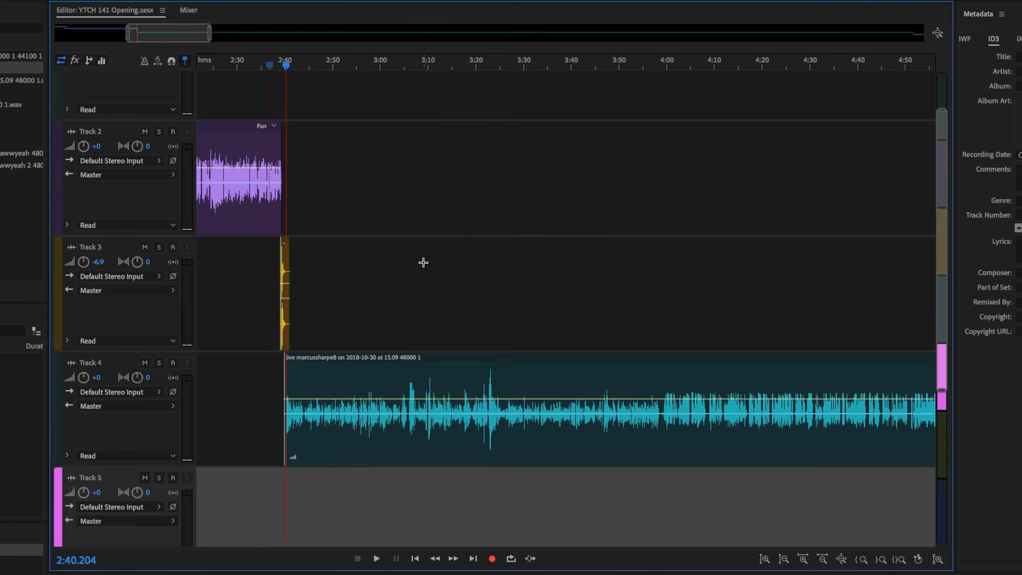
mouse_move(381, 47)
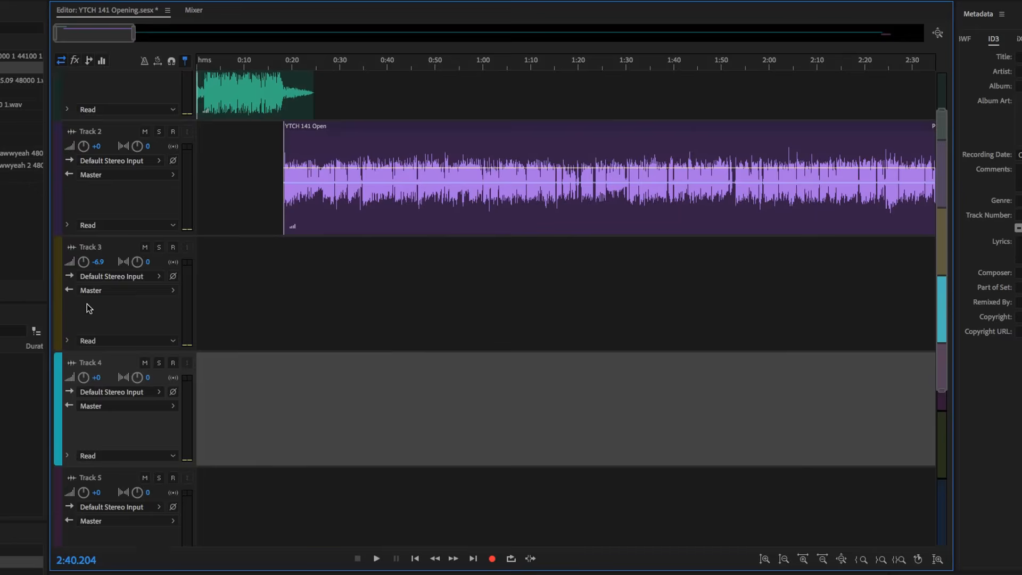
Step: Drag Track 2's volume to about -12 dB and -4.5 dB, then reset it to exactly 0 dB
scroll(down, 3)
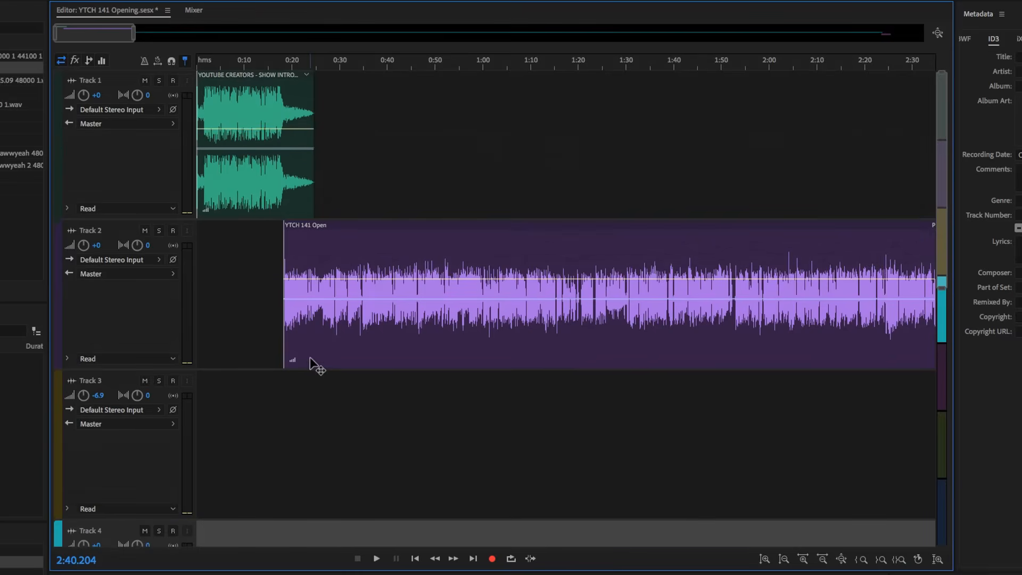
mouse_move(120, 257)
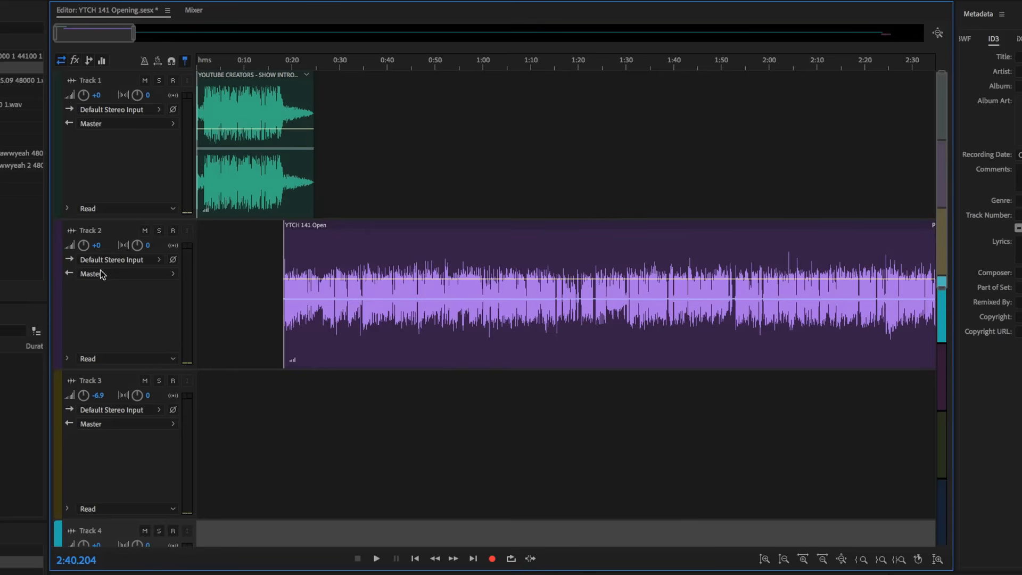
mouse_move(94, 285)
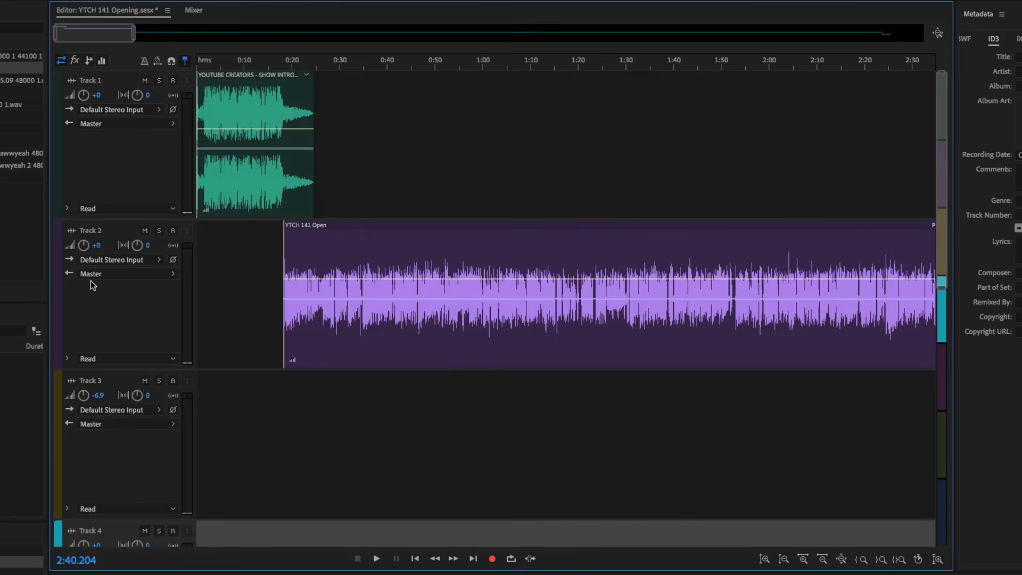
mouse_move(91, 306)
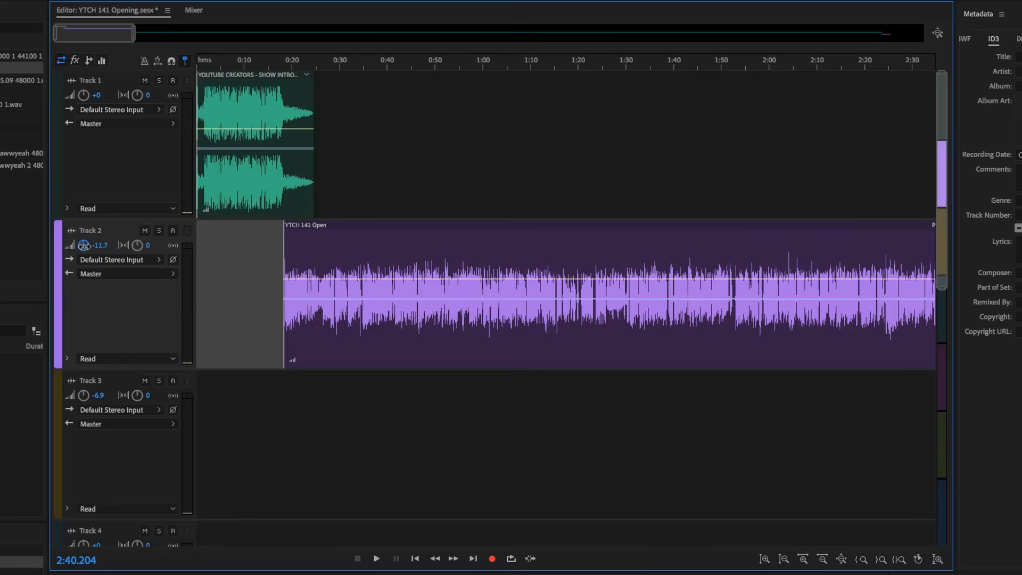
drag(85, 245, 95, 234)
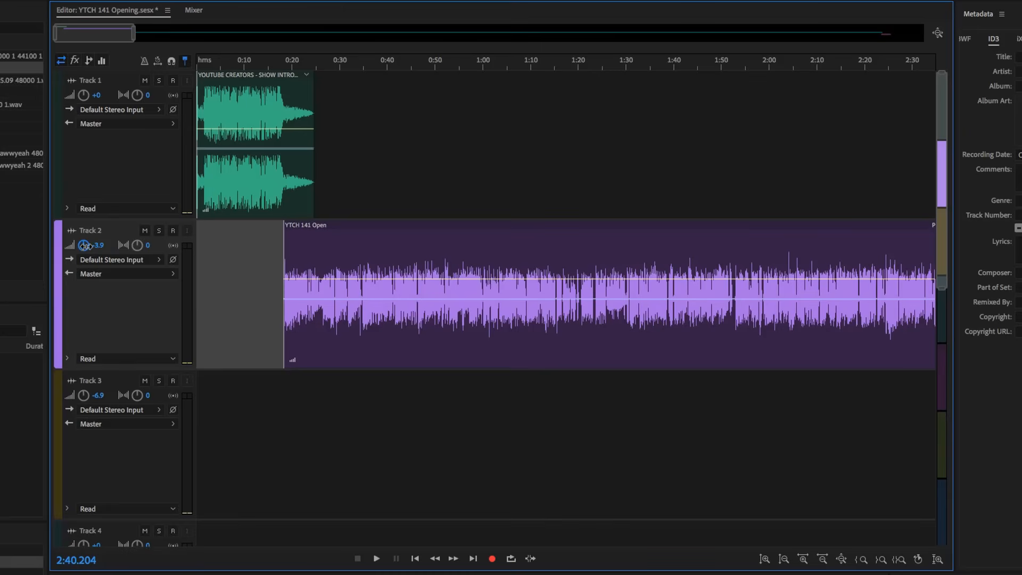
drag(83, 245, 83, 252)
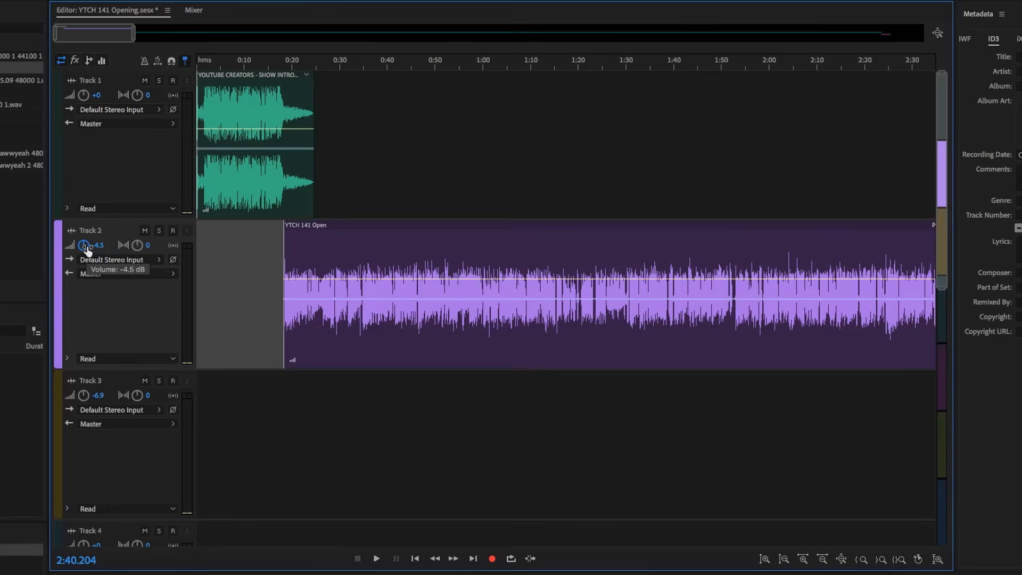
double_click(97, 244)
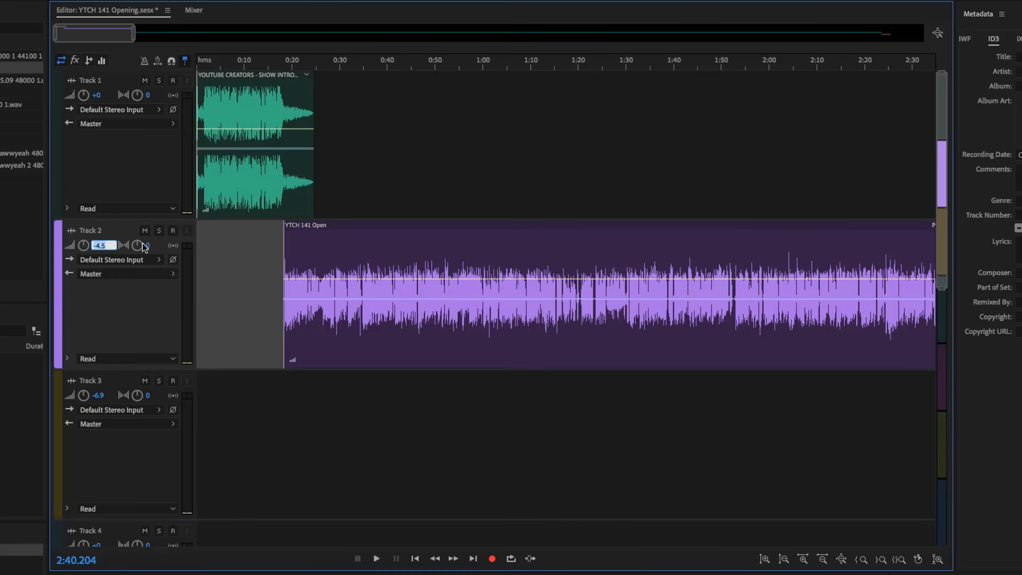
text(0)
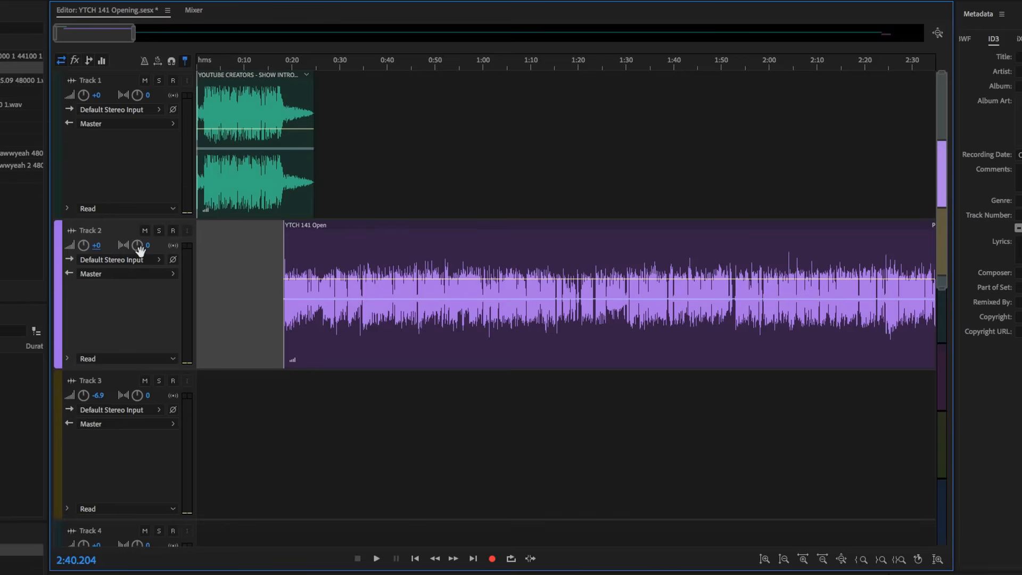
mouse_move(129, 396)
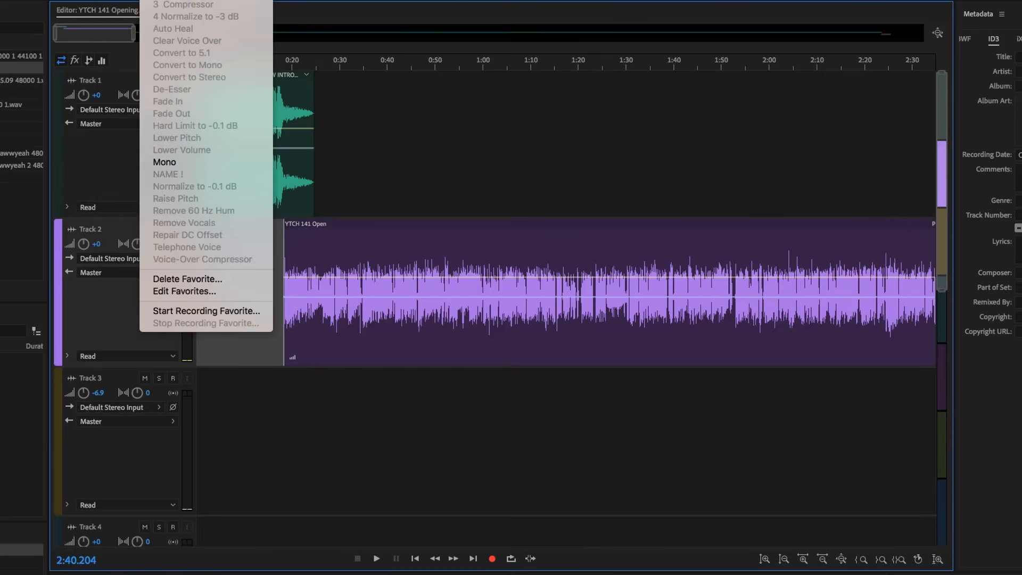
mouse_move(169, 112)
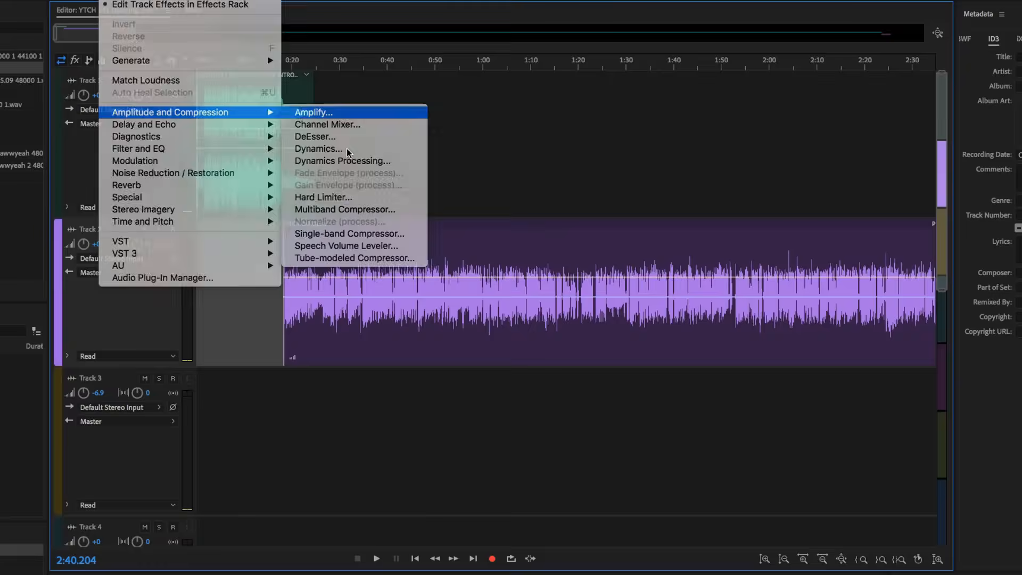
Step: Add an Amplify effect with the +1dB Boost preset to Track 2 and close its window
click(313, 111)
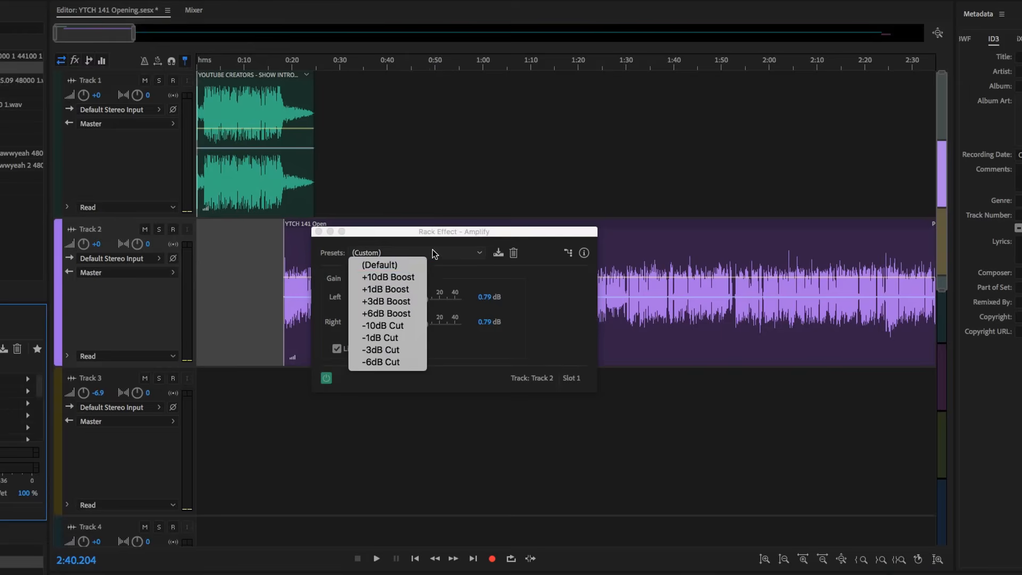
click(386, 288)
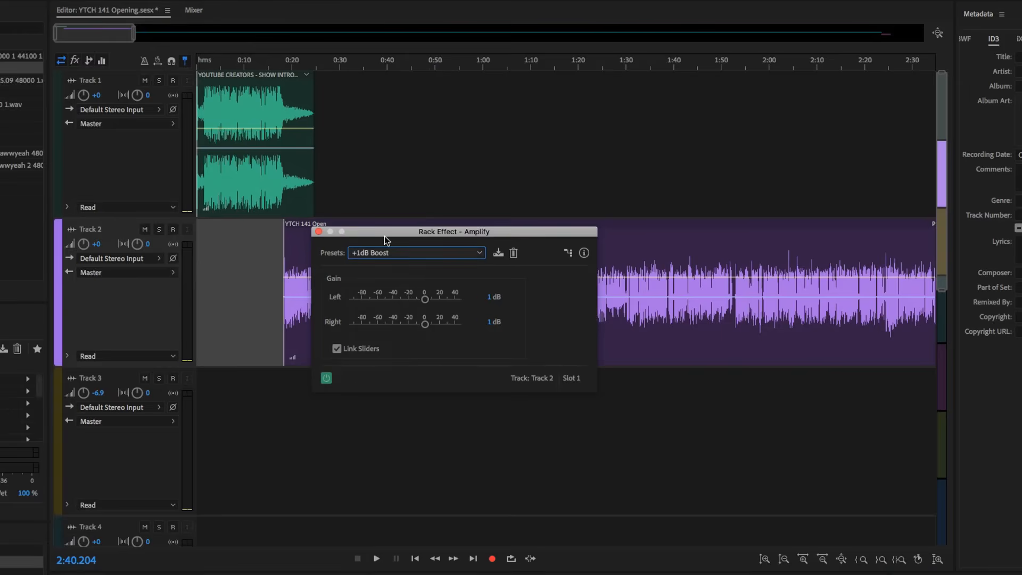
mouse_move(325, 378)
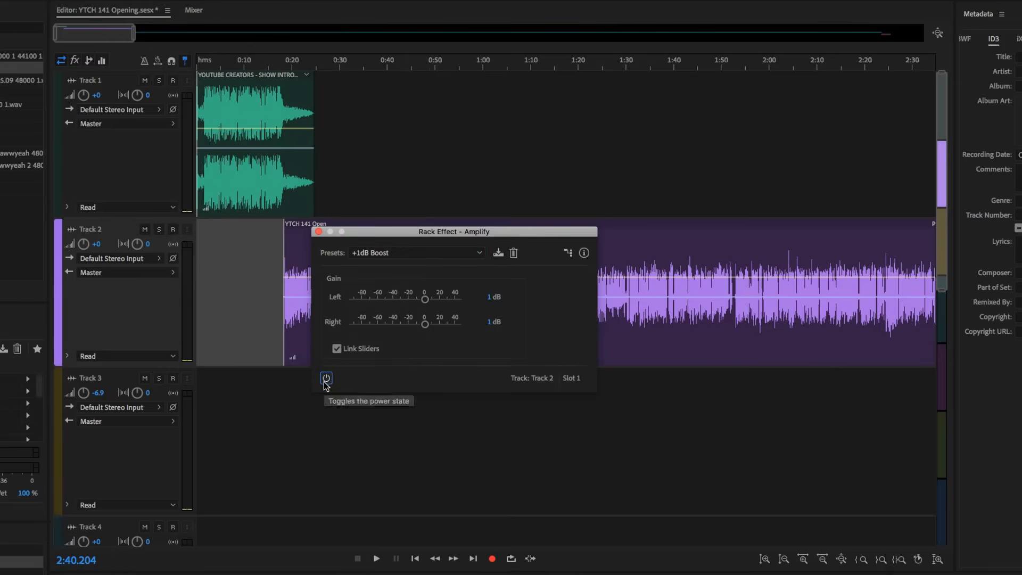
click(326, 378)
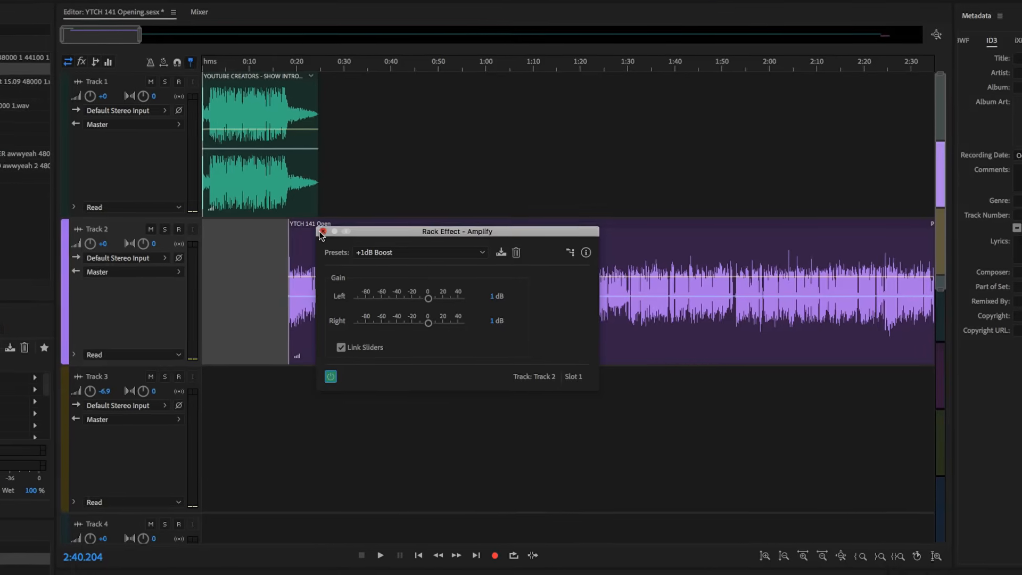
click(322, 233)
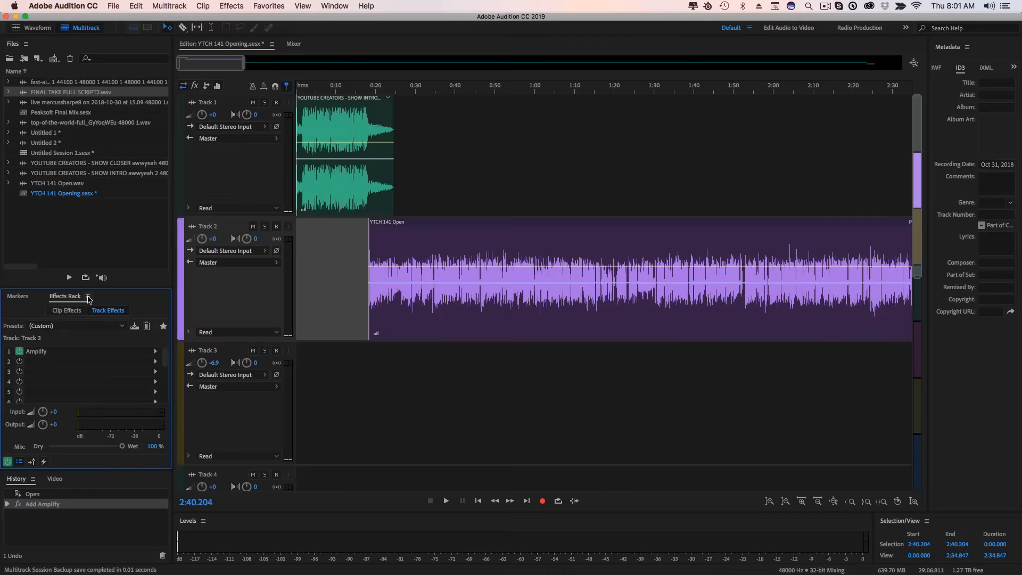
mouse_move(137, 351)
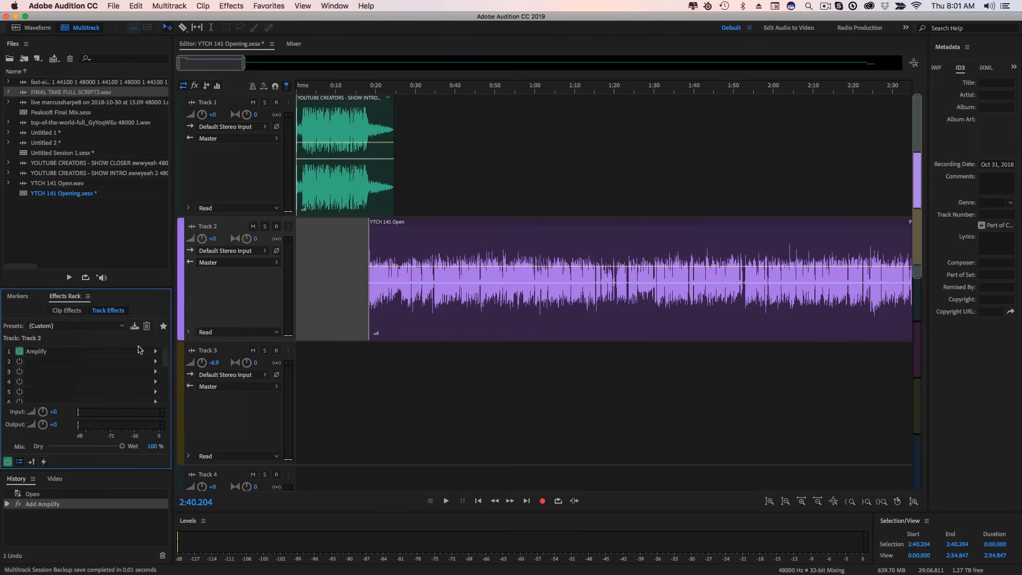
mouse_move(566, 356)
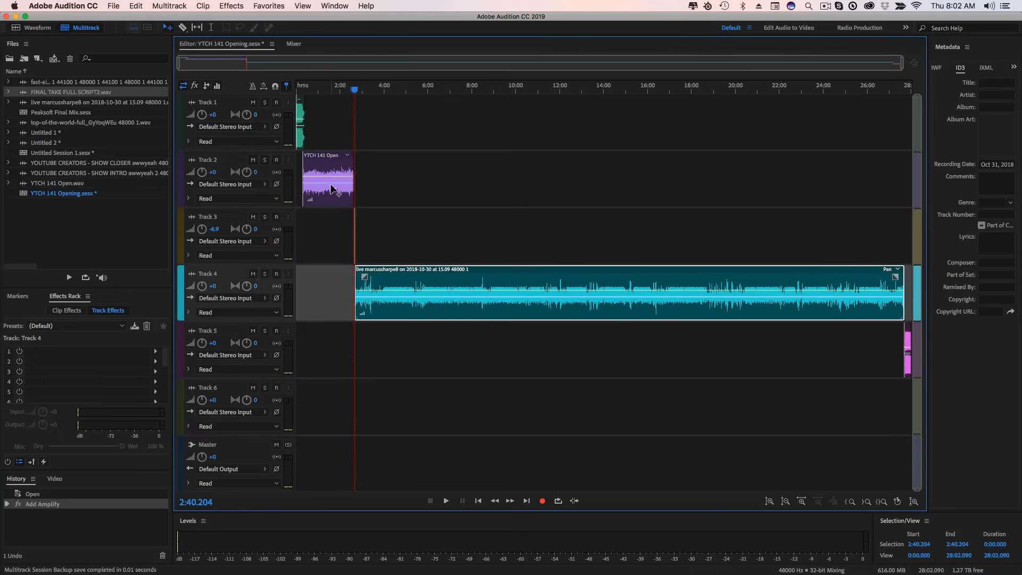
mouse_move(405, 289)
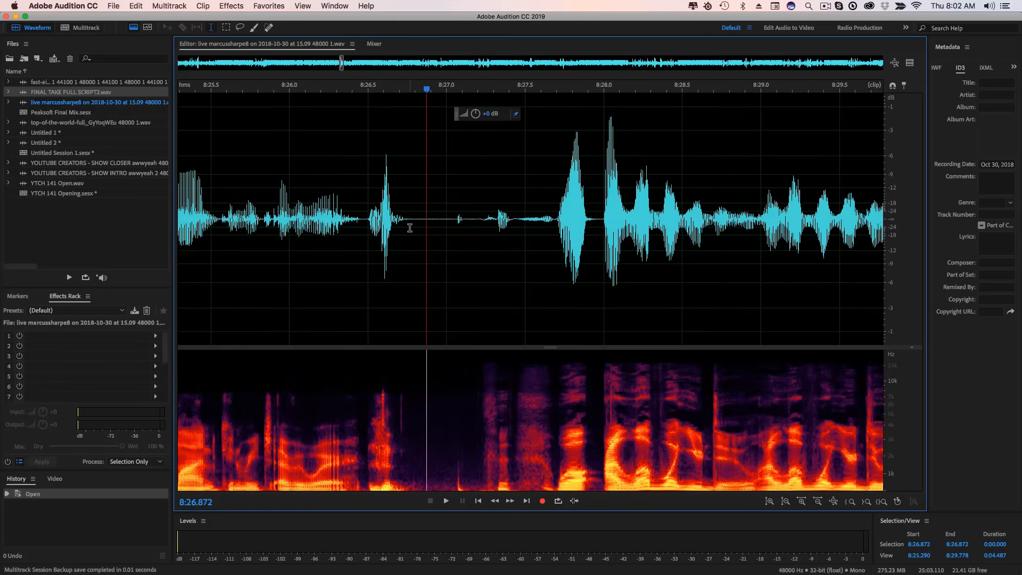
Step: Select the small mouth click near 8:27 and remove it with Favorites > Auto Heal
drag(409, 215, 480, 215)
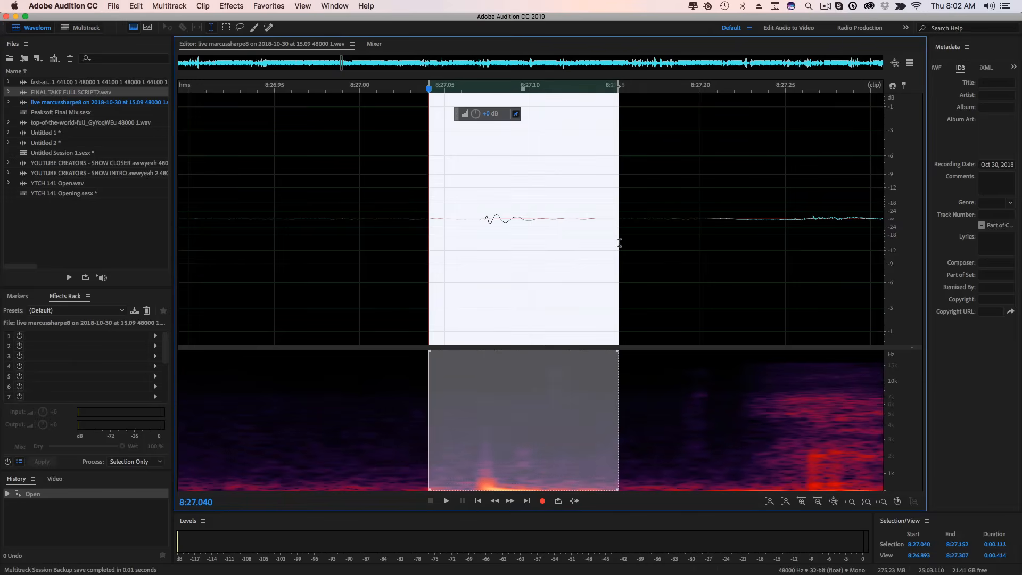
click(268, 6)
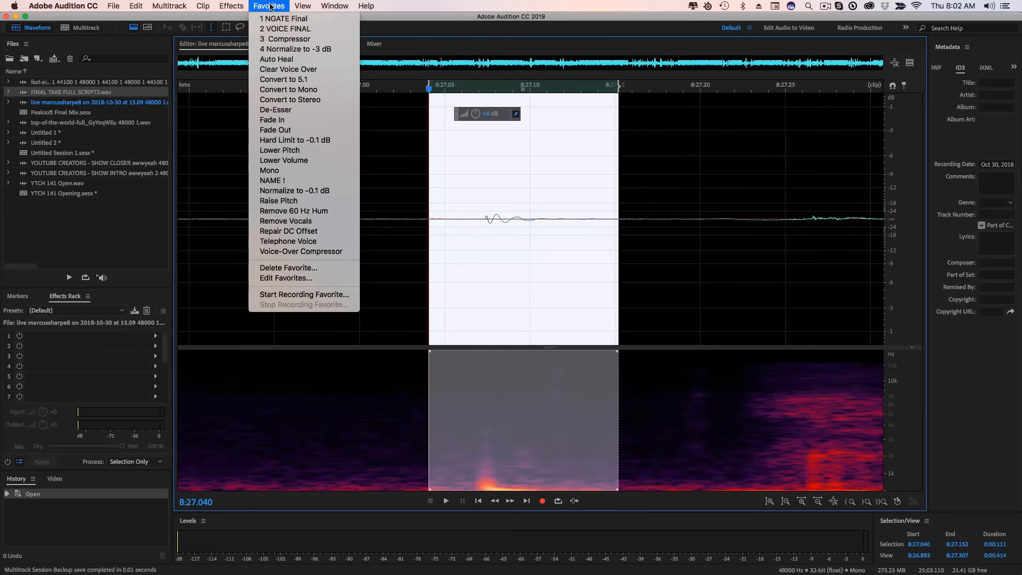
mouse_move(277, 60)
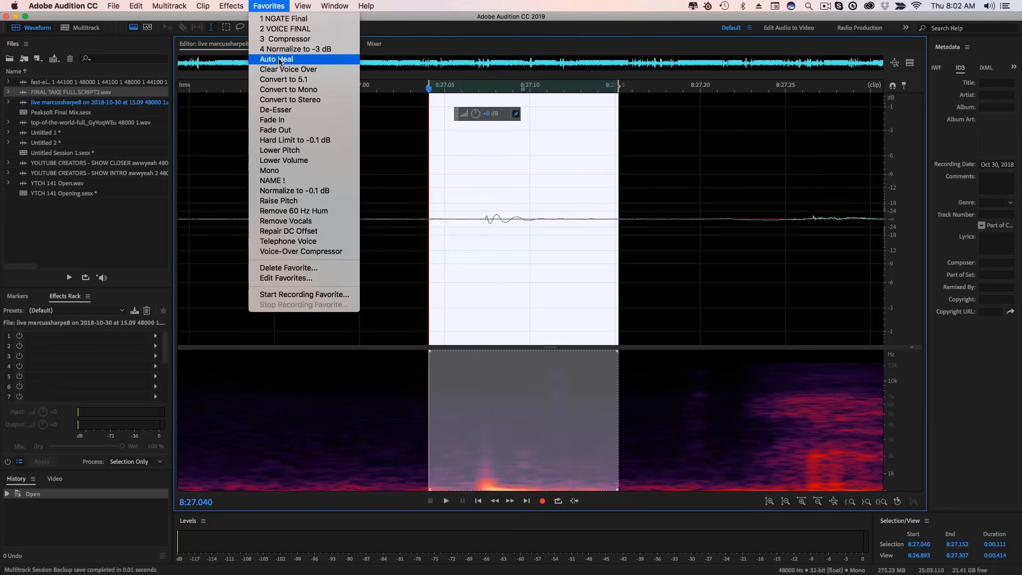
click(277, 59)
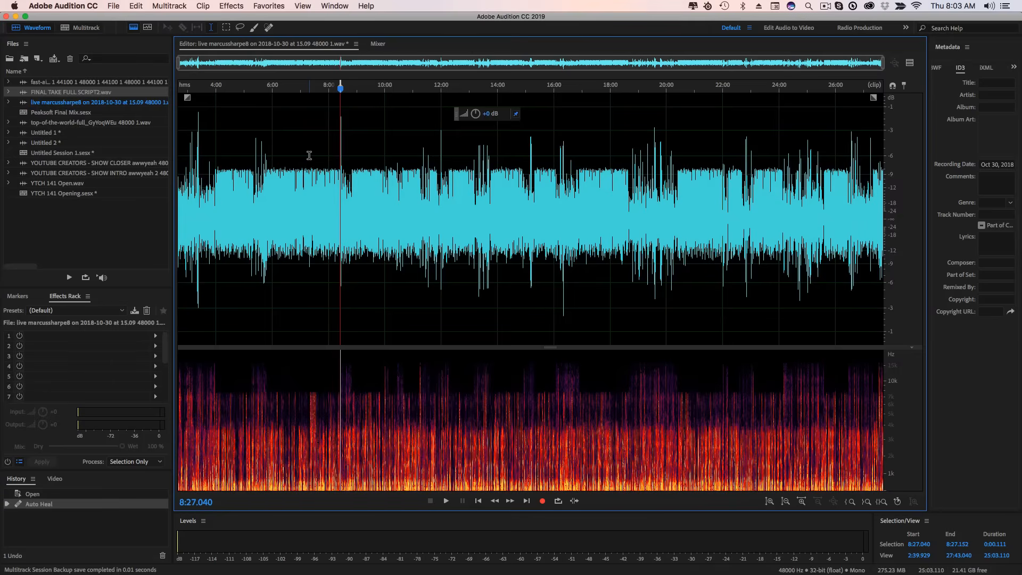
click(268, 6)
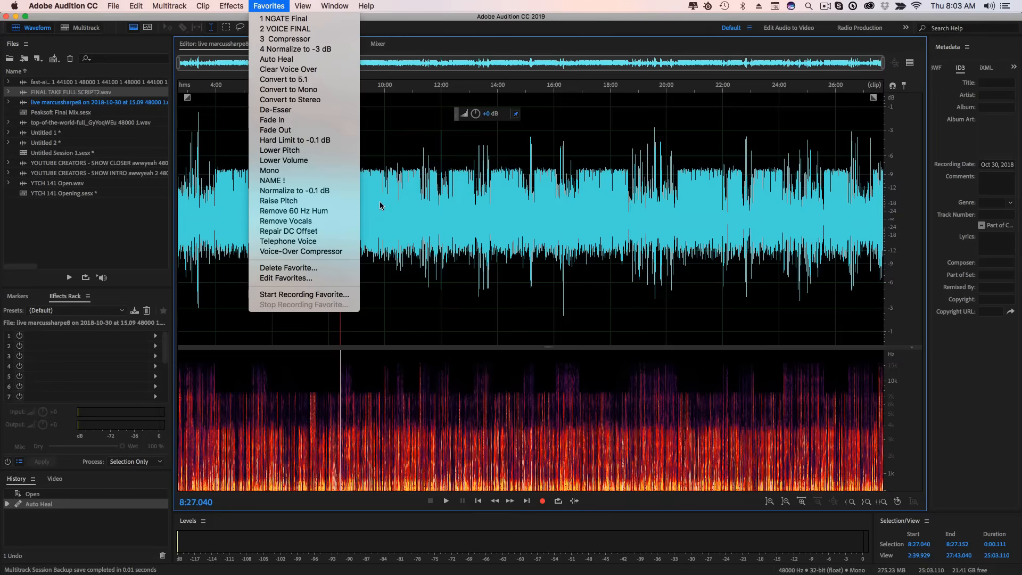
mouse_move(521, 204)
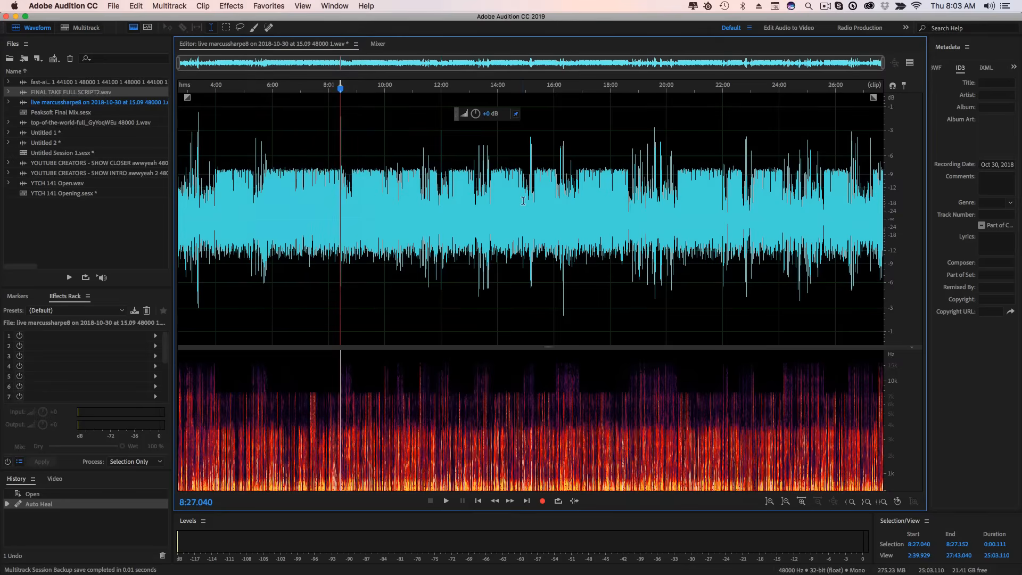
mouse_move(362, 192)
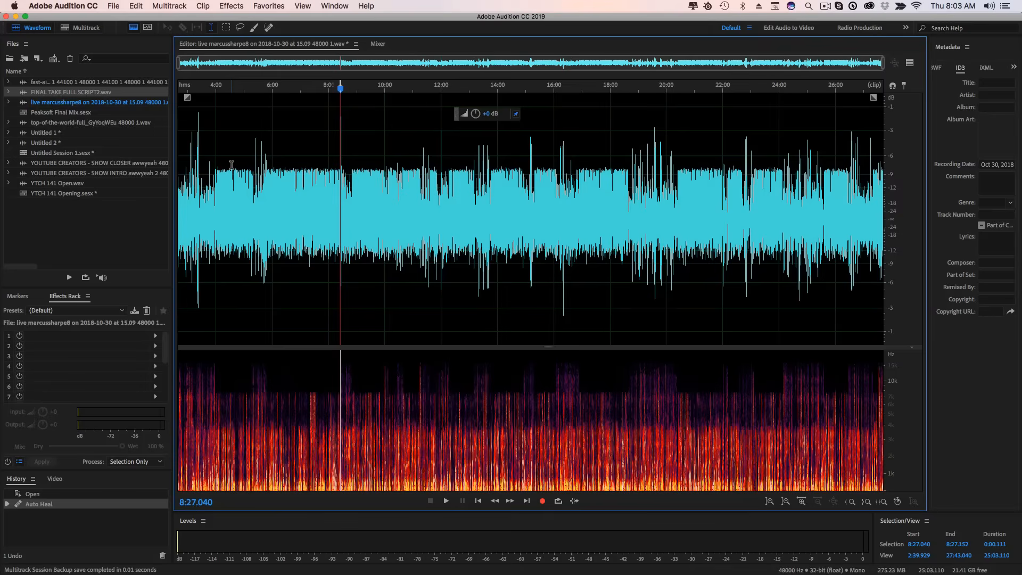
mouse_move(233, 168)
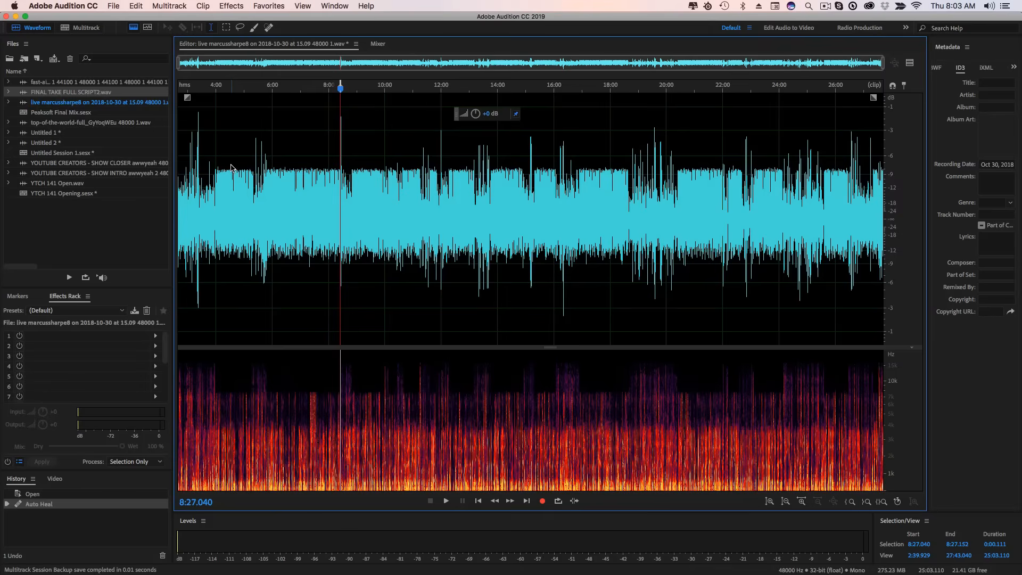